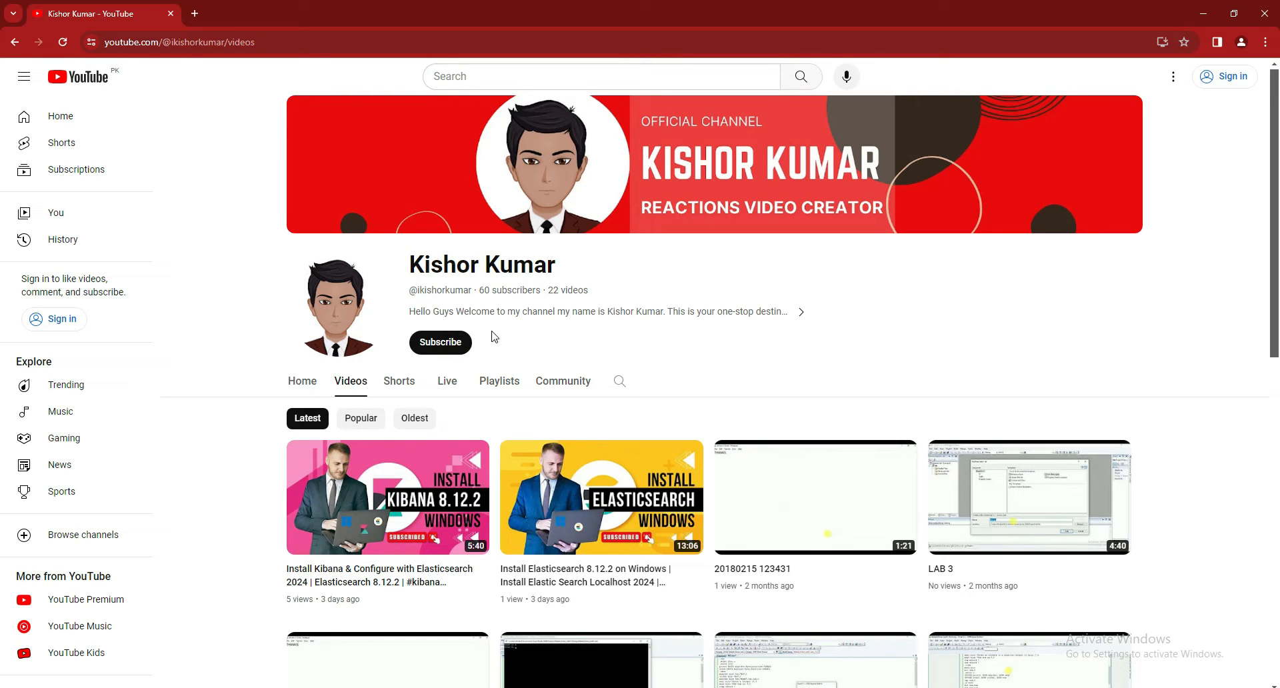
{"action": "mouse_move", "coordinate": [462, 418]}
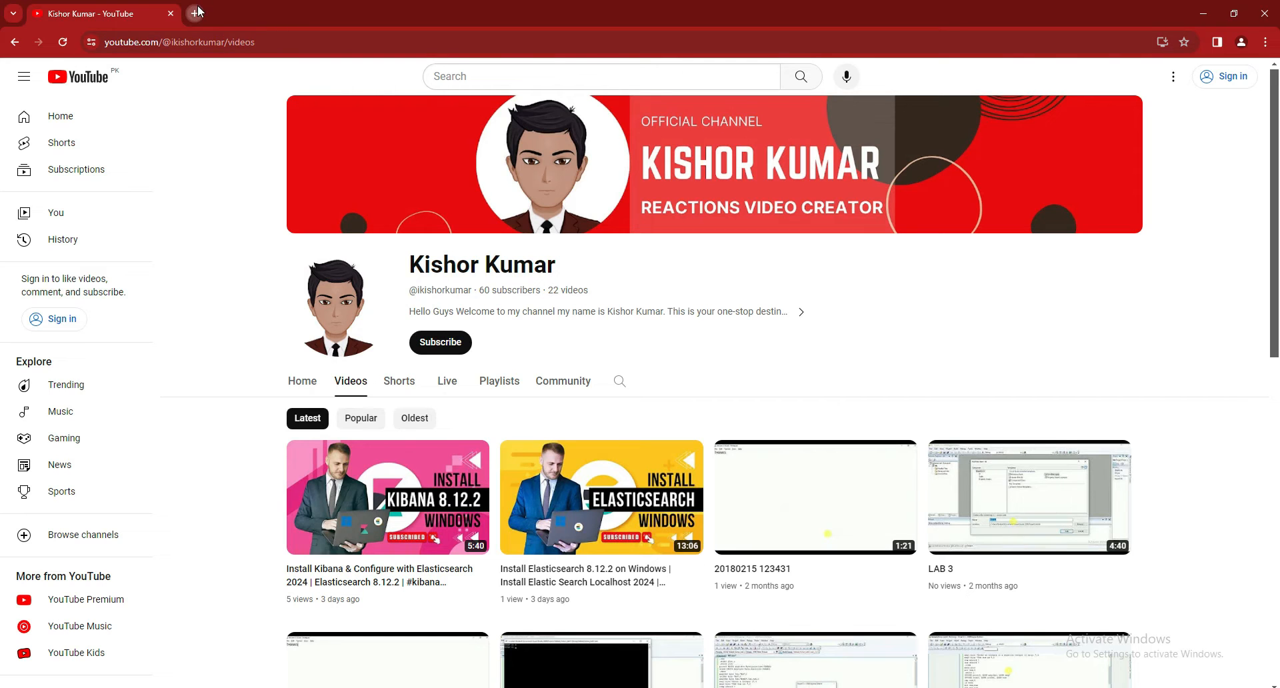
Search Google for 'logstash in elasticsearch' in a new tab, then return to YouTube
{"action": "left_click", "coordinate": [194, 12]}
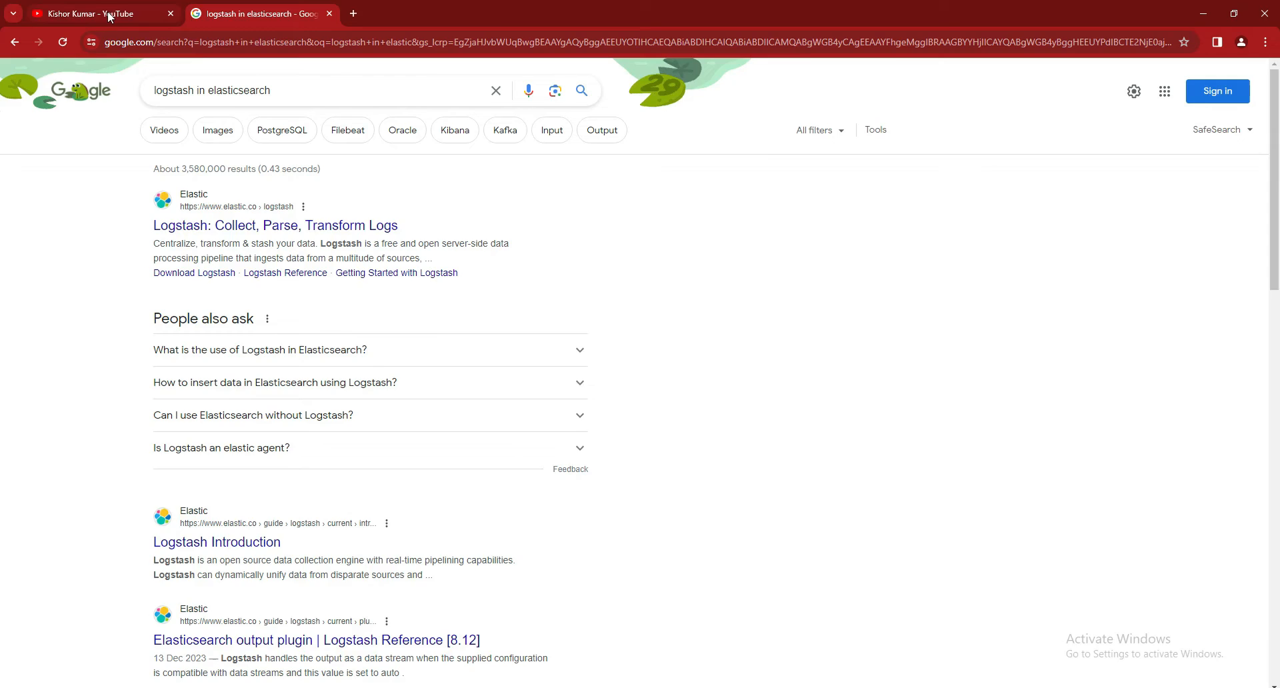
{"action": "left_click", "coordinate": [87, 13]}
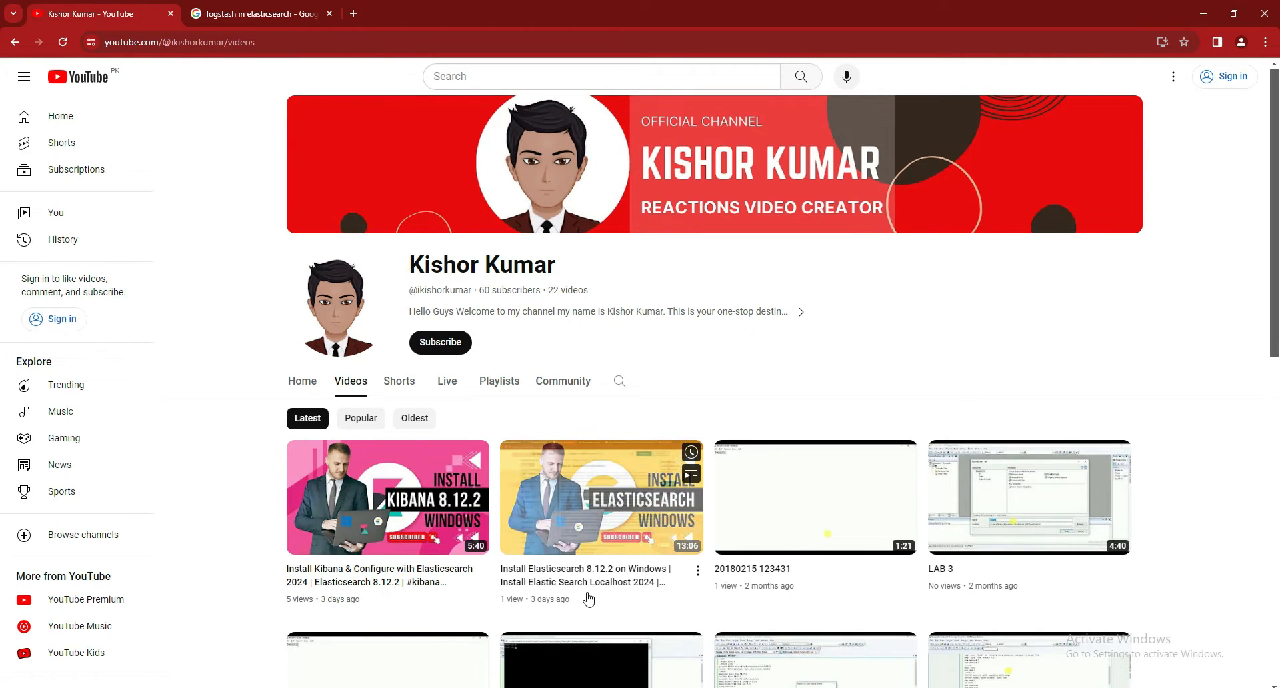
{"action": "mouse_move", "coordinate": [423, 595]}
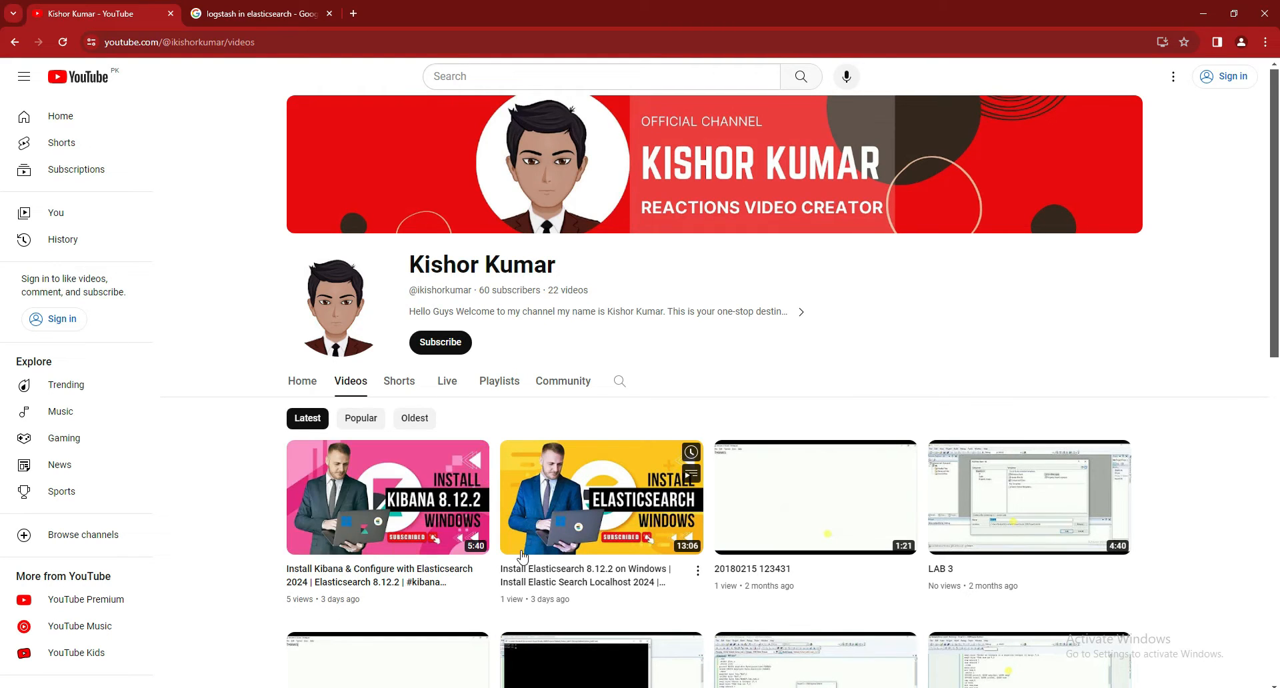
{"action": "mouse_move", "coordinate": [533, 516]}
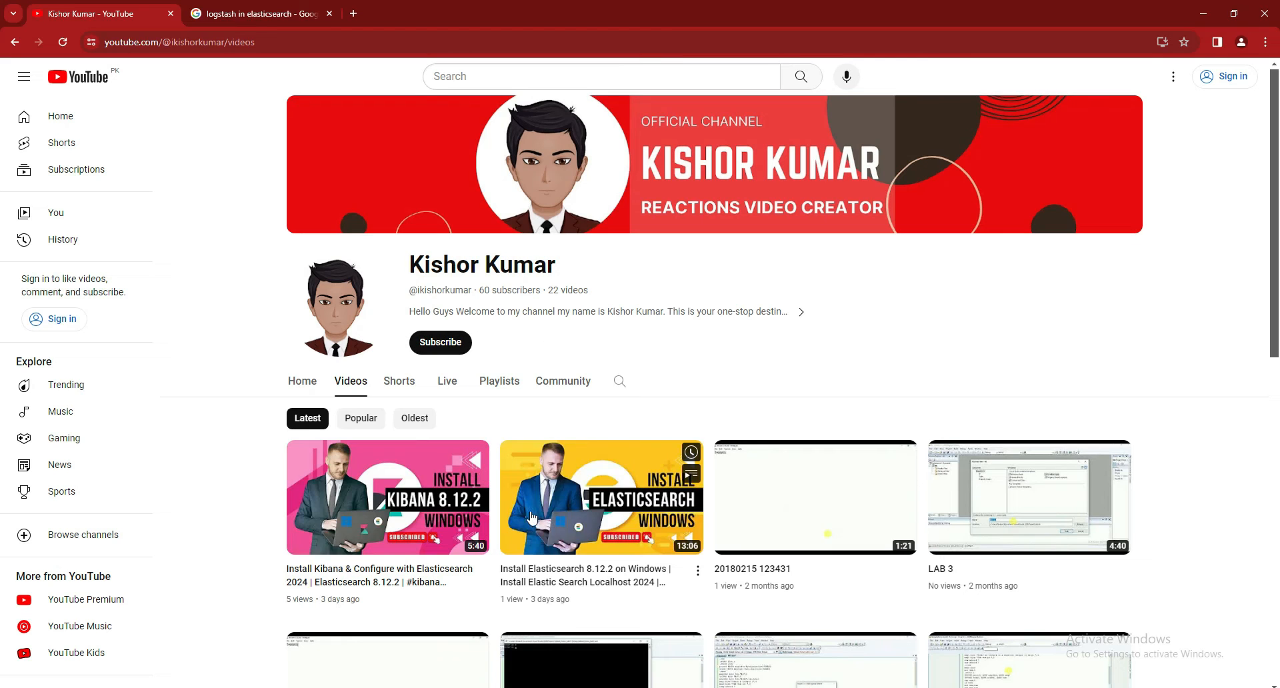
{"action": "mouse_move", "coordinate": [573, 543]}
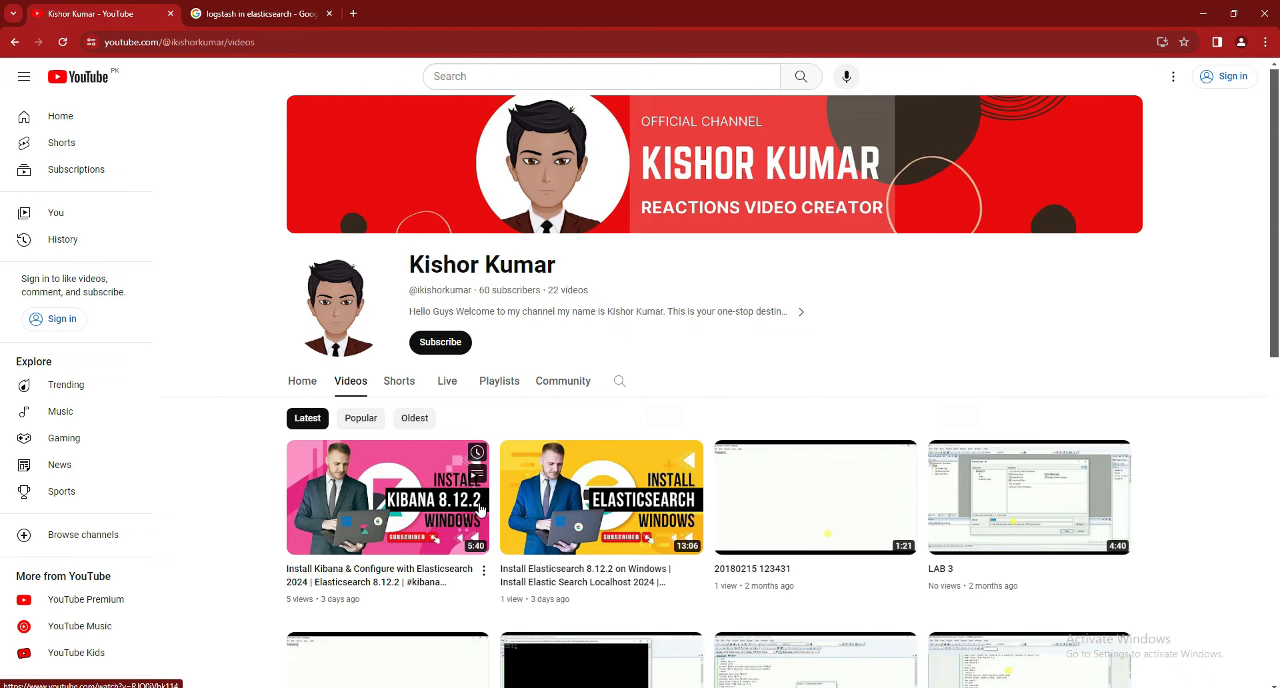
{"action": "mouse_move", "coordinate": [446, 492]}
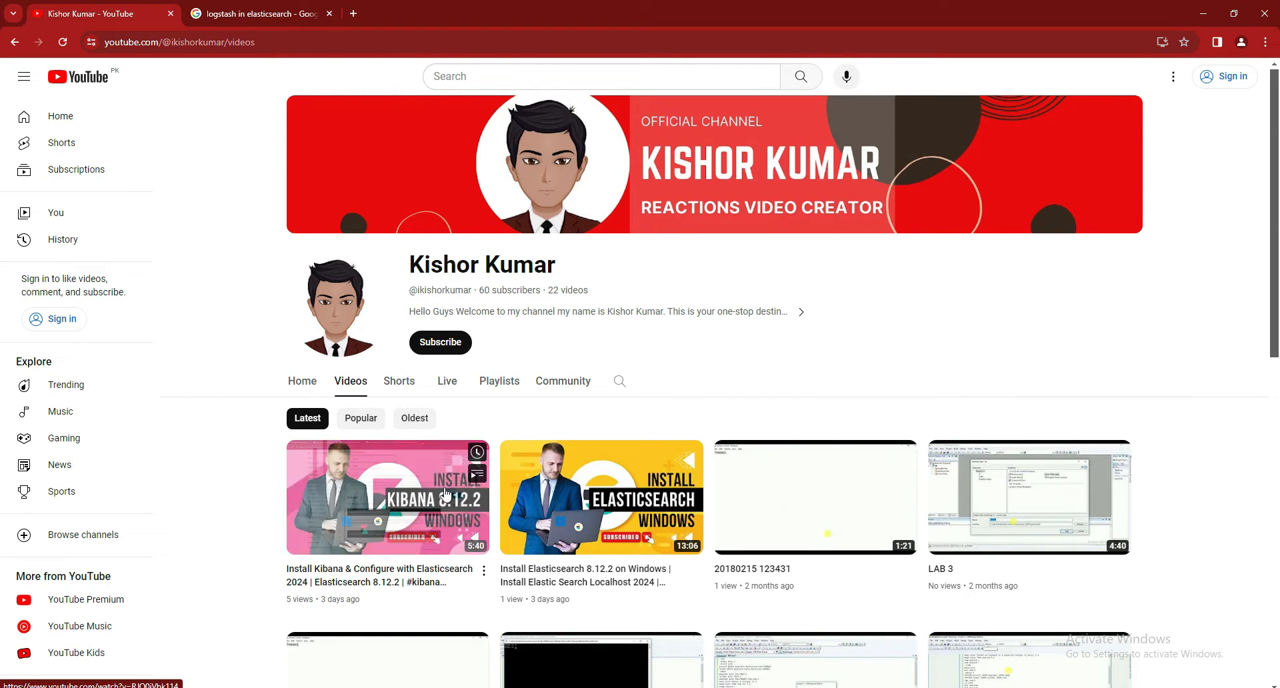
{"action": "mouse_move", "coordinate": [474, 420]}
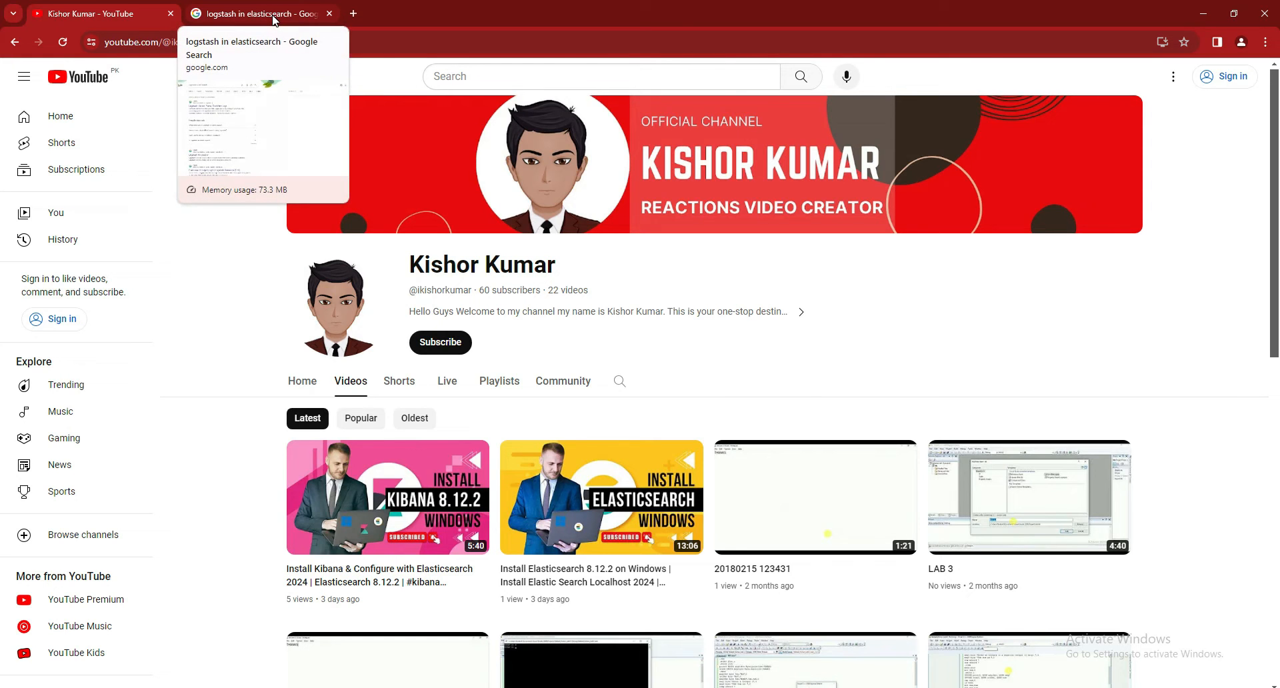
Refine the query to 'download logstash in elasticsearch' and open Elastic's Download Logstash result
{"action": "left_click", "coordinate": [254, 13]}
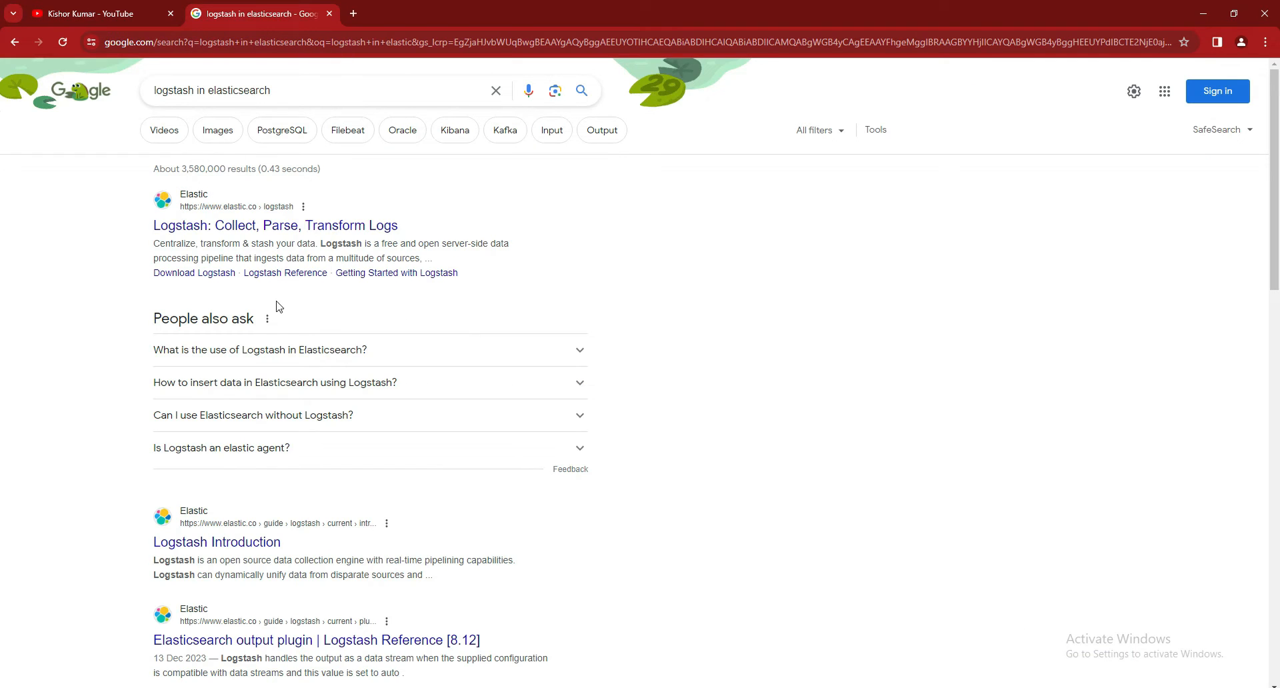
{"action": "left_click", "coordinate": [152, 91]}
{"action": "type", "text": "download "}
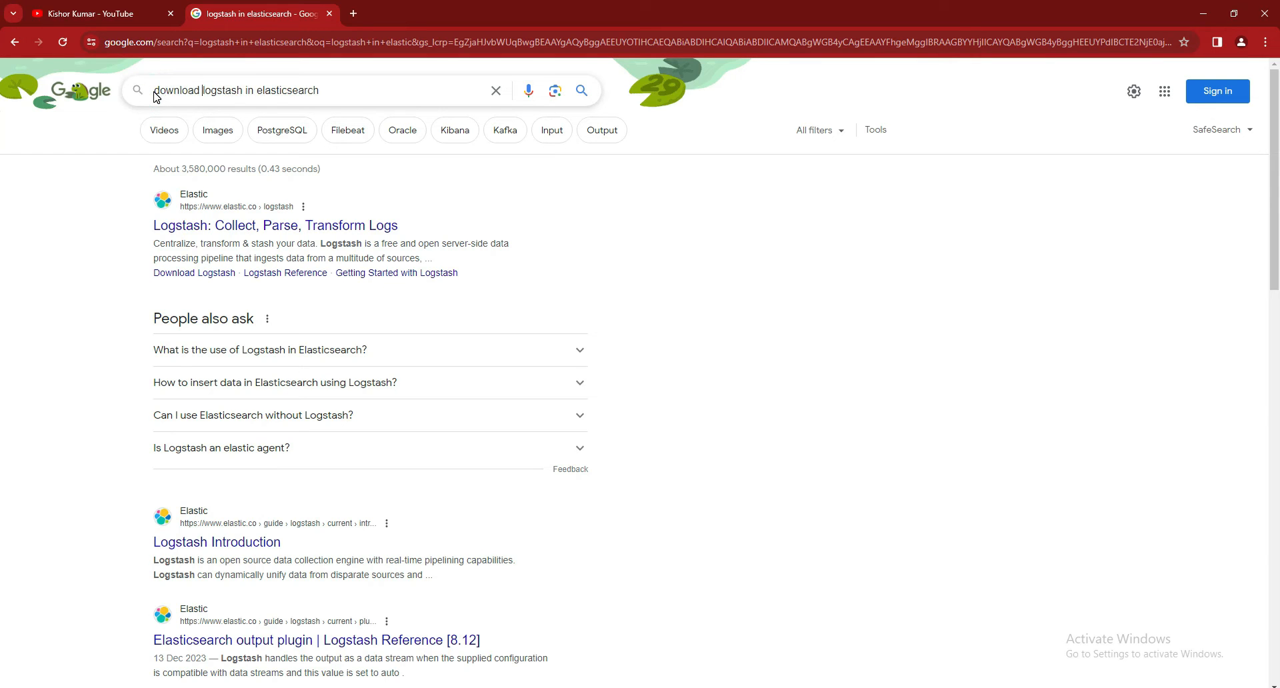
{"action": "key", "text": "Enter"}
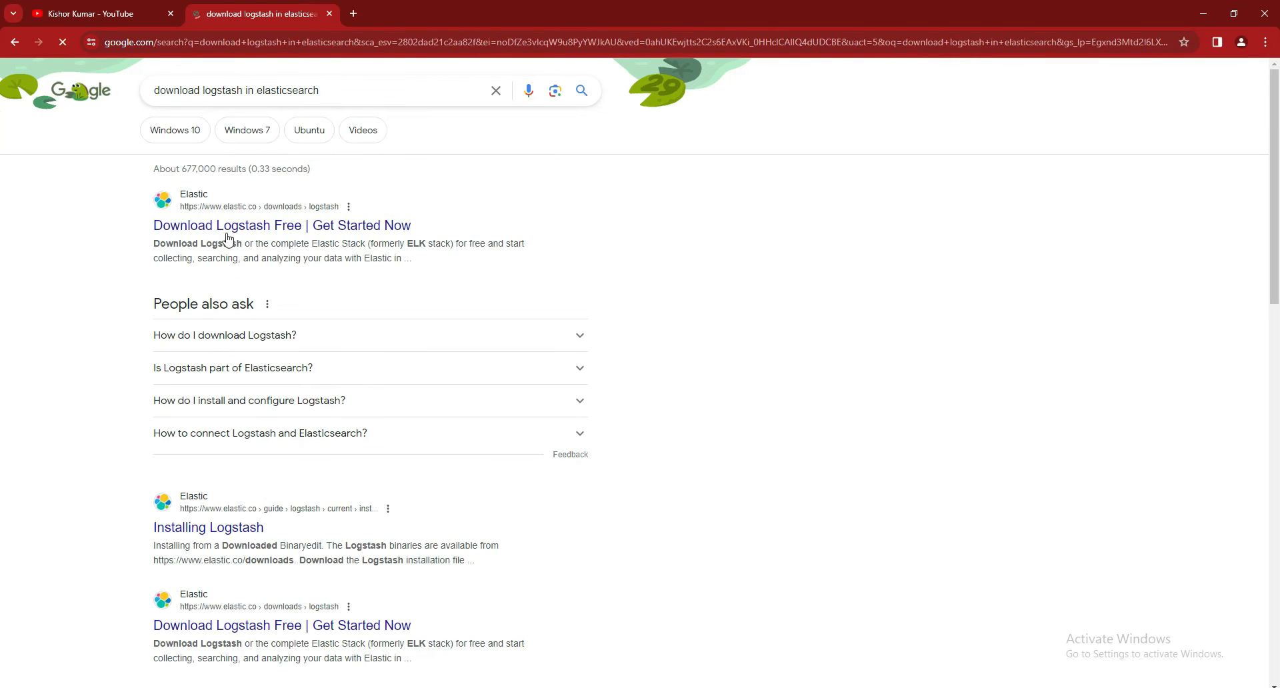
{"action": "left_click", "coordinate": [280, 225]}
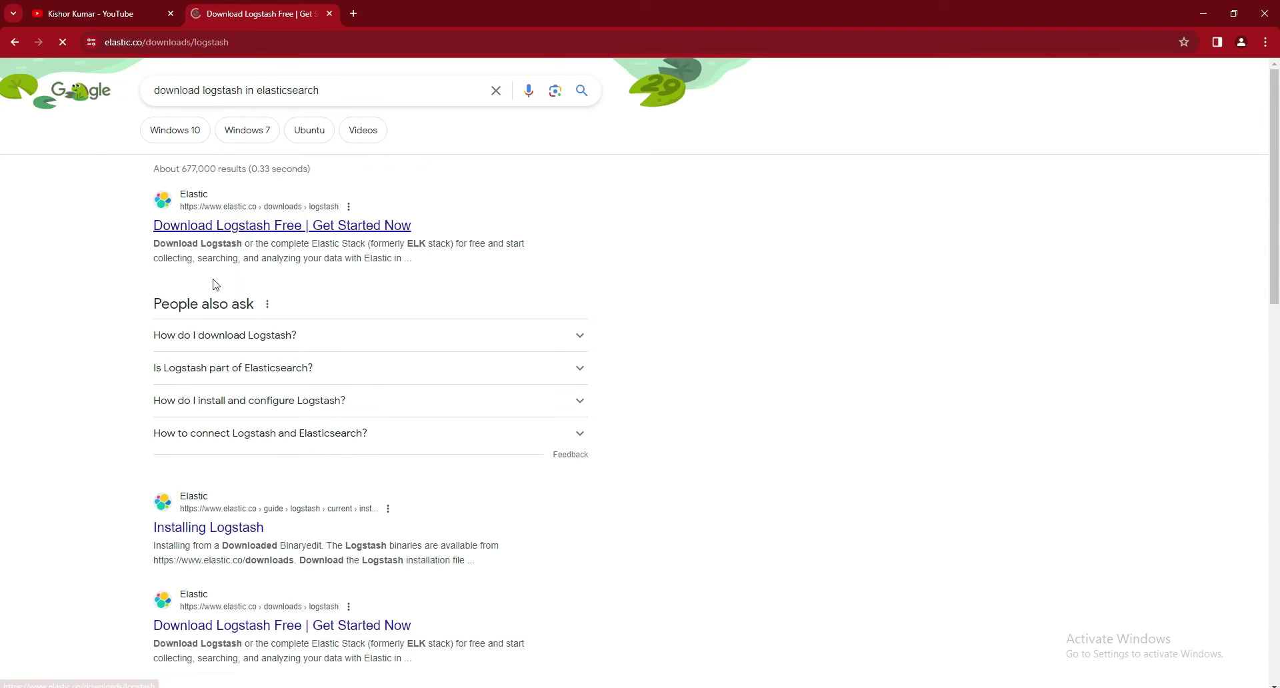
{"action": "mouse_move", "coordinate": [248, 268]}
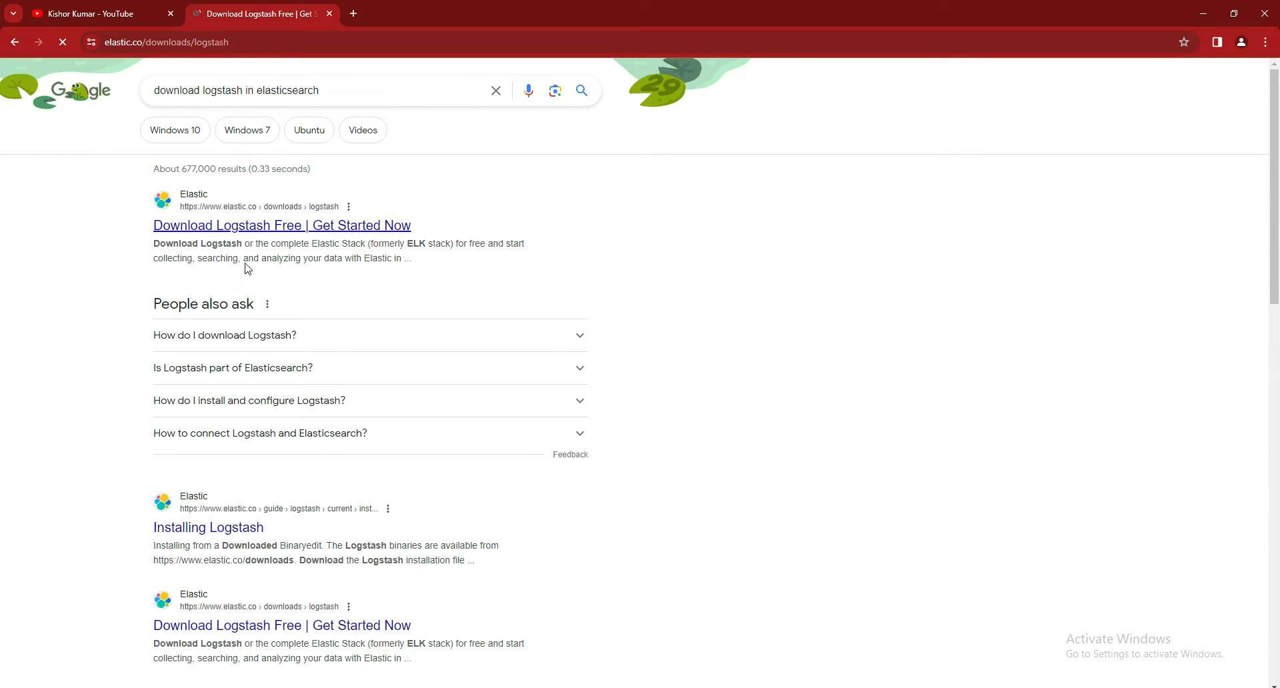
Download logstash-8.12.2-windows-x86_64.zip for Windows and check its progress in Chrome
{"action": "left_click", "coordinate": [281, 225]}
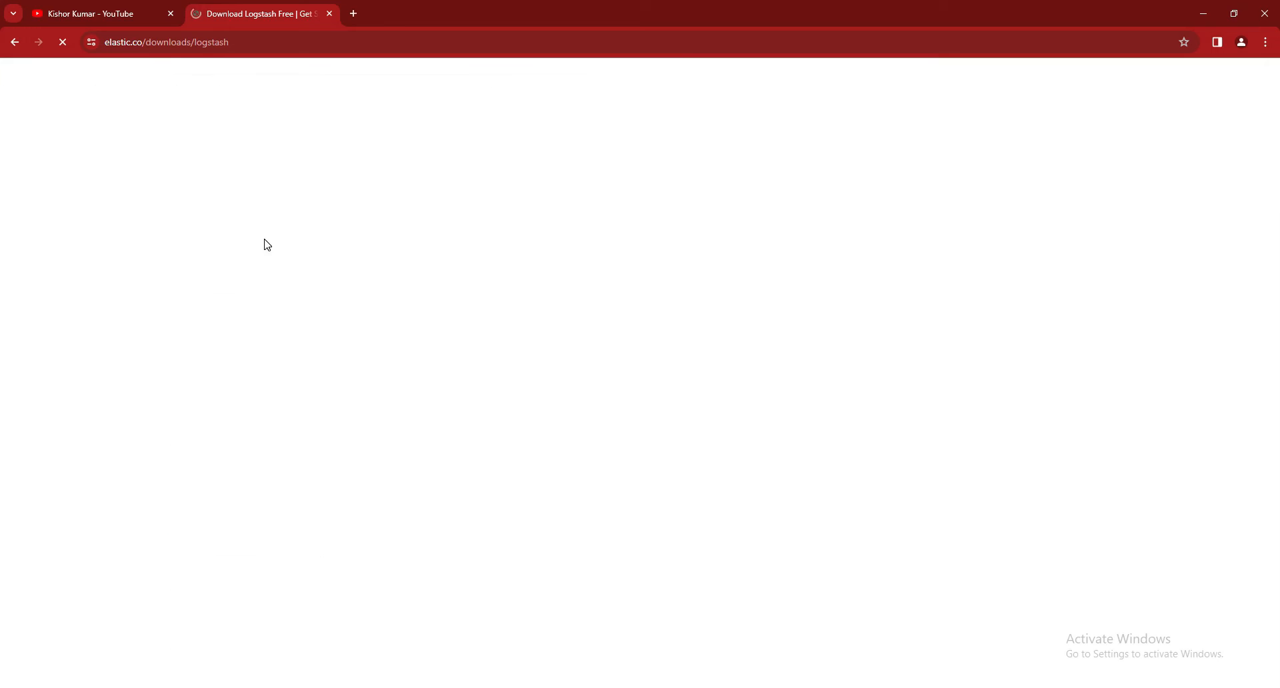
{"action": "mouse_move", "coordinate": [306, 248]}
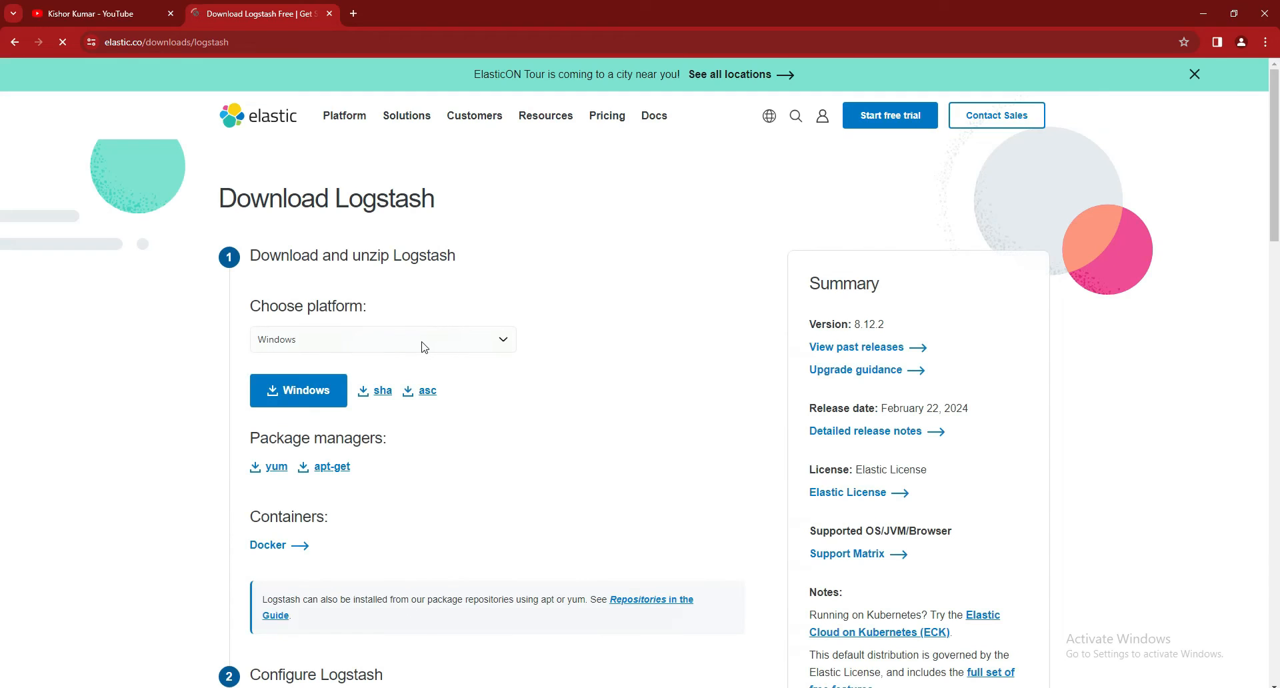
{"action": "left_click", "coordinate": [381, 339]}
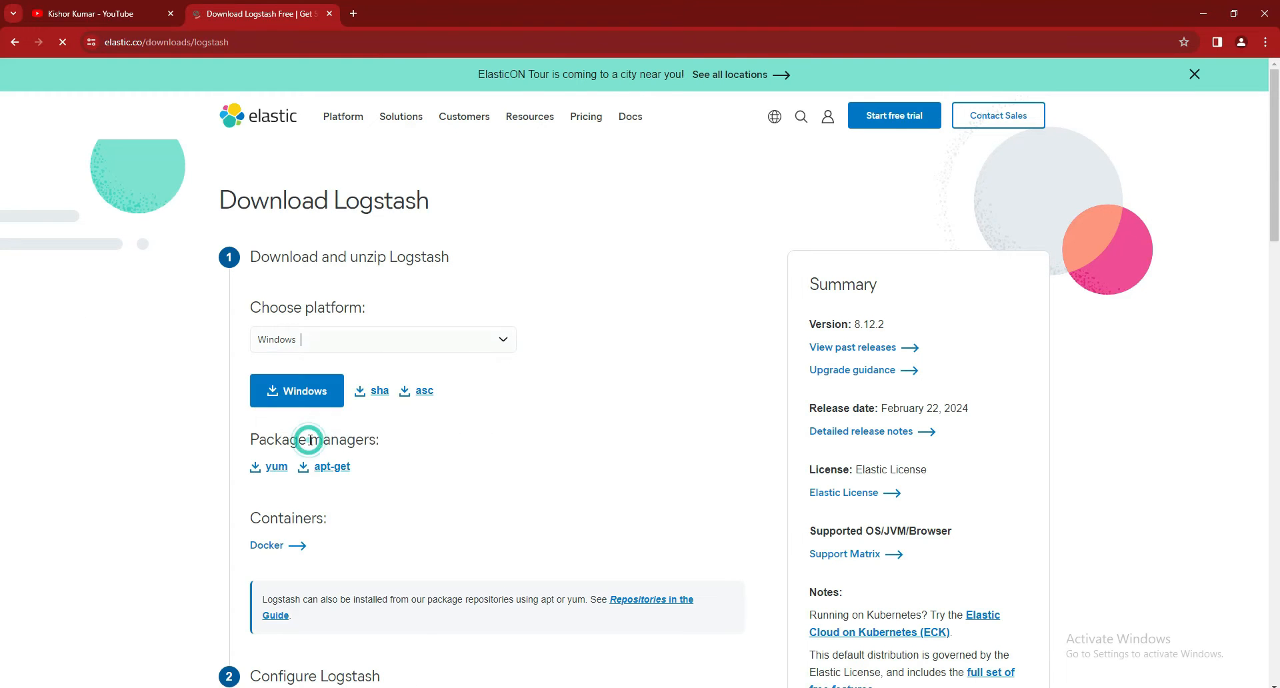
{"action": "left_click", "coordinate": [296, 391]}
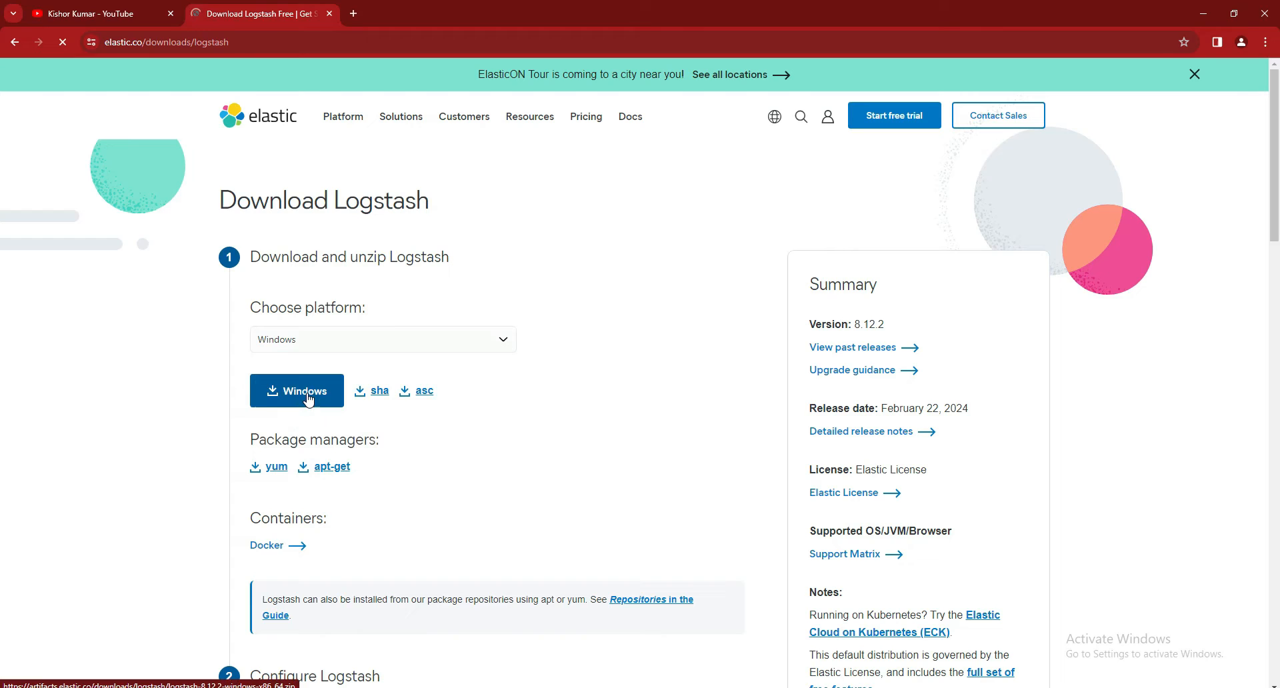
{"action": "left_click", "coordinate": [296, 390]}
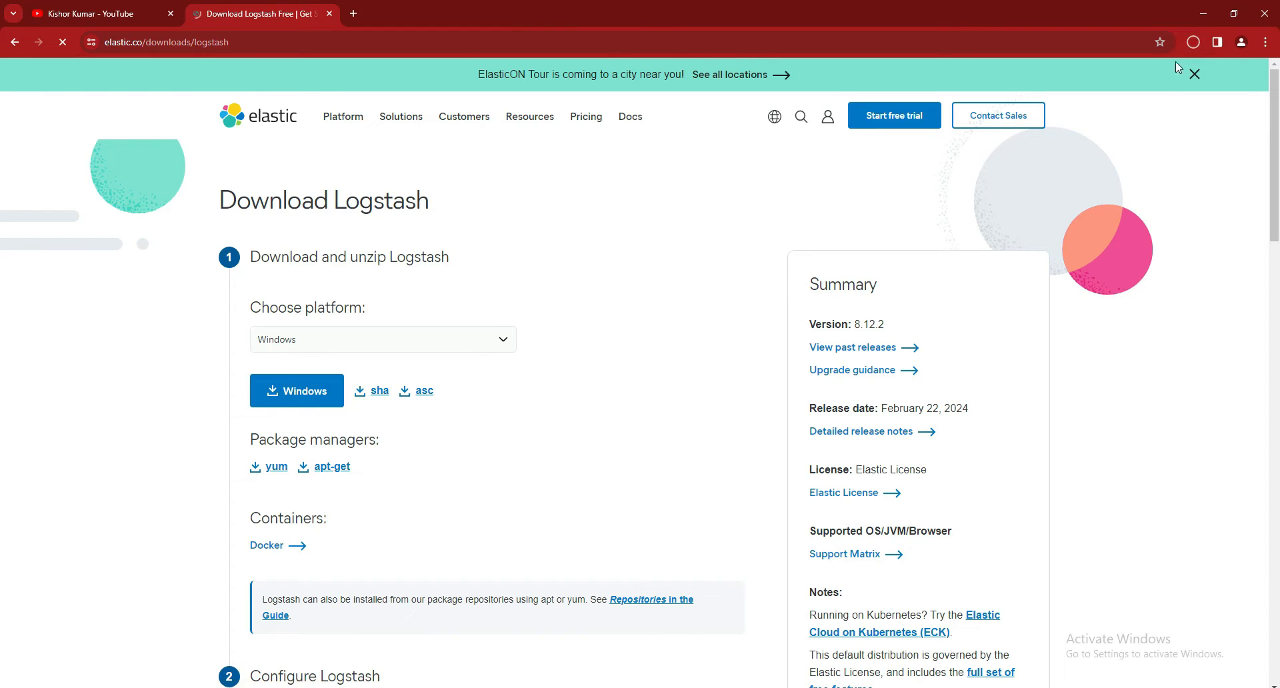
{"action": "left_click", "coordinate": [1193, 41]}
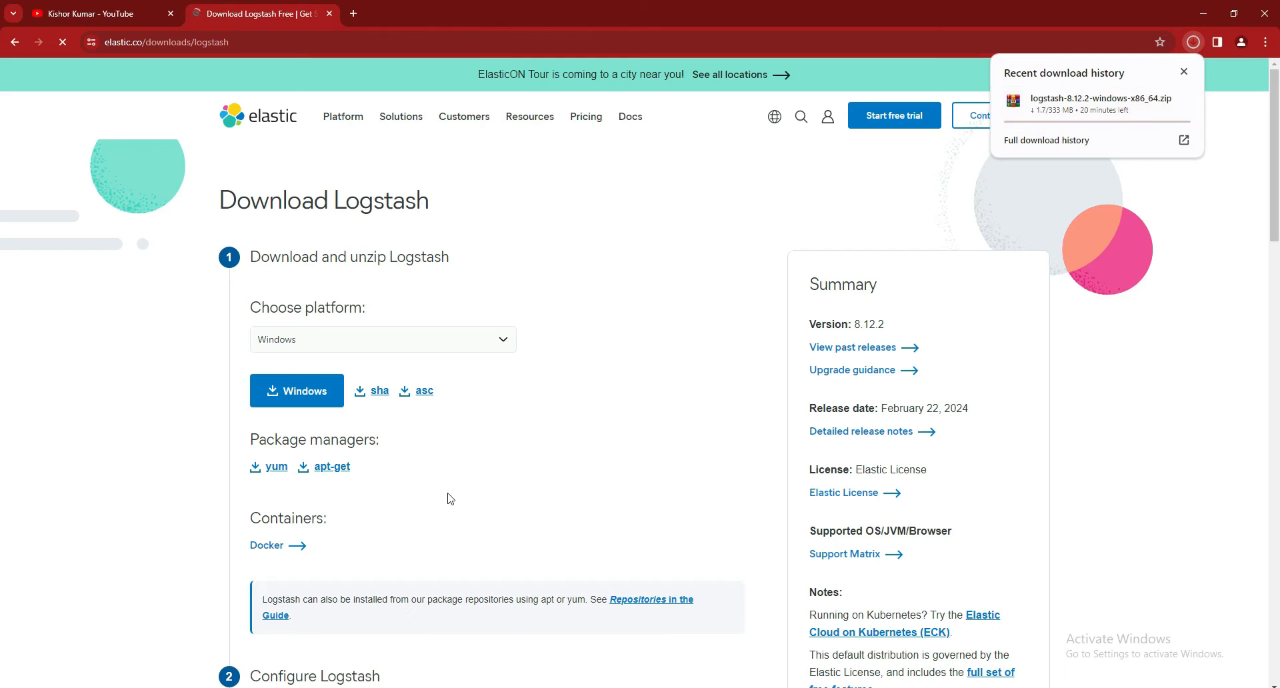
{"action": "mouse_move", "coordinate": [470, 489]}
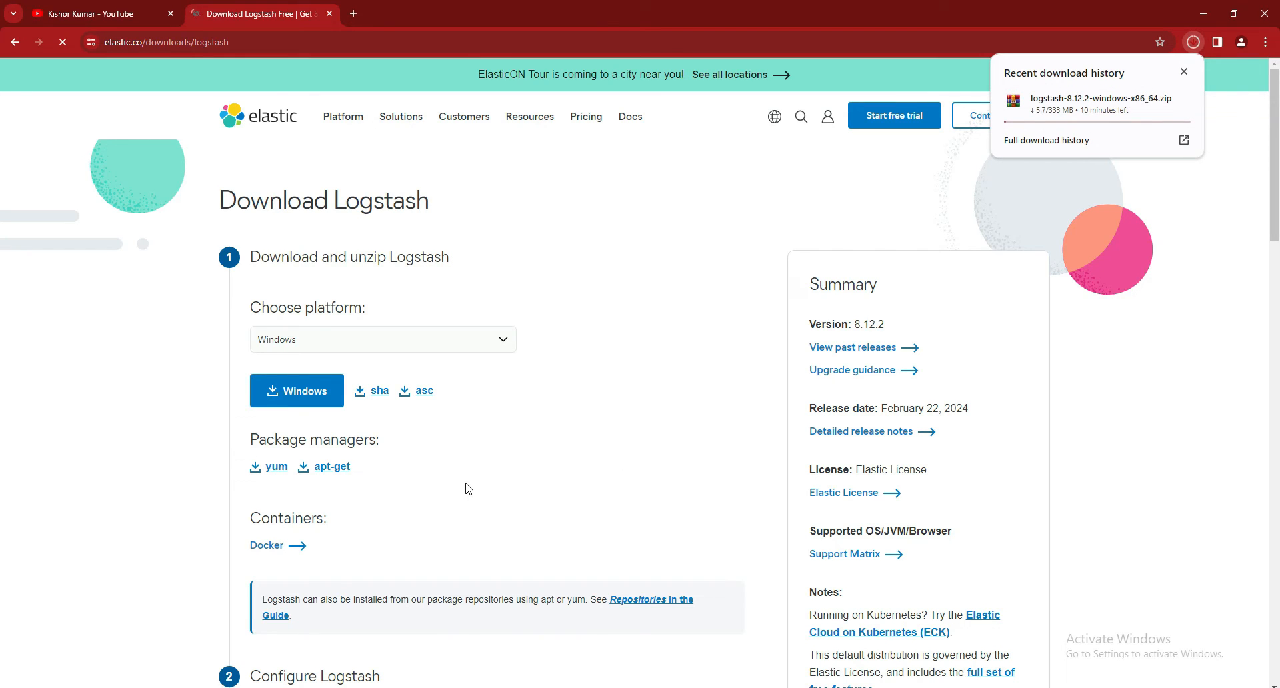
{"action": "mouse_move", "coordinate": [414, 576]}
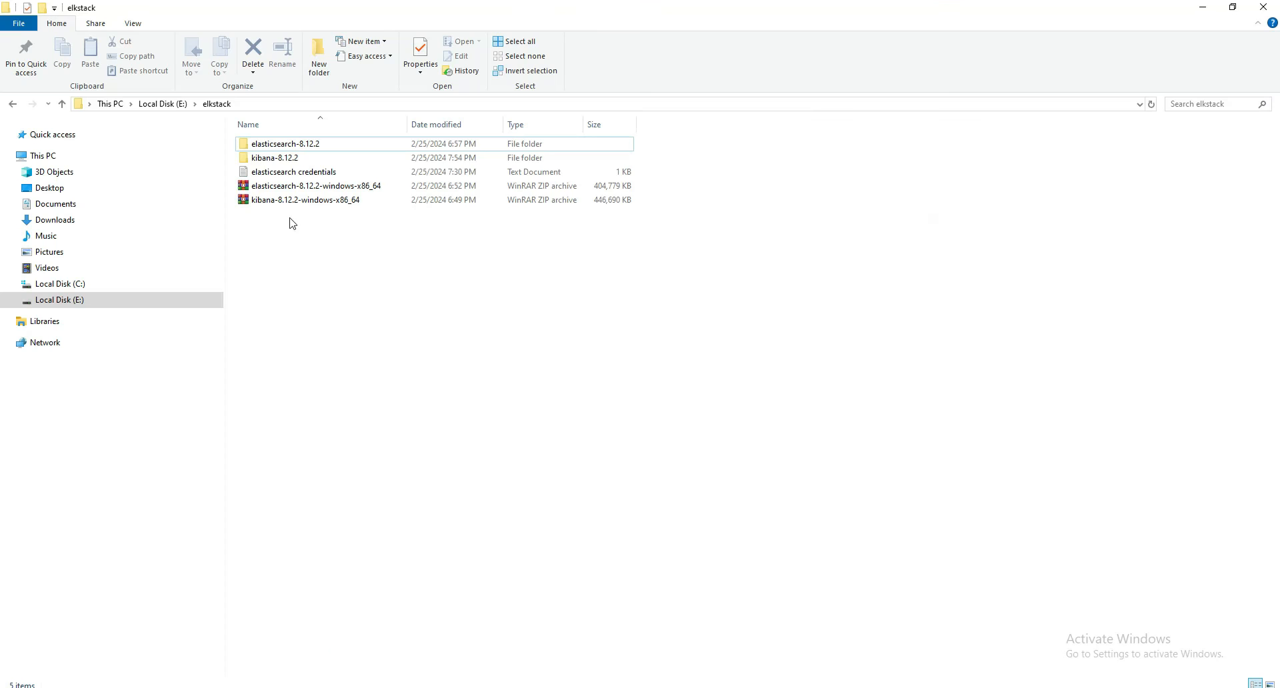
Launch cmd from the elasticsearch-8.12.2 folder's address bar, then go up to elkstack
{"action": "double_click", "coordinate": [286, 143]}
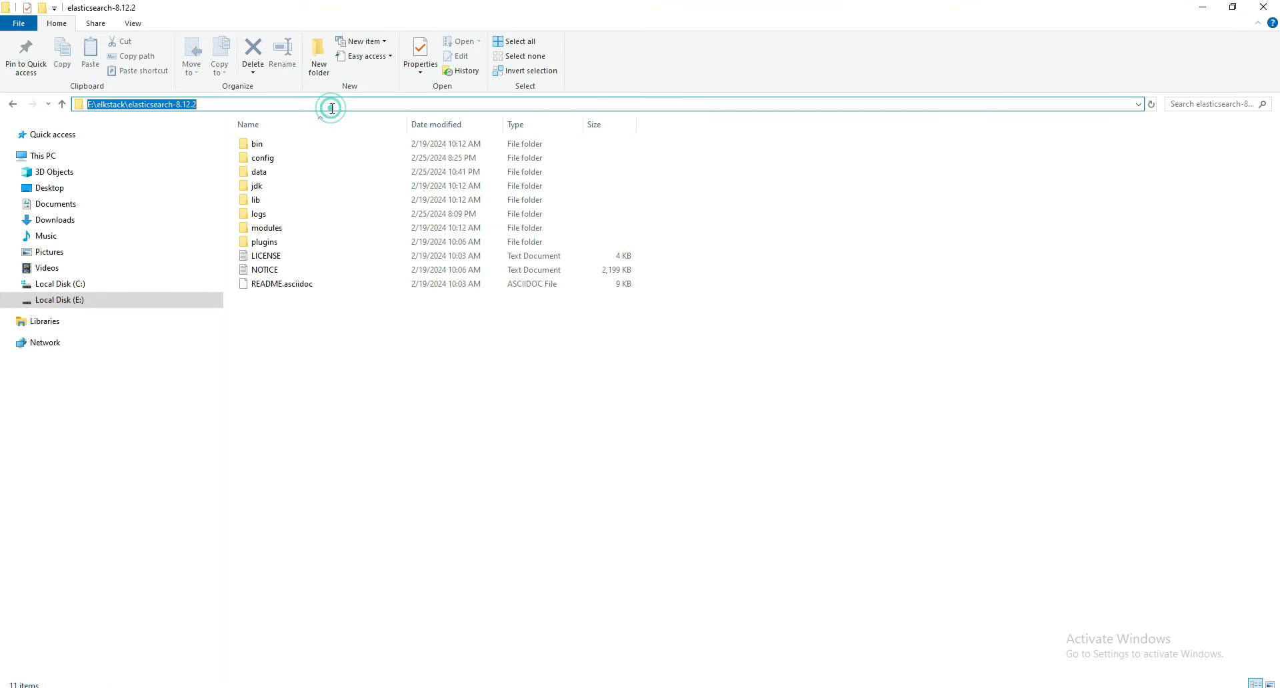
{"action": "type", "text": "cmd"}
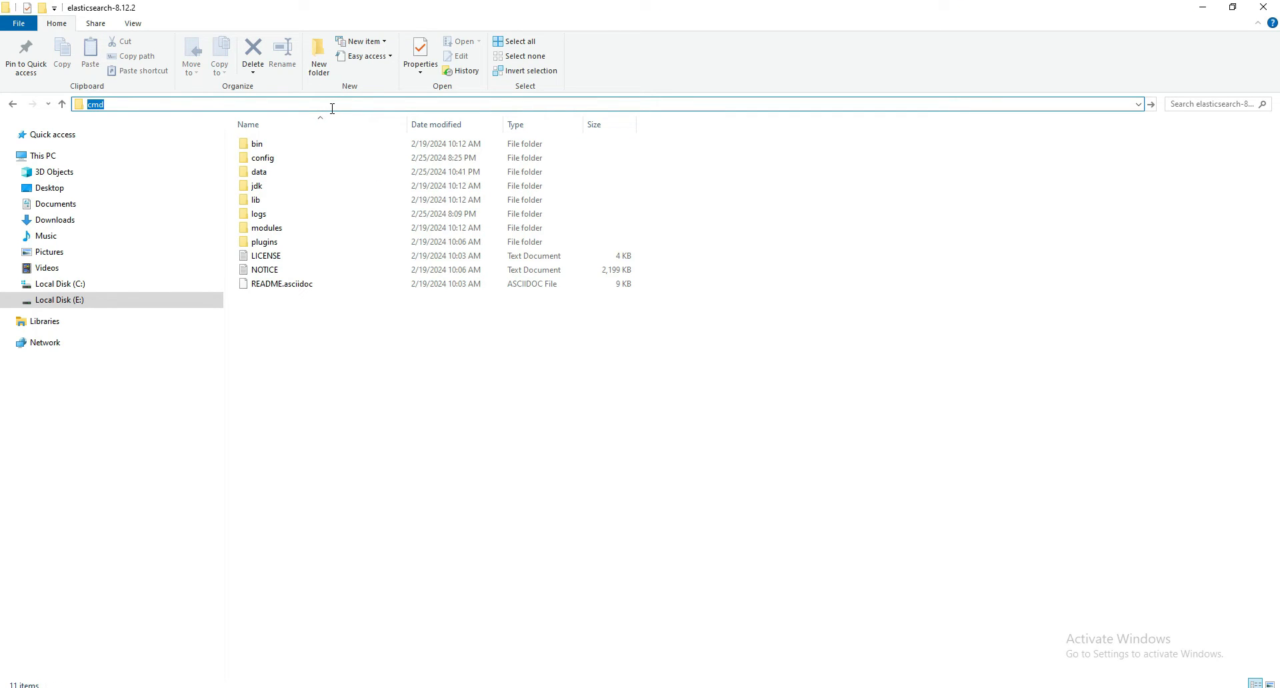
{"action": "key", "text": "Enter"}
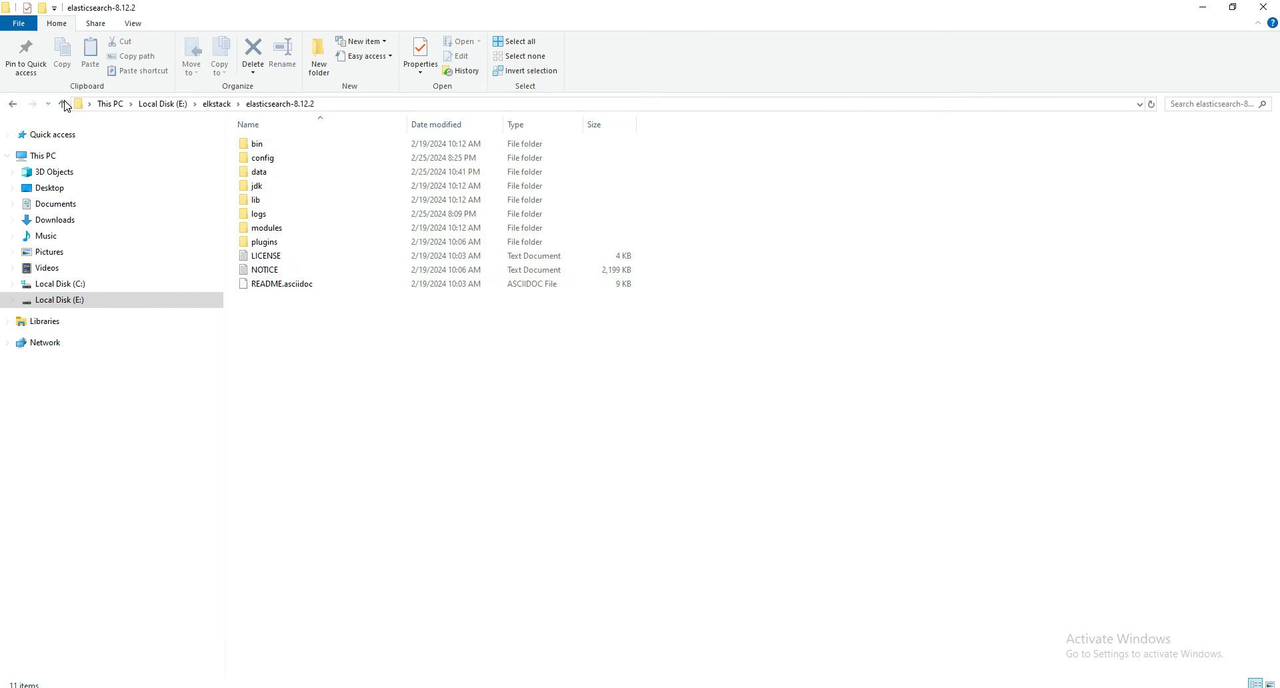
{"action": "left_click", "coordinate": [64, 104]}
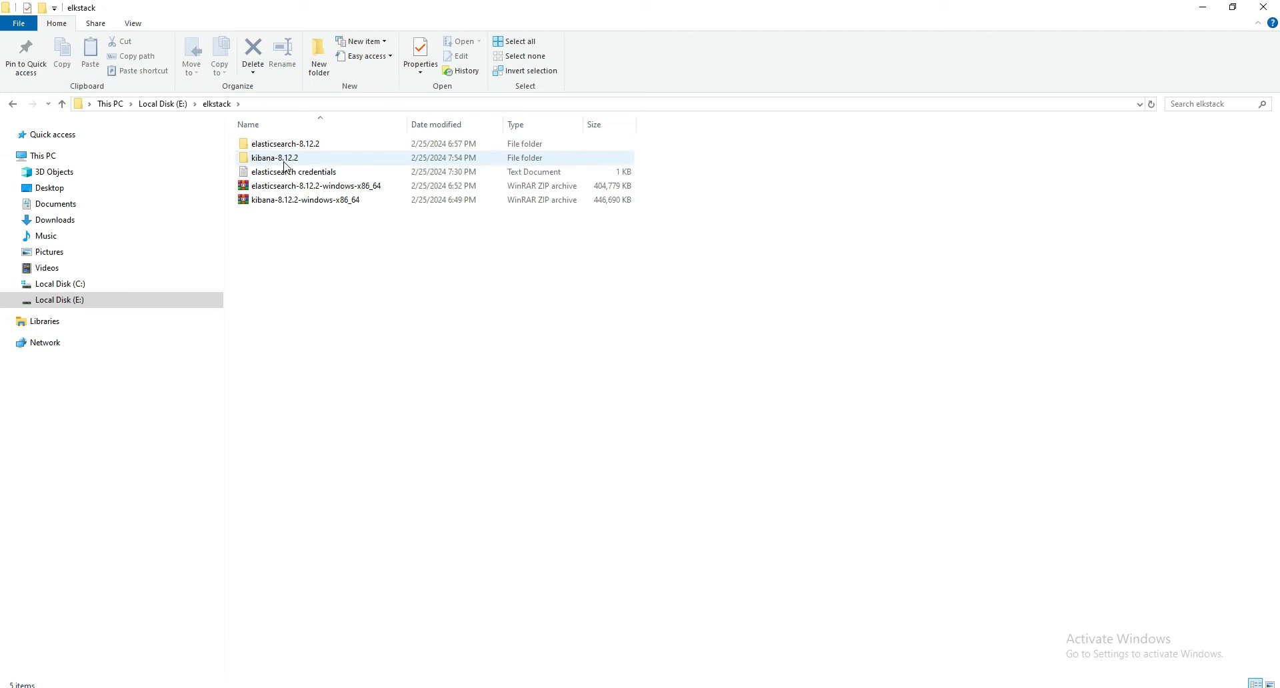
{"action": "left_click", "coordinate": [280, 113]}
{"action": "type", "text": "cd"}
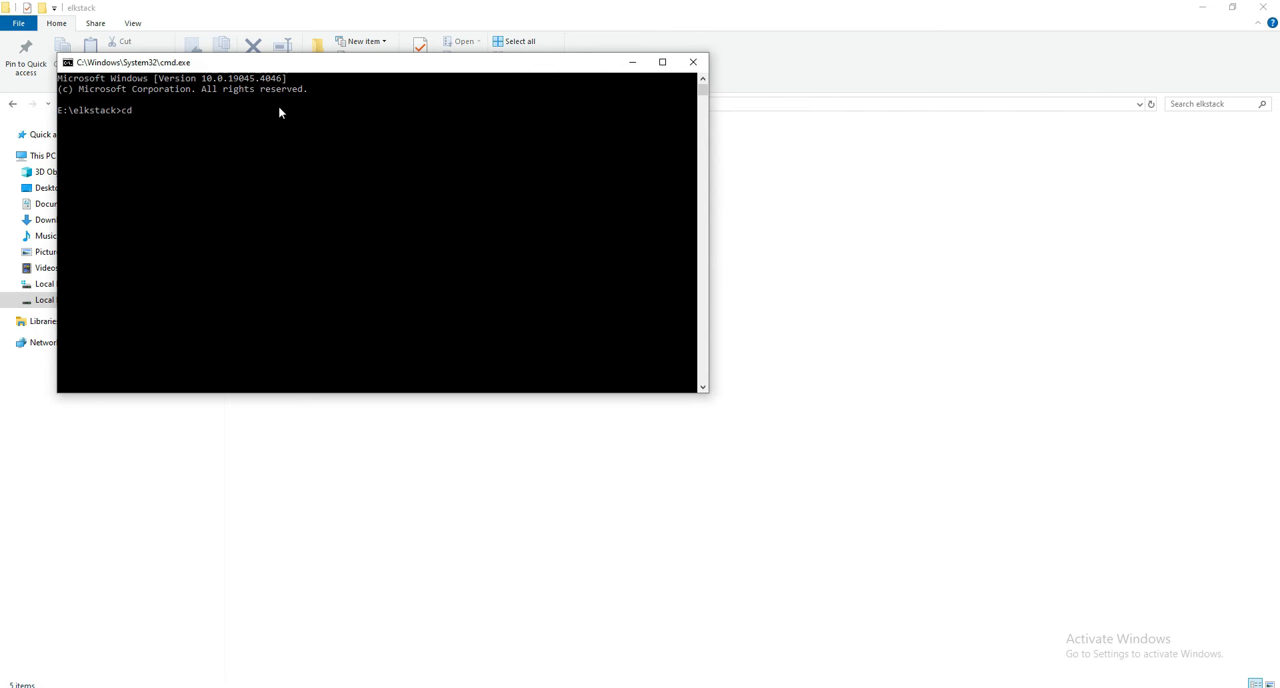
Change directory to .\elasticsearch-8.12.2\bin in the E:\elkstack prompt
{"action": "type", "text": ".\\"}
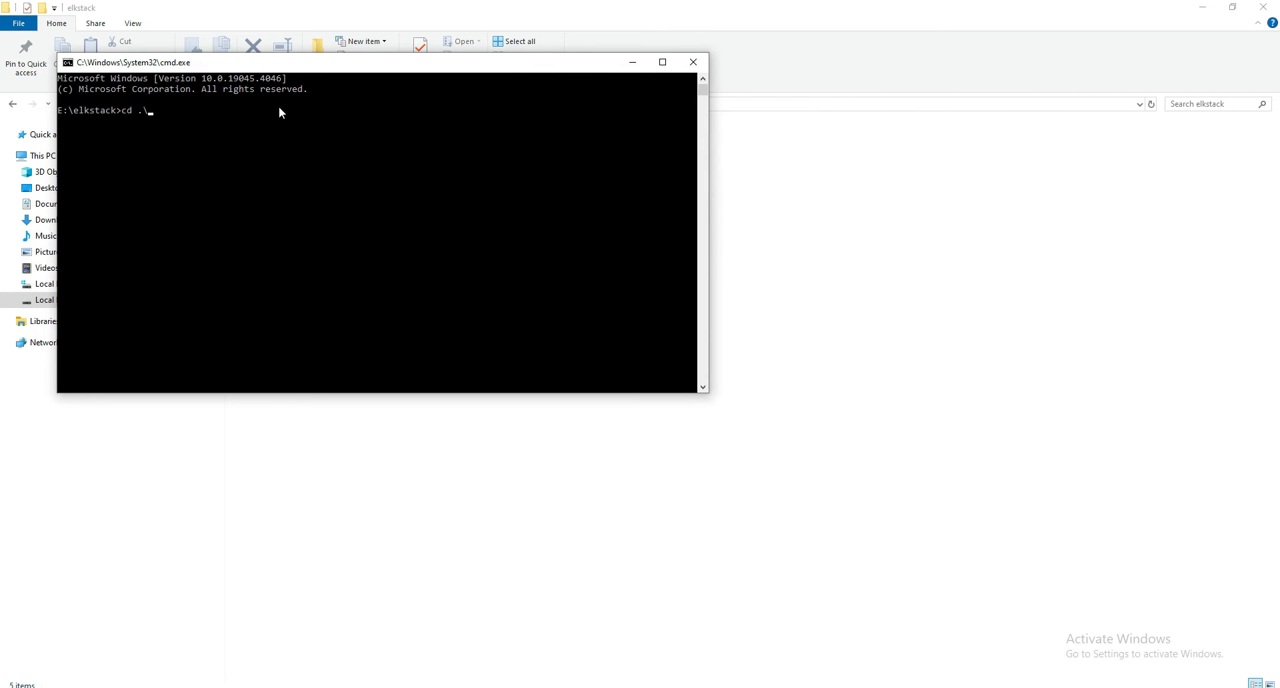
{"action": "type", "text": "bin"}
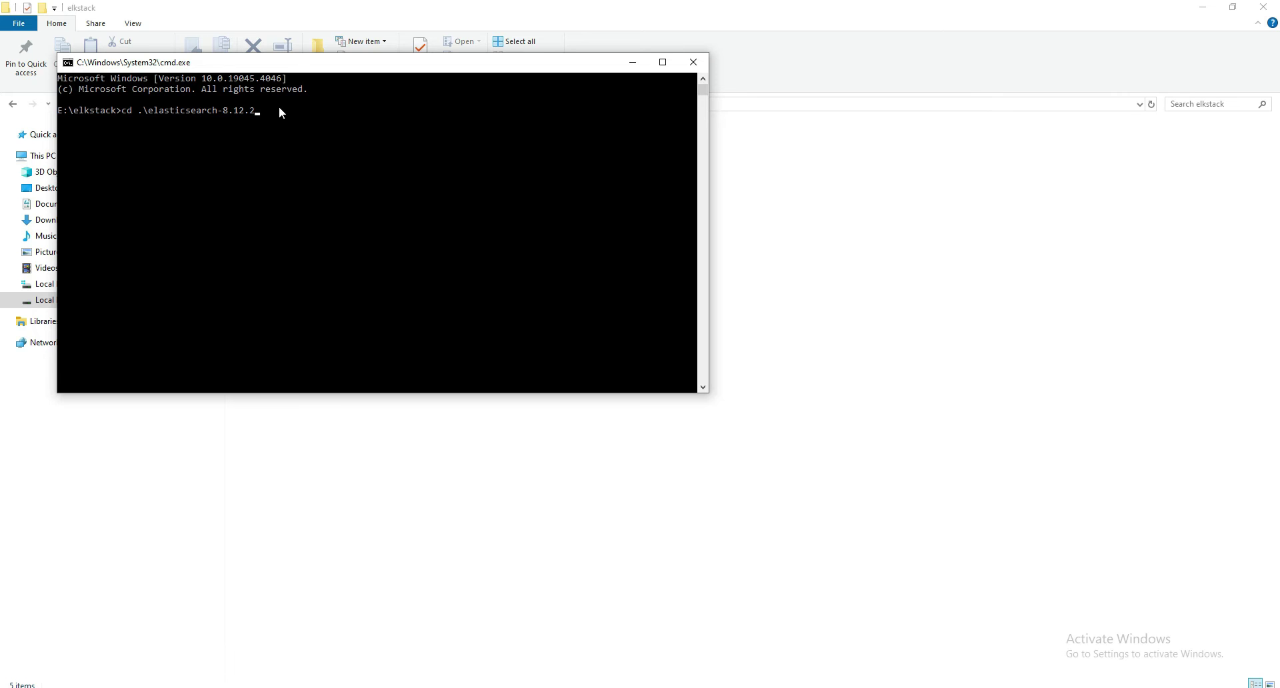
{"action": "key", "text": "Backspace"}
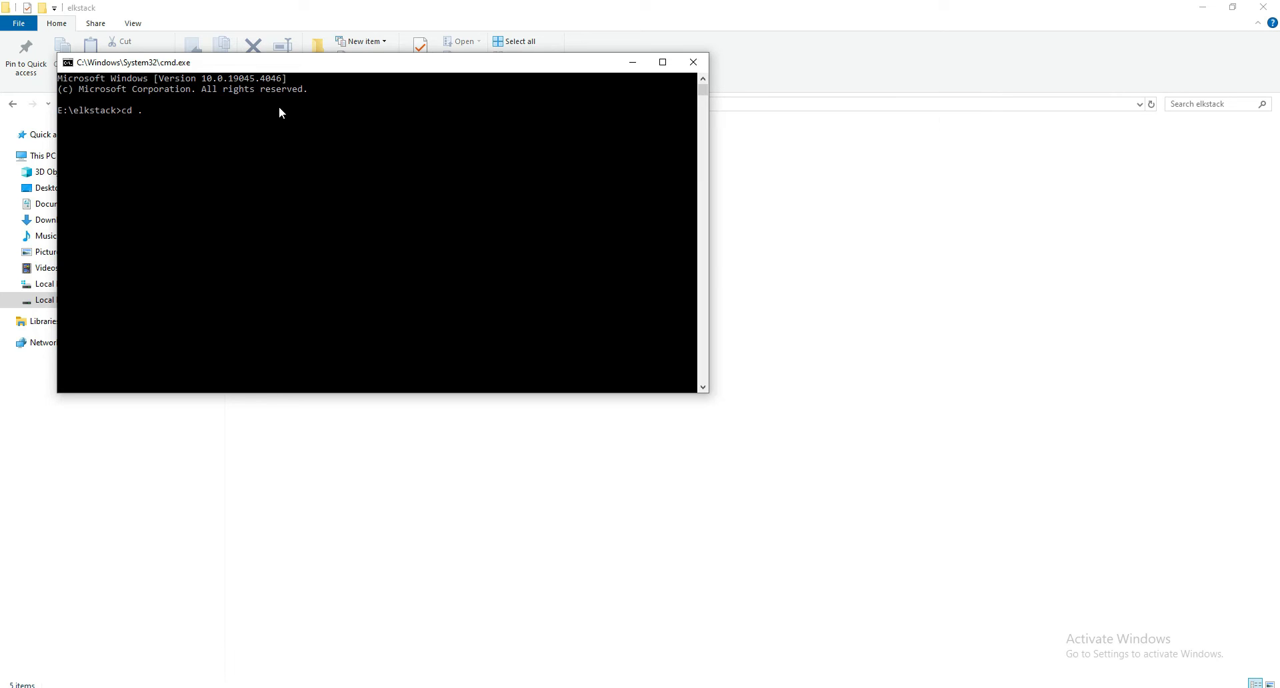
{"action": "type", "text": "\\"}
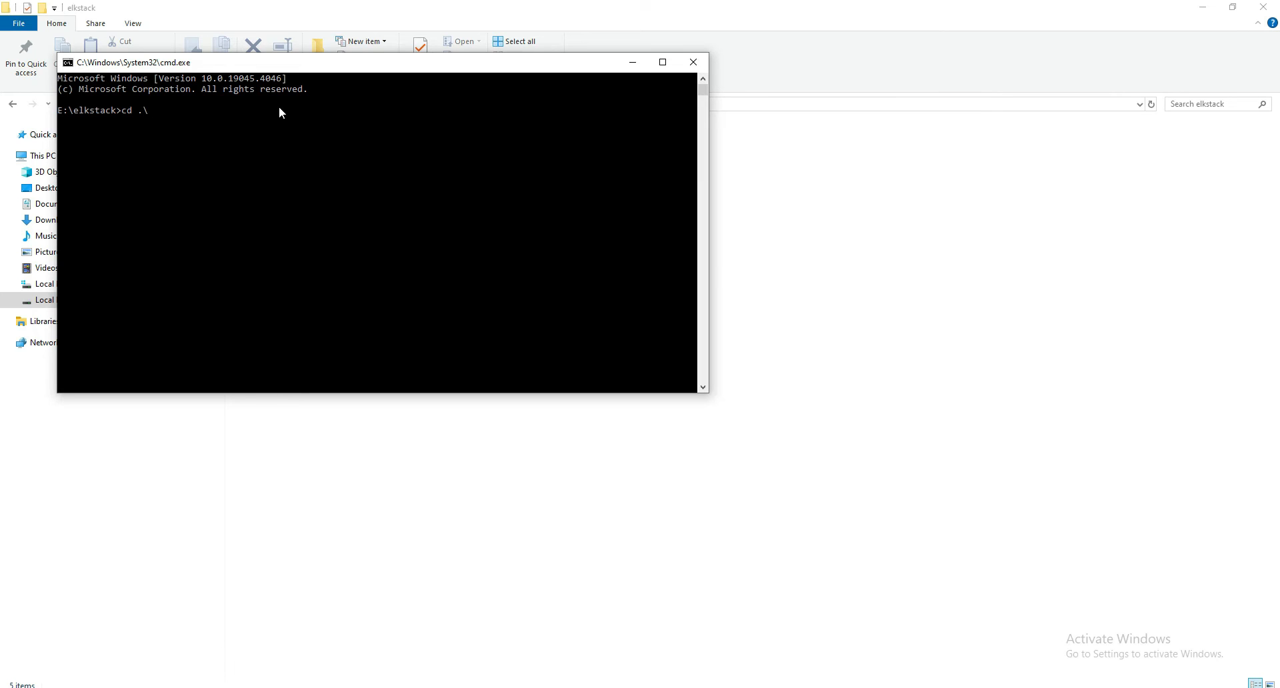
{"action": "type", "text": "elasticsearch-8.12.2"}
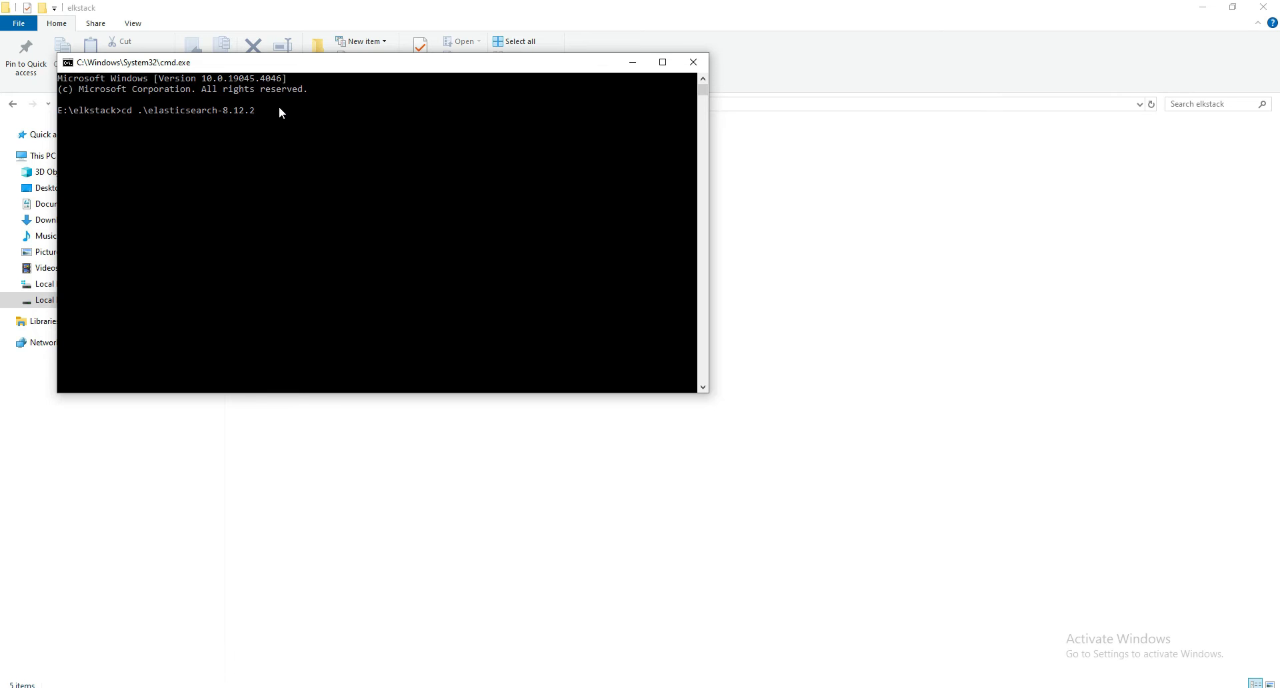
{"action": "type", "text": "\\"}
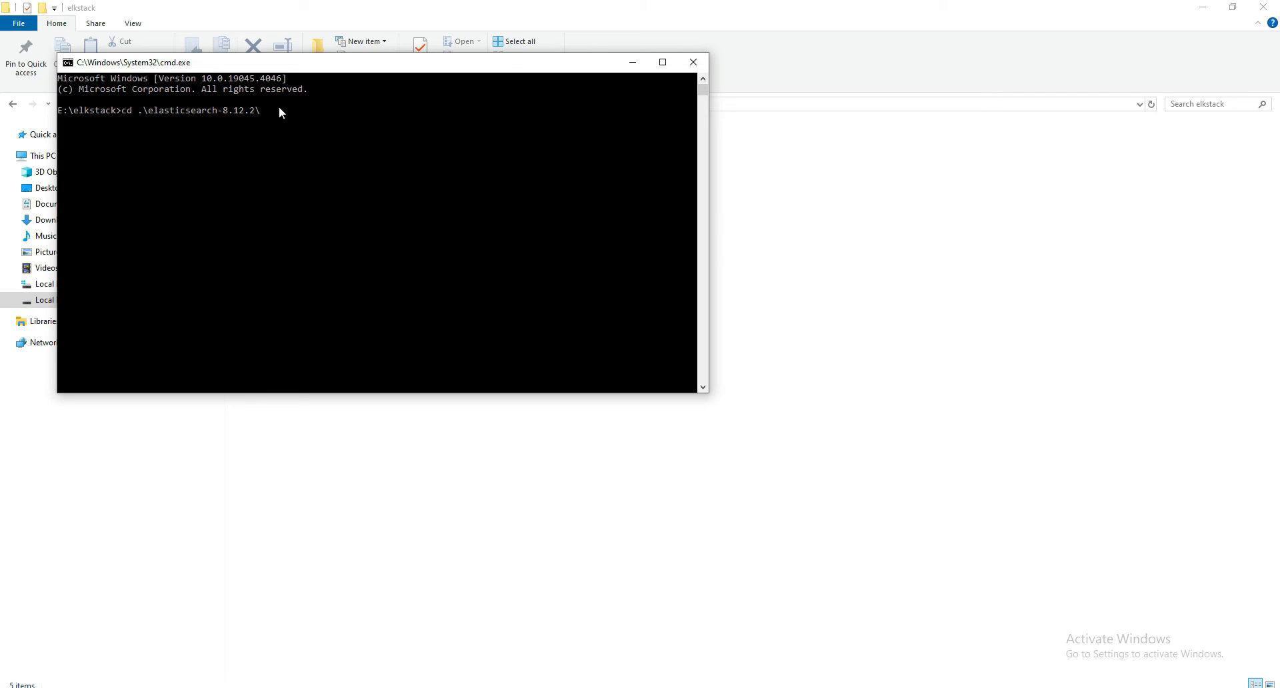
{"action": "type", "text": "bin"}
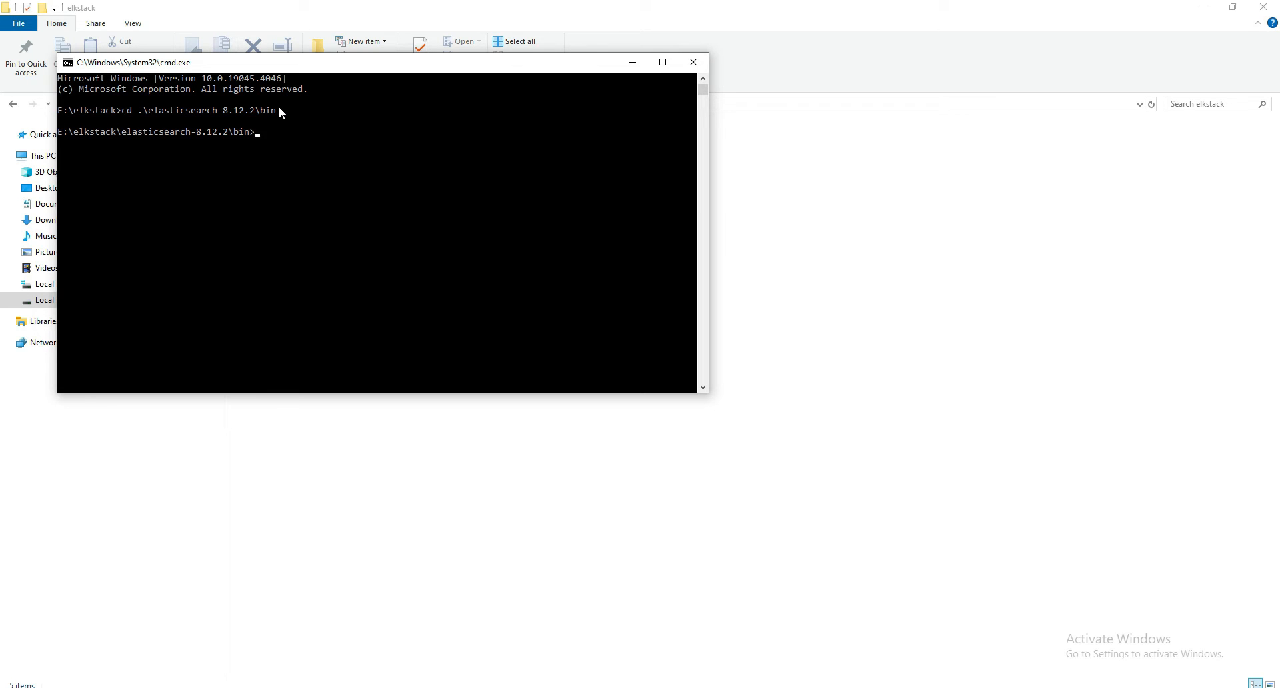
Run elasticsearch.bat to start the Elasticsearch node
{"action": "type", "text": "elasticsearch"}
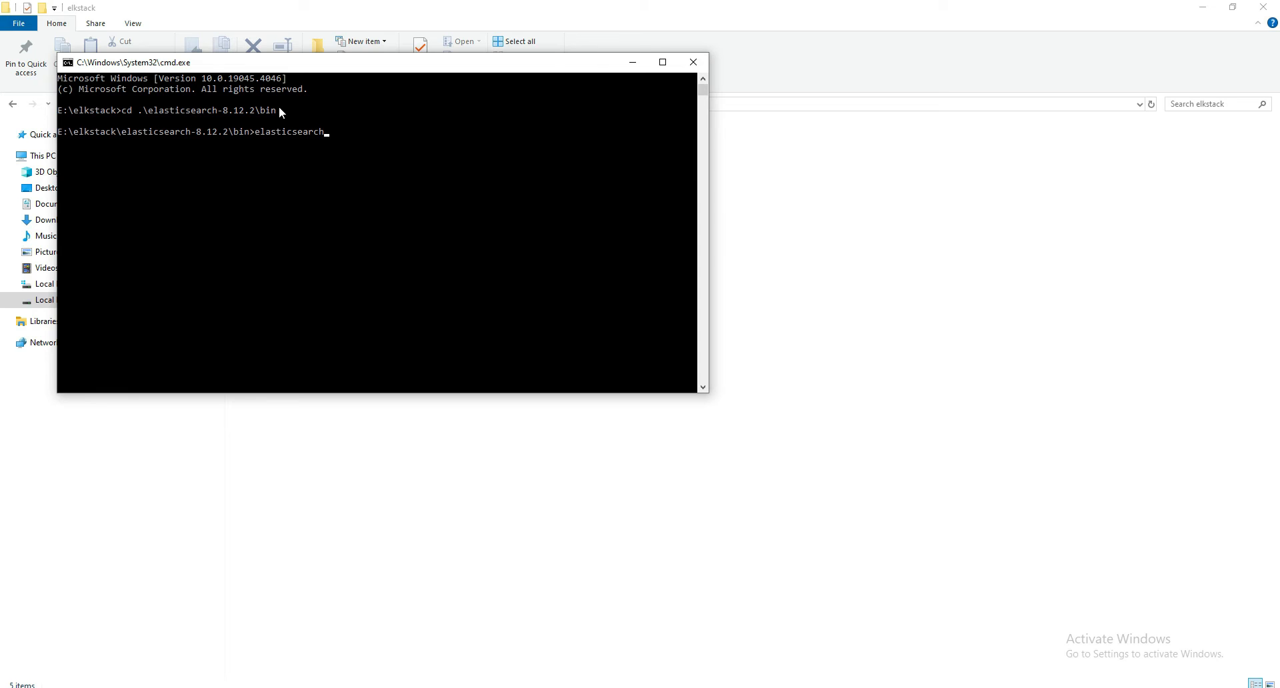
{"action": "type", "text": "."}
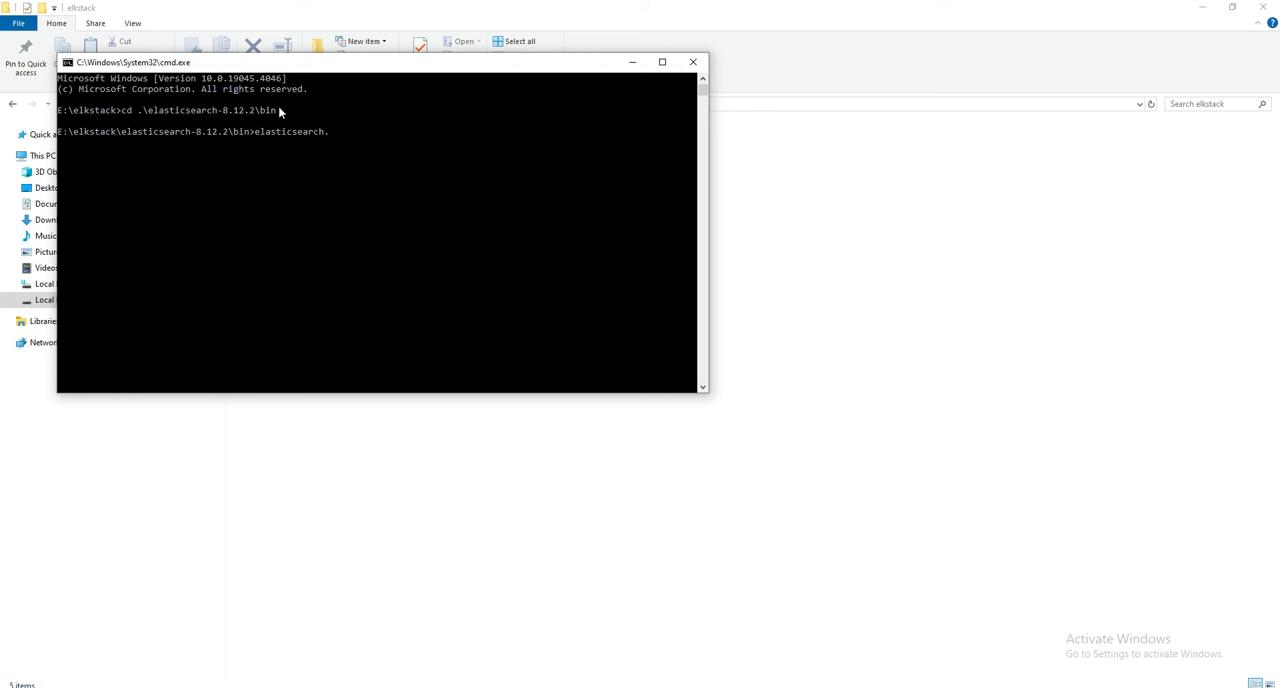
{"action": "type", "text": "b"}
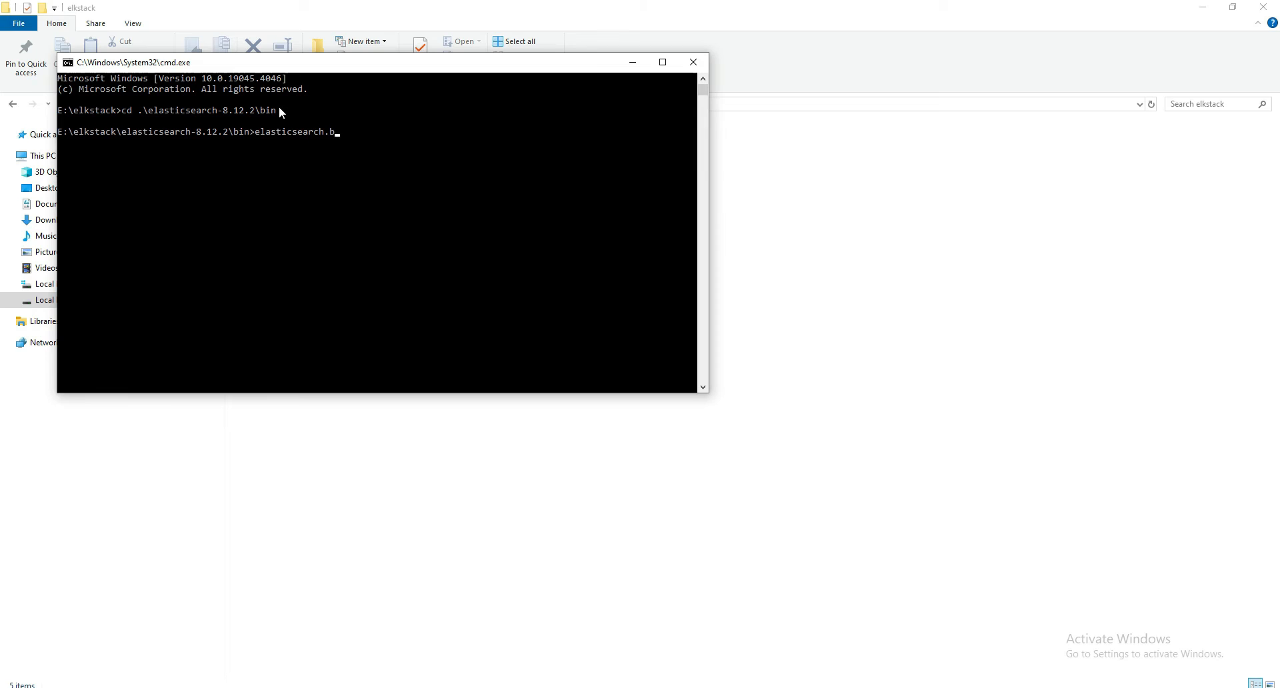
{"action": "type", "text": "at"}
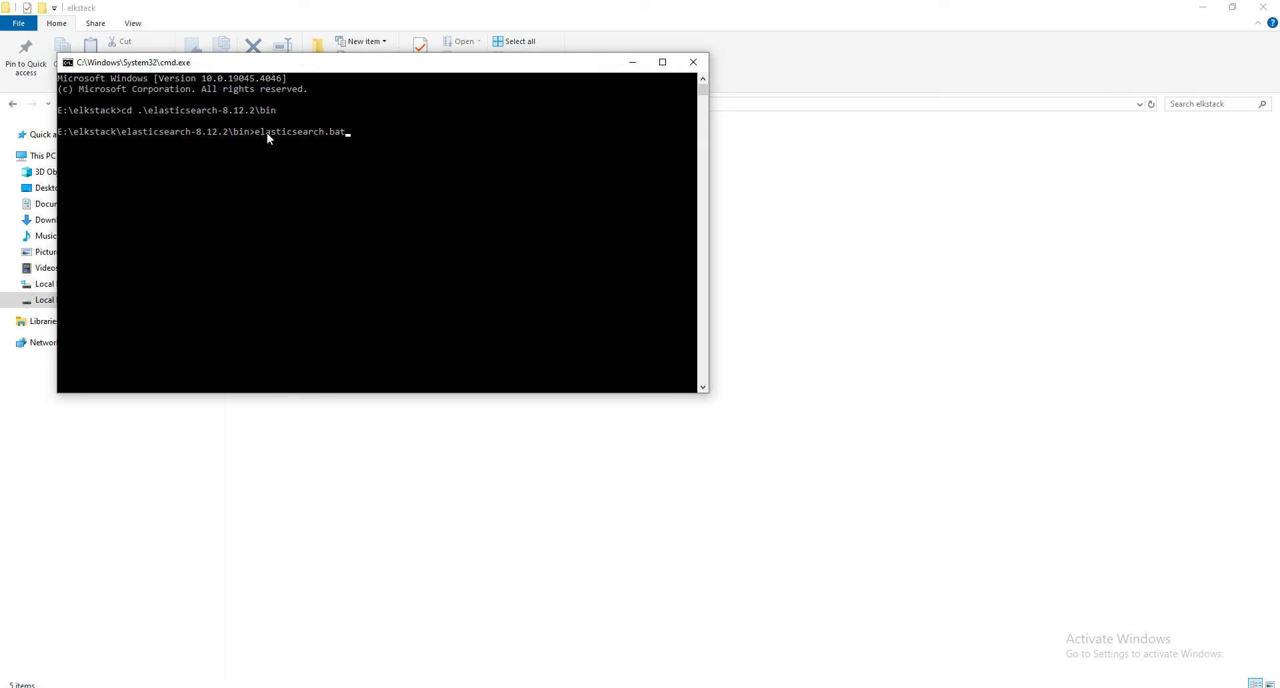
{"action": "mouse_move", "coordinate": [320, 142]}
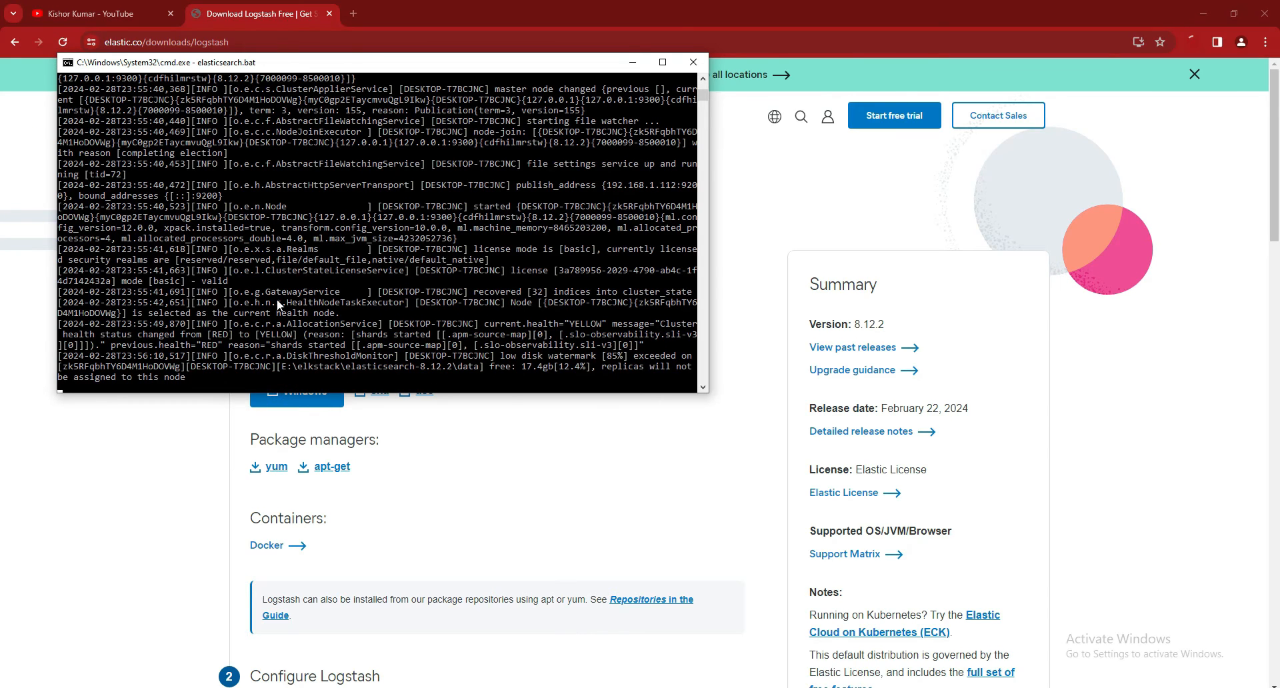
{"action": "mouse_move", "coordinate": [211, 412]}
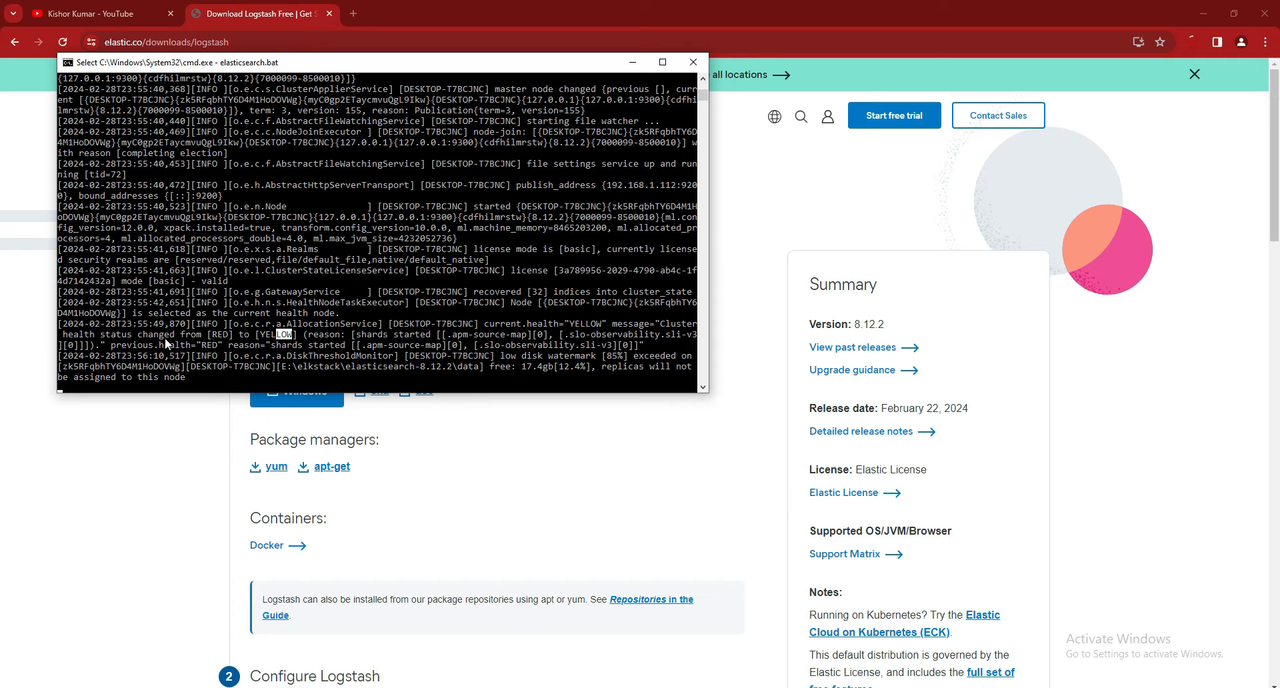
{"action": "mouse_move", "coordinate": [588, 335]}
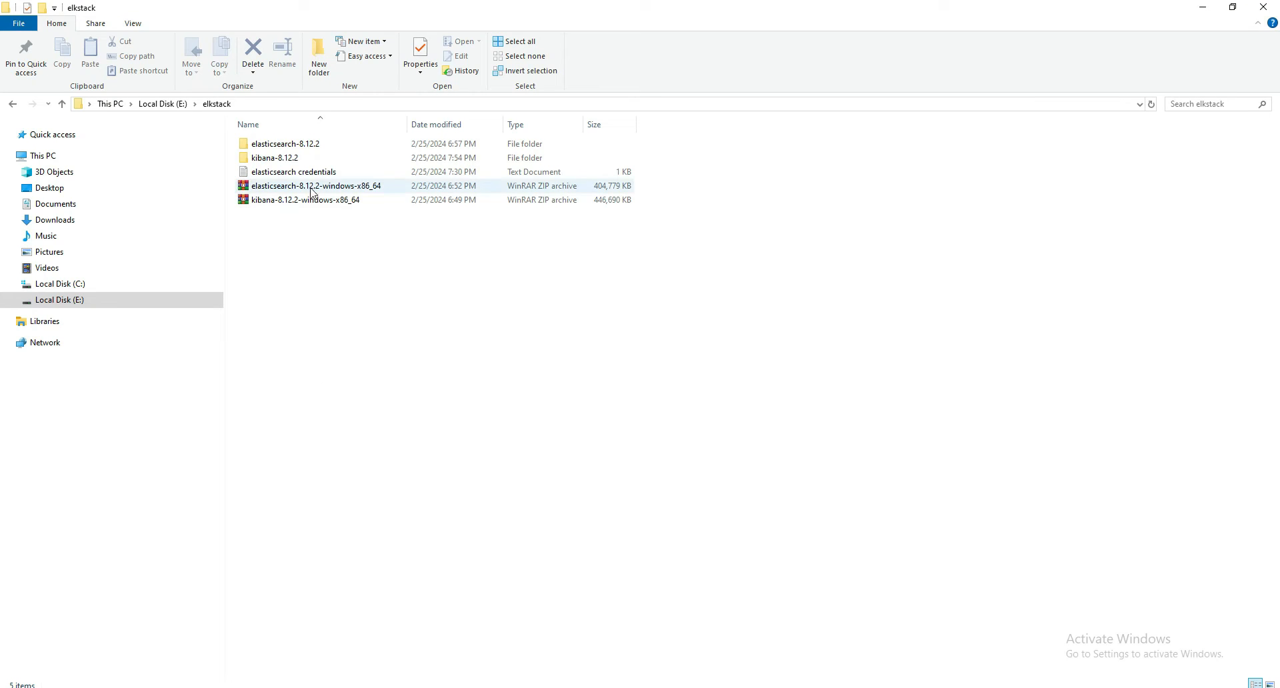
Close the elkstack console and launch cmd from the kibana-8.12.2 folder's address bar
{"action": "type", "text": "cmd"}
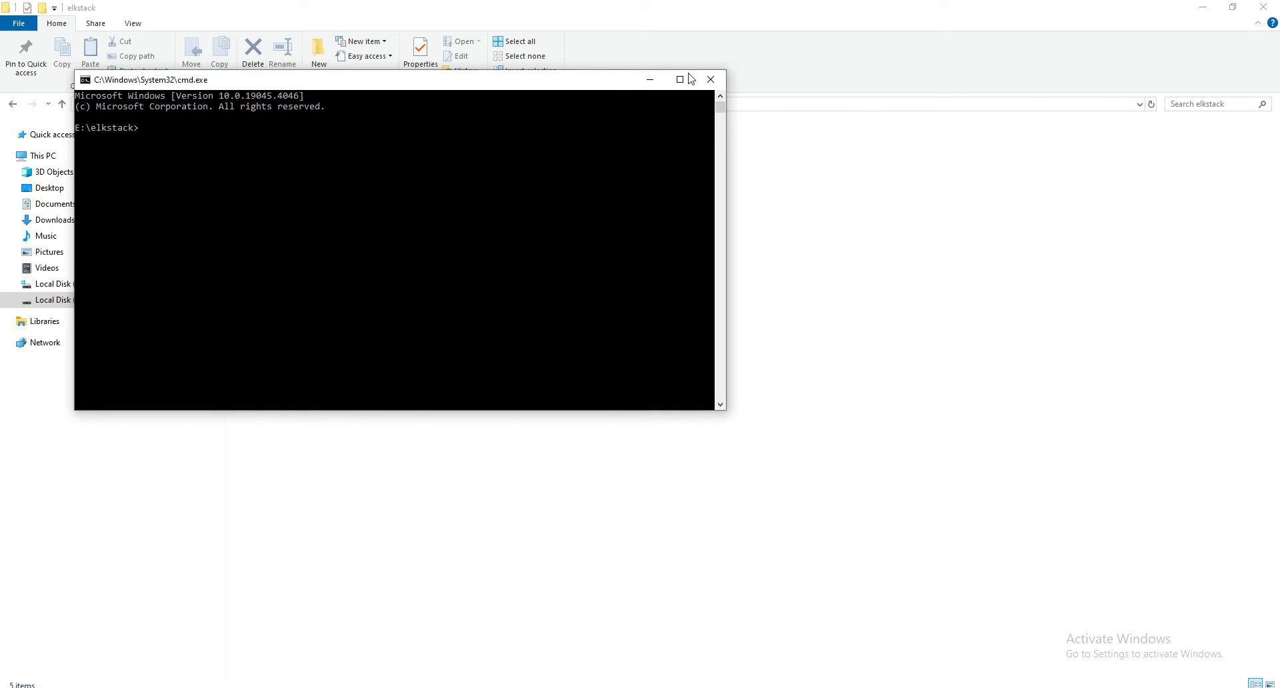
{"action": "left_click", "coordinate": [710, 79]}
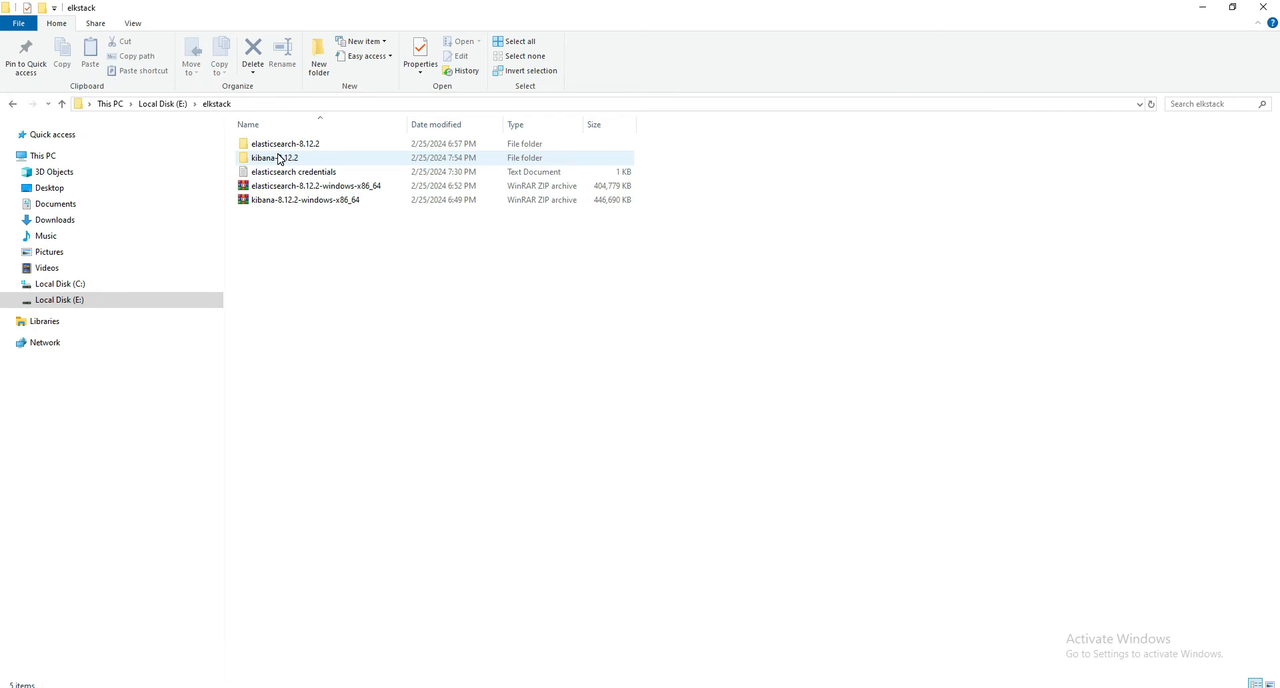
{"action": "double_click", "coordinate": [273, 158]}
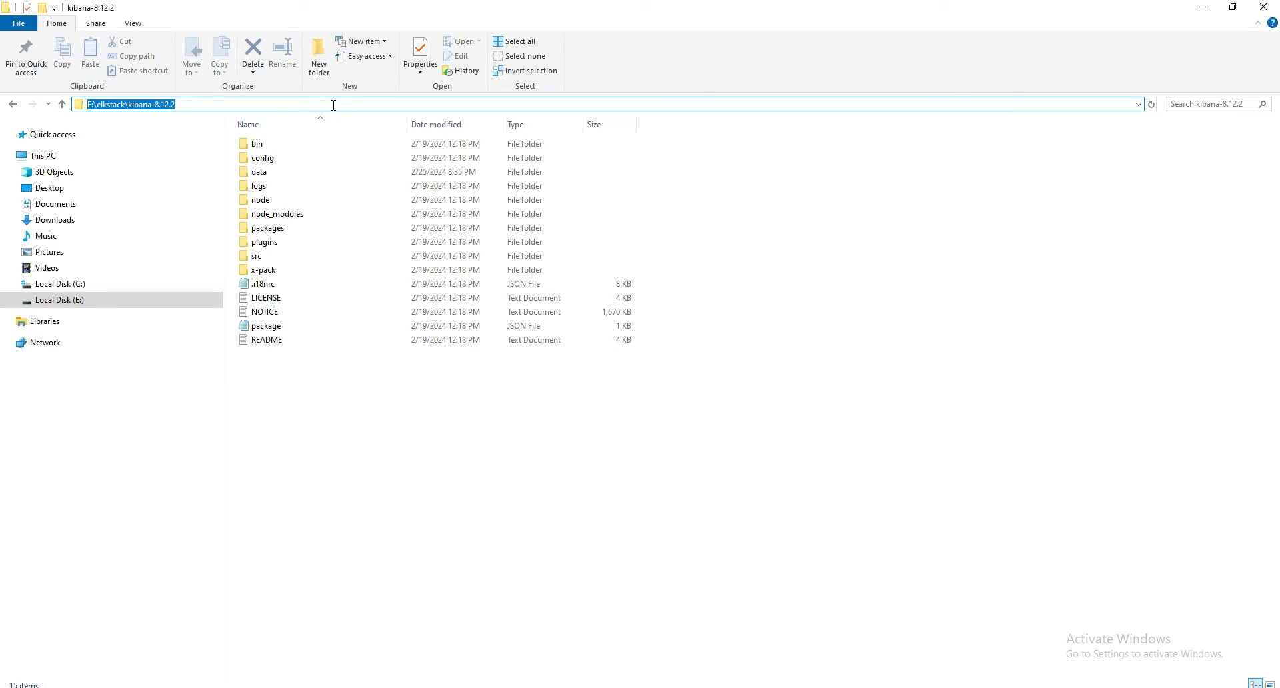
{"action": "type", "text": "cmd.exe"}
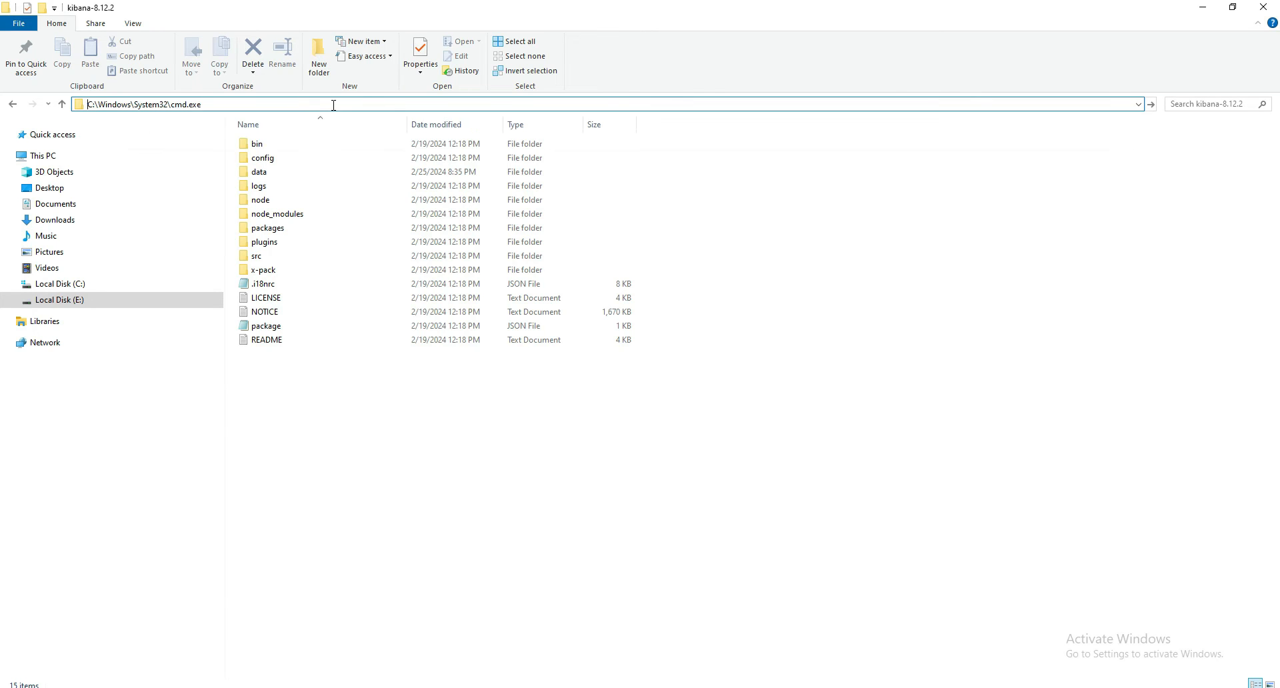
{"action": "key", "text": "Enter"}
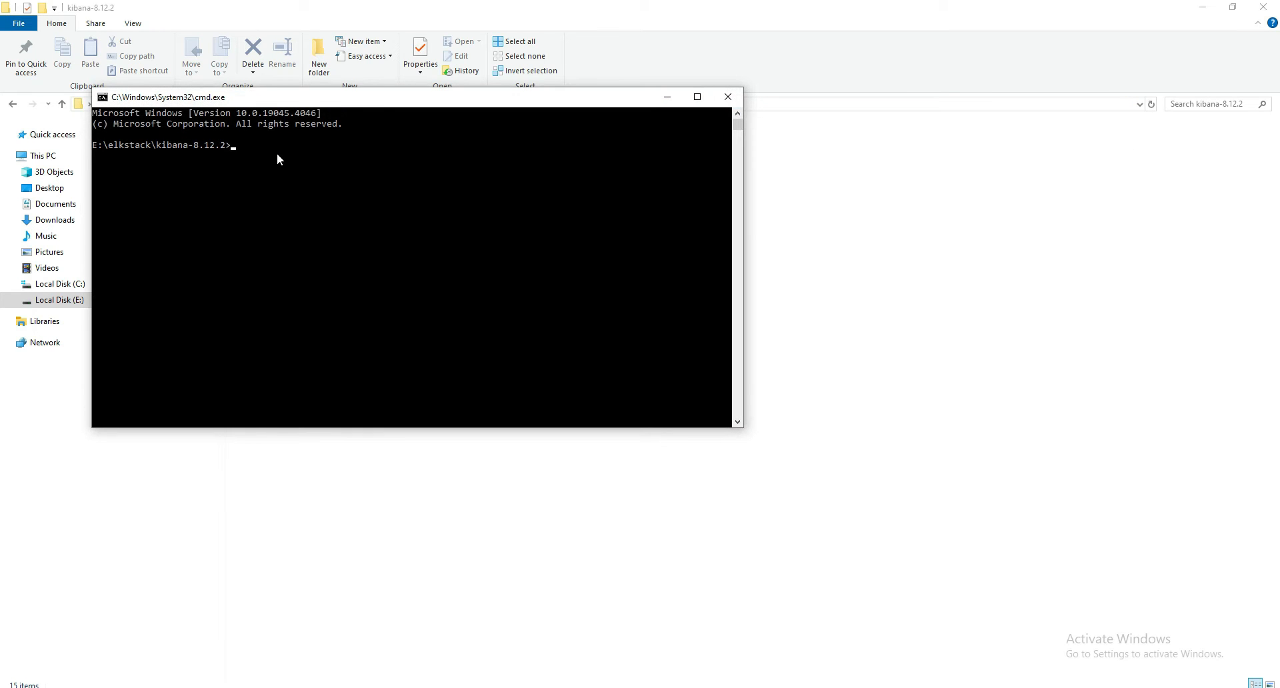
Change into bin and run kibana.bat to start Kibana
{"action": "type", "text": "cd"}
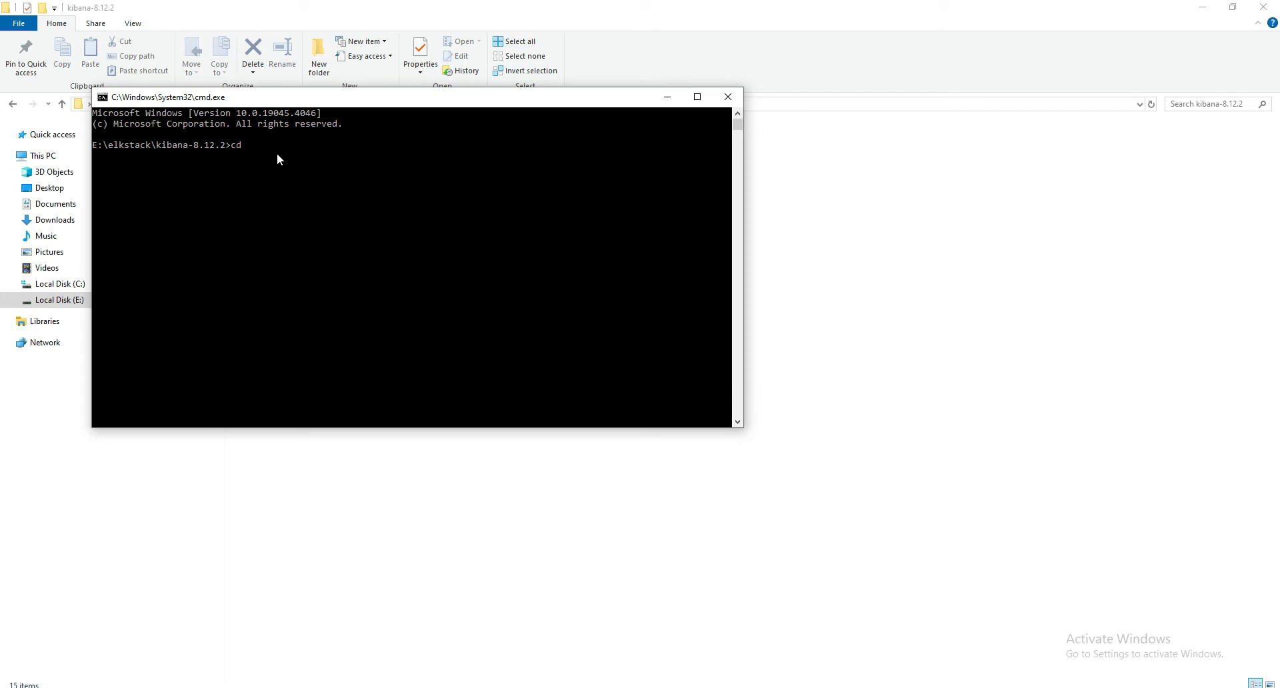
{"action": "type", "text": "bin"}
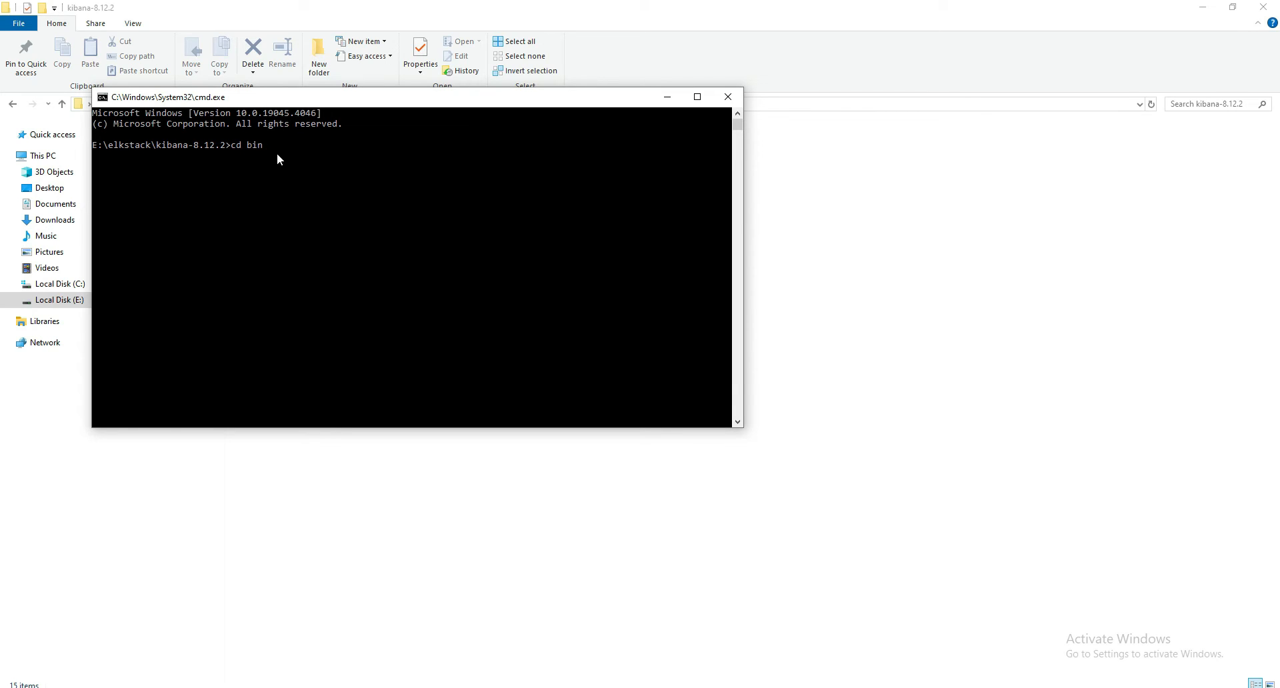
{"action": "type", "text": "kstack\\kibana-8.12.2\\bin>k"}
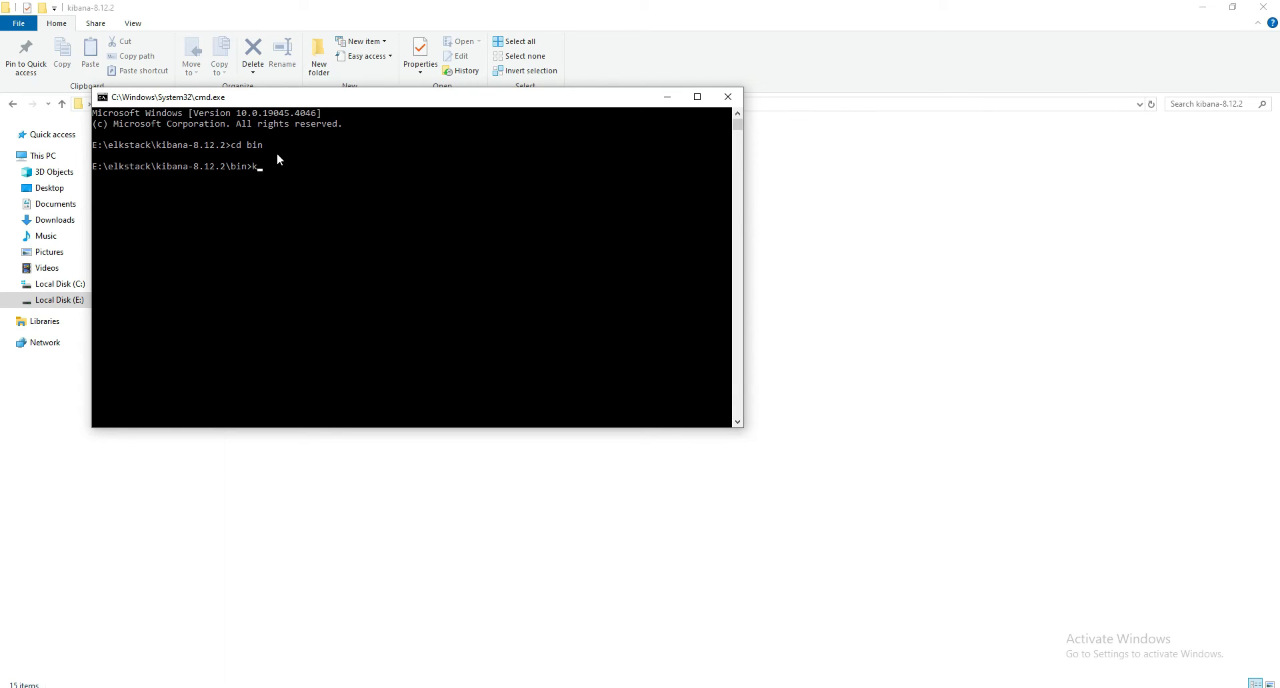
{"action": "type", "text": "ibana.bat"}
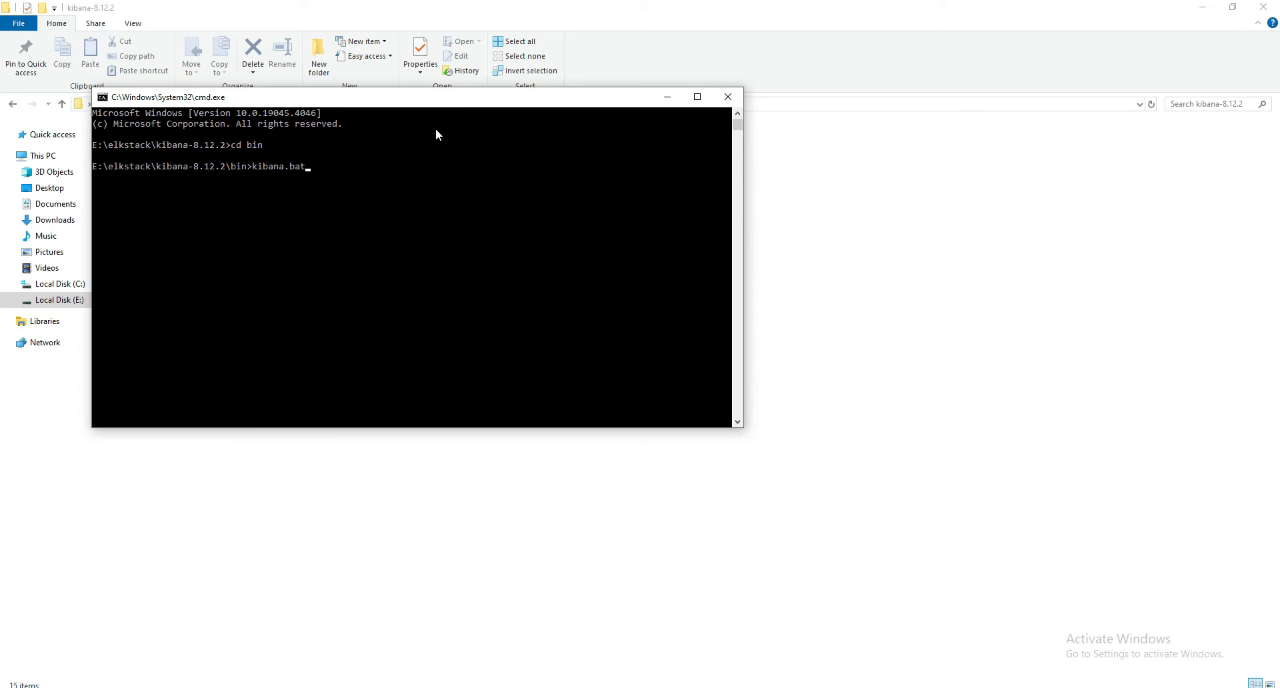
{"action": "key", "text": "Enter"}
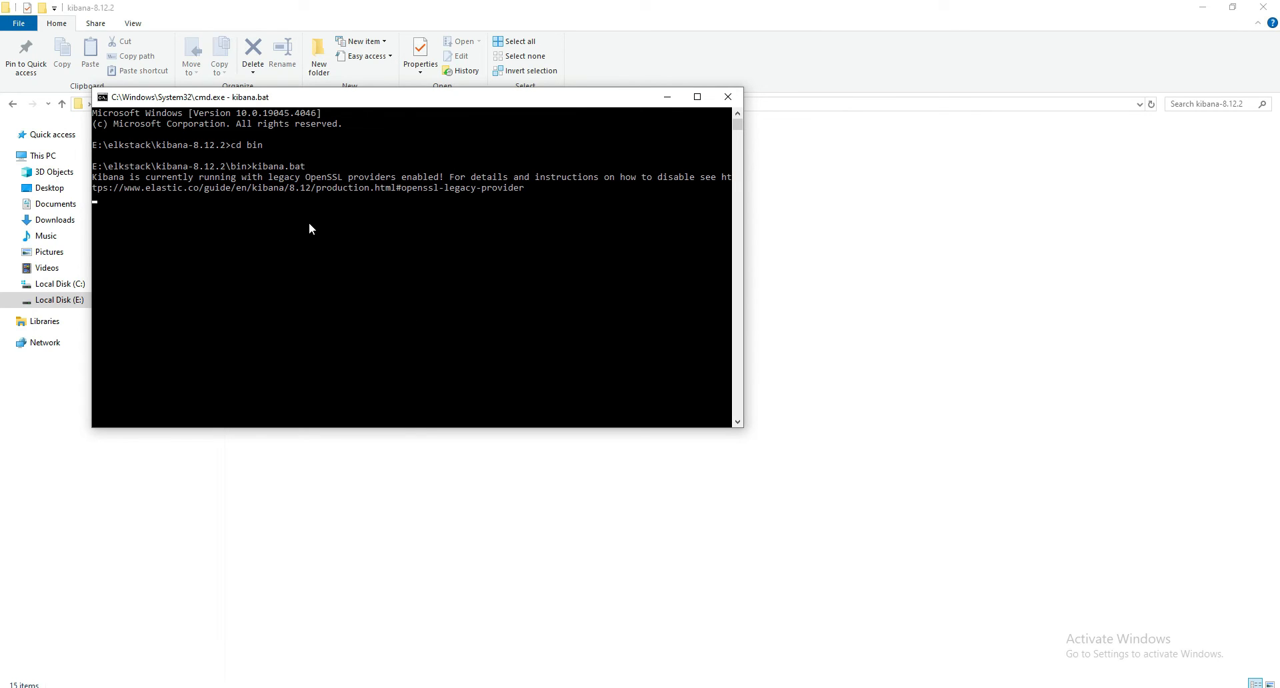
{"action": "mouse_move", "coordinate": [244, 400]}
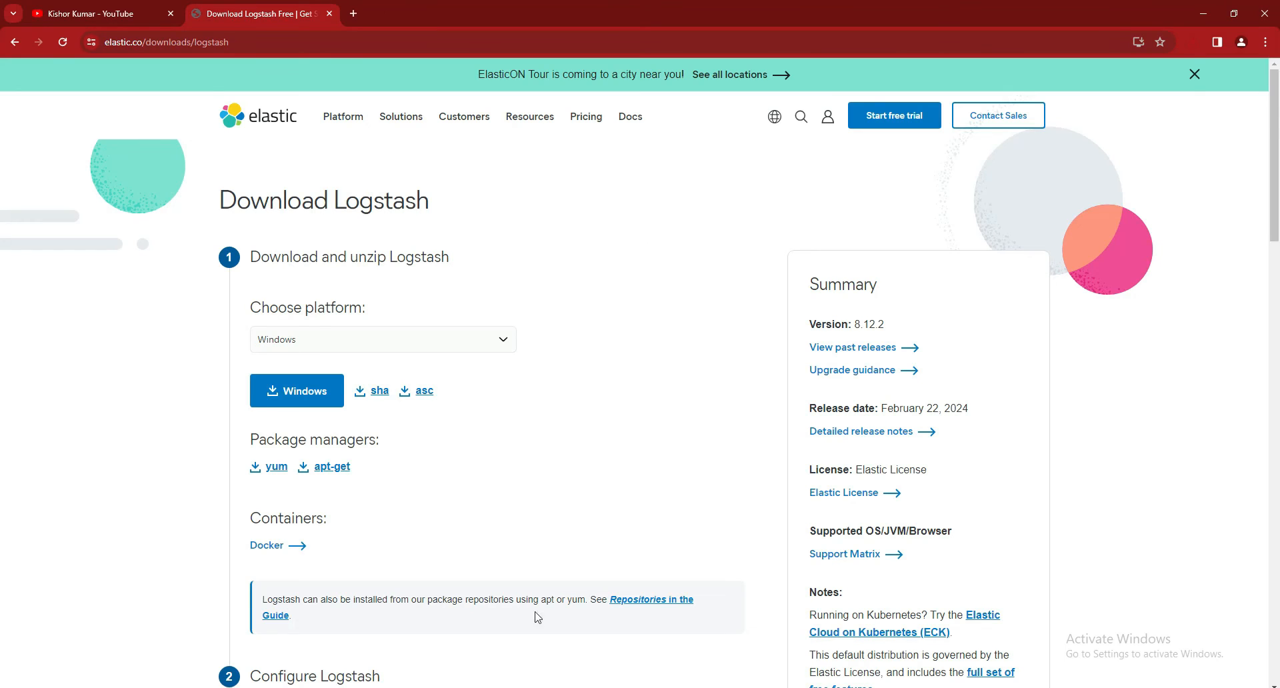
{"action": "mouse_move", "coordinate": [336, 331]}
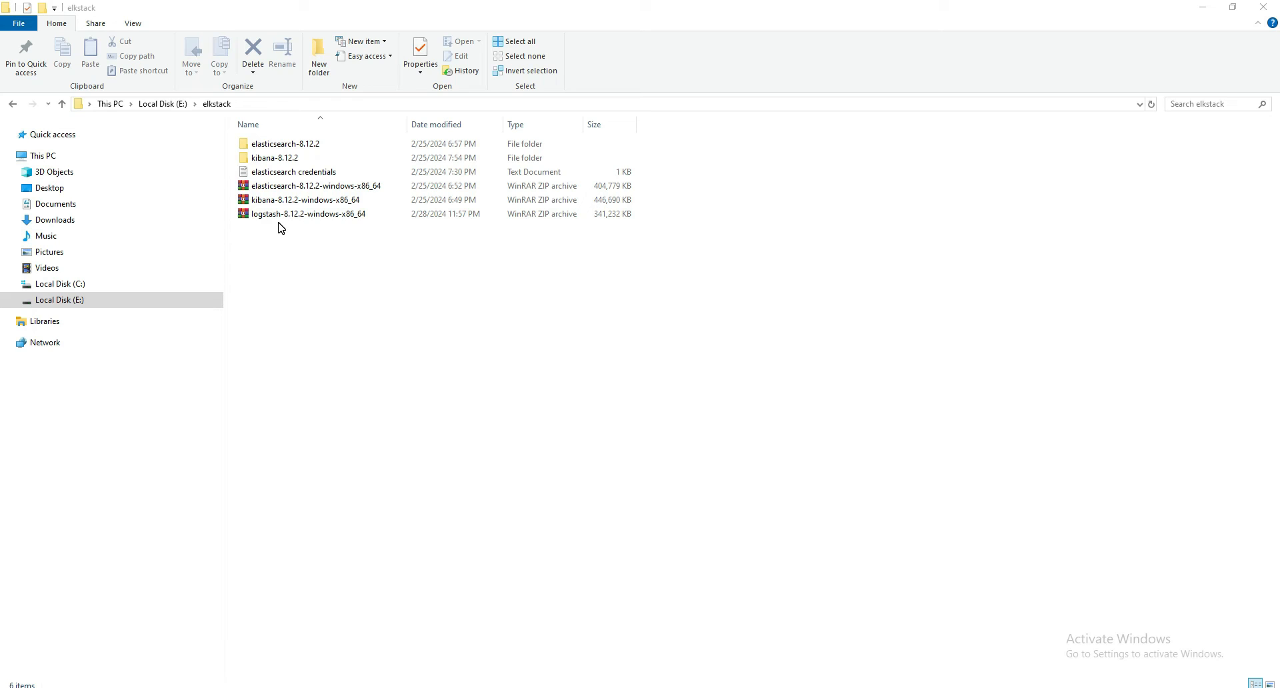
{"action": "mouse_move", "coordinate": [319, 241]}
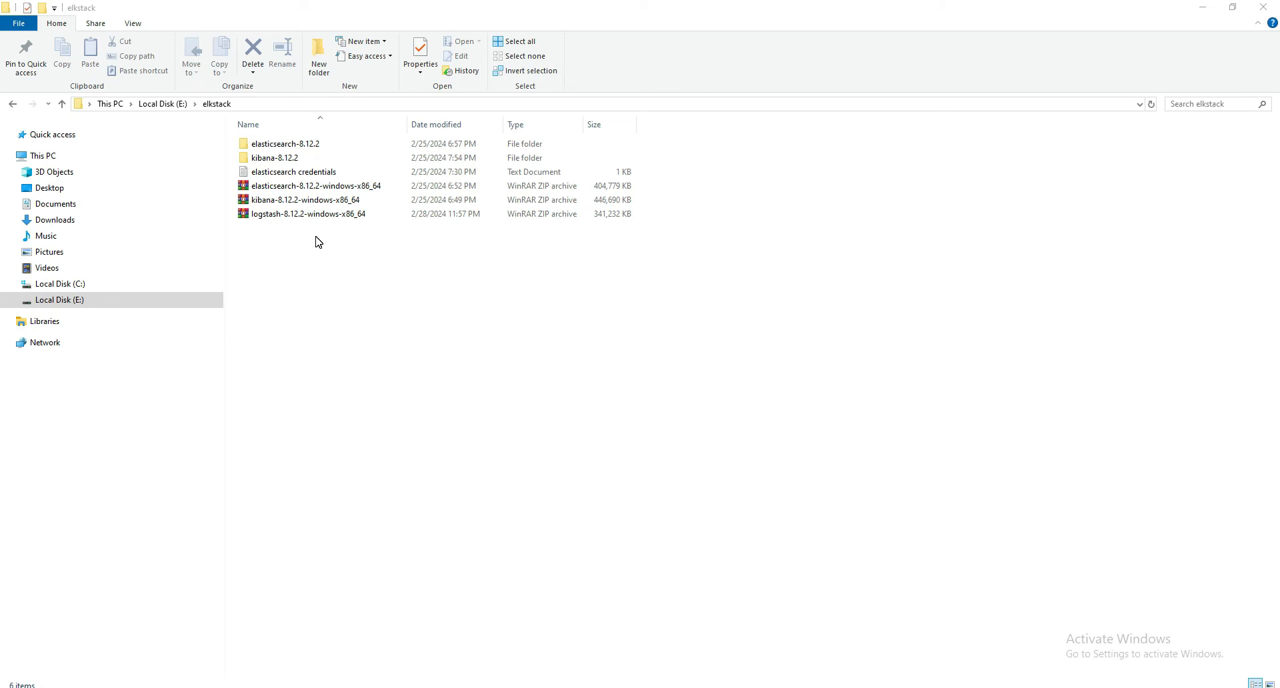
Extract logstash-8.12.2-windows-x86_64.zip here with WinRAR into the elkstack folder
{"action": "right_click", "coordinate": [307, 213]}
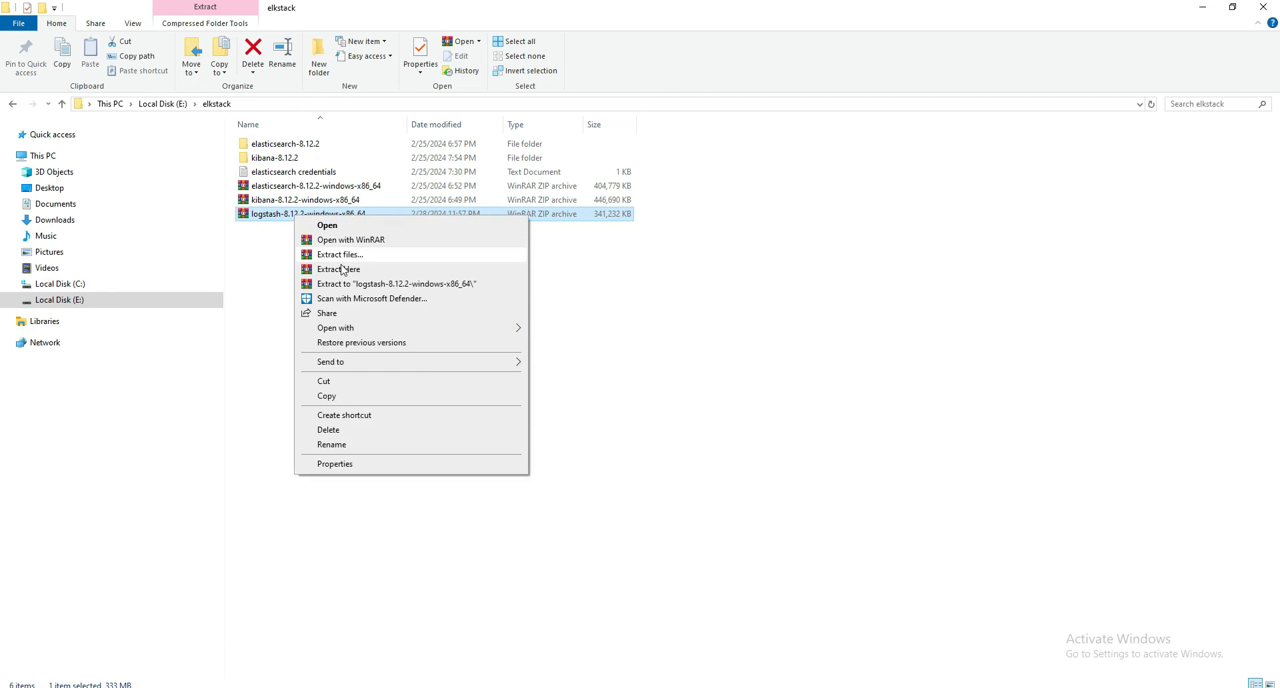
{"action": "left_click", "coordinate": [339, 268]}
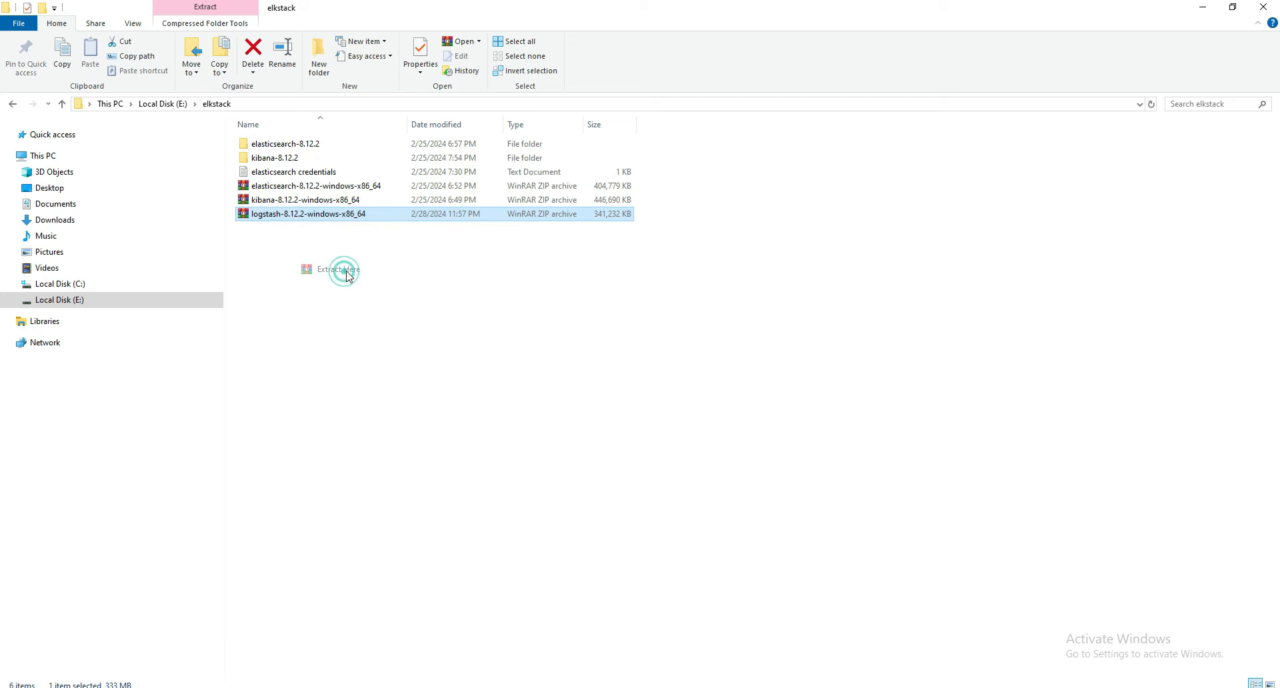
{"action": "left_click", "coordinate": [337, 269]}
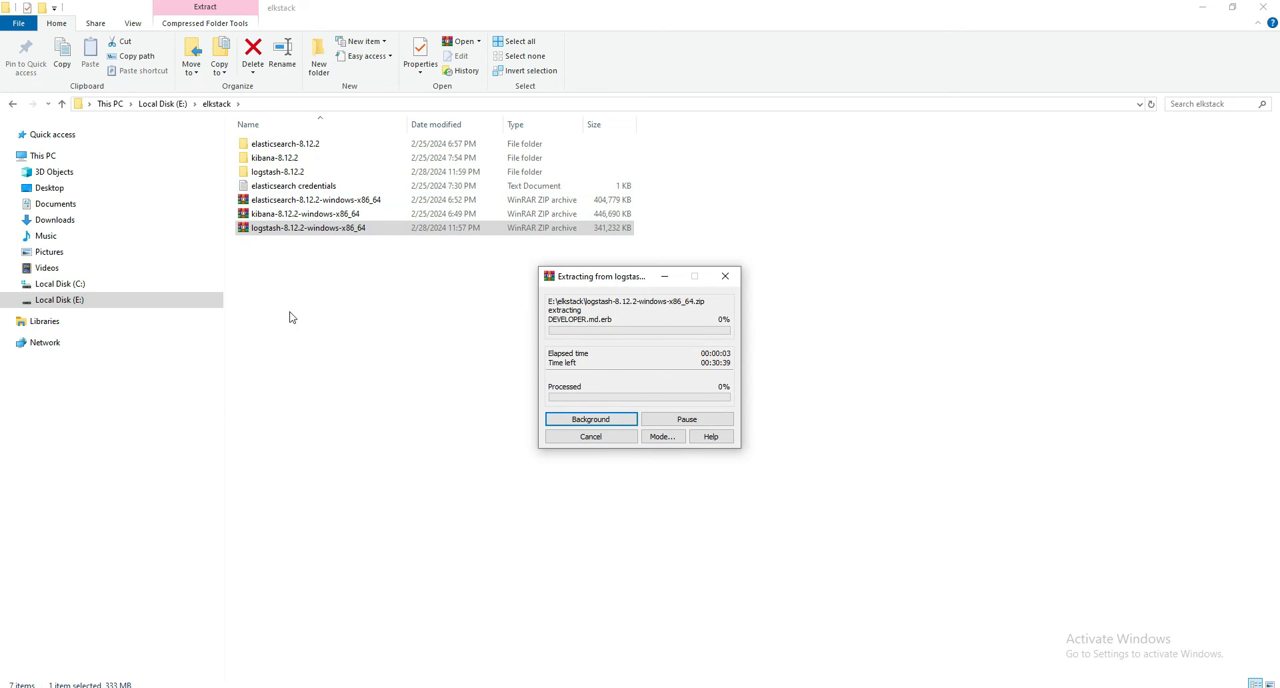
{"action": "mouse_move", "coordinate": [321, 301]}
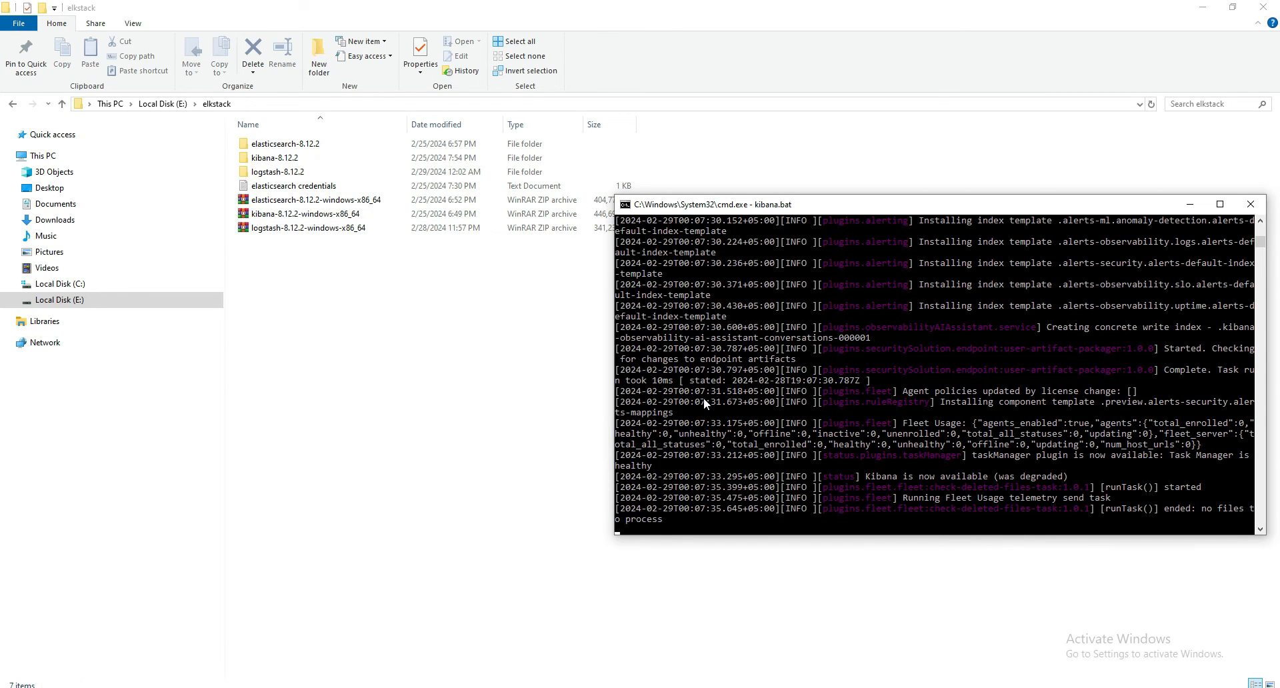
{"action": "mouse_move", "coordinate": [365, 260]}
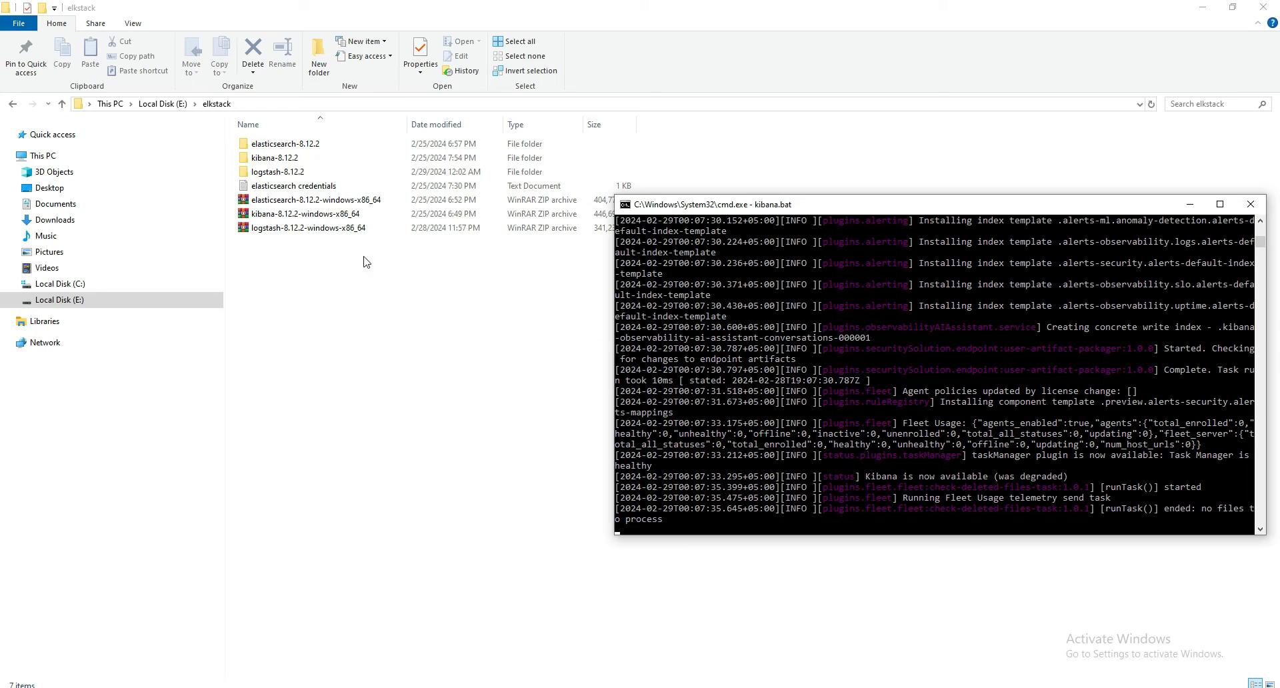
Bring the elkstack folder forward to run 'code .' and launch VS Code on it
{"action": "left_click", "coordinate": [274, 172]}
{"action": "type", "text": "code ."}
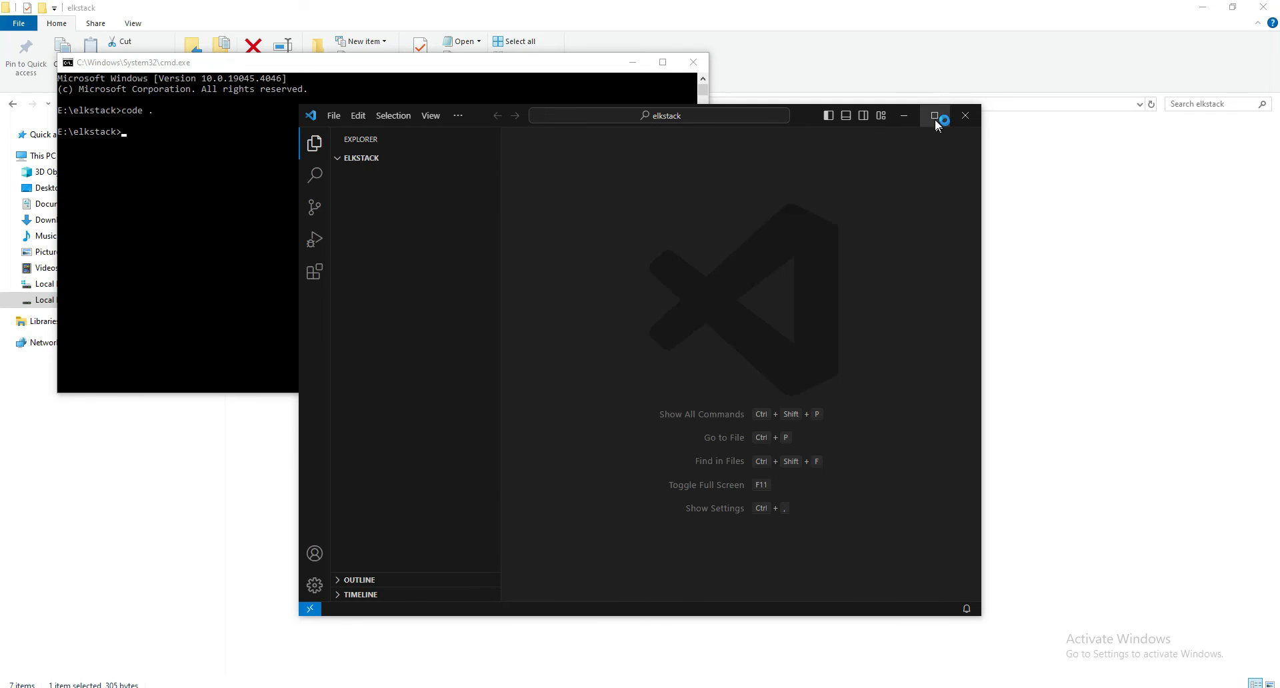
Trust the elkstack authors and copy logstash-sample.conf into an empty 'logstash-sample copy.conf'
{"action": "left_click", "coordinate": [933, 114]}
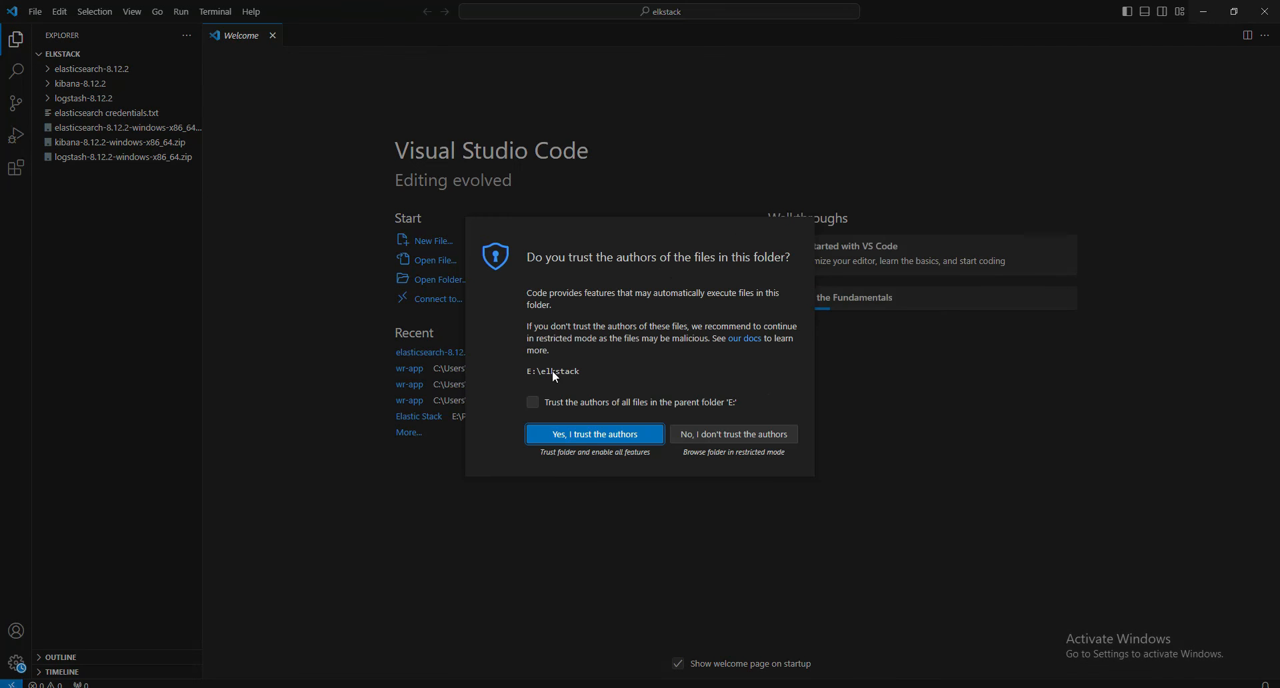
{"action": "left_click", "coordinate": [594, 433]}
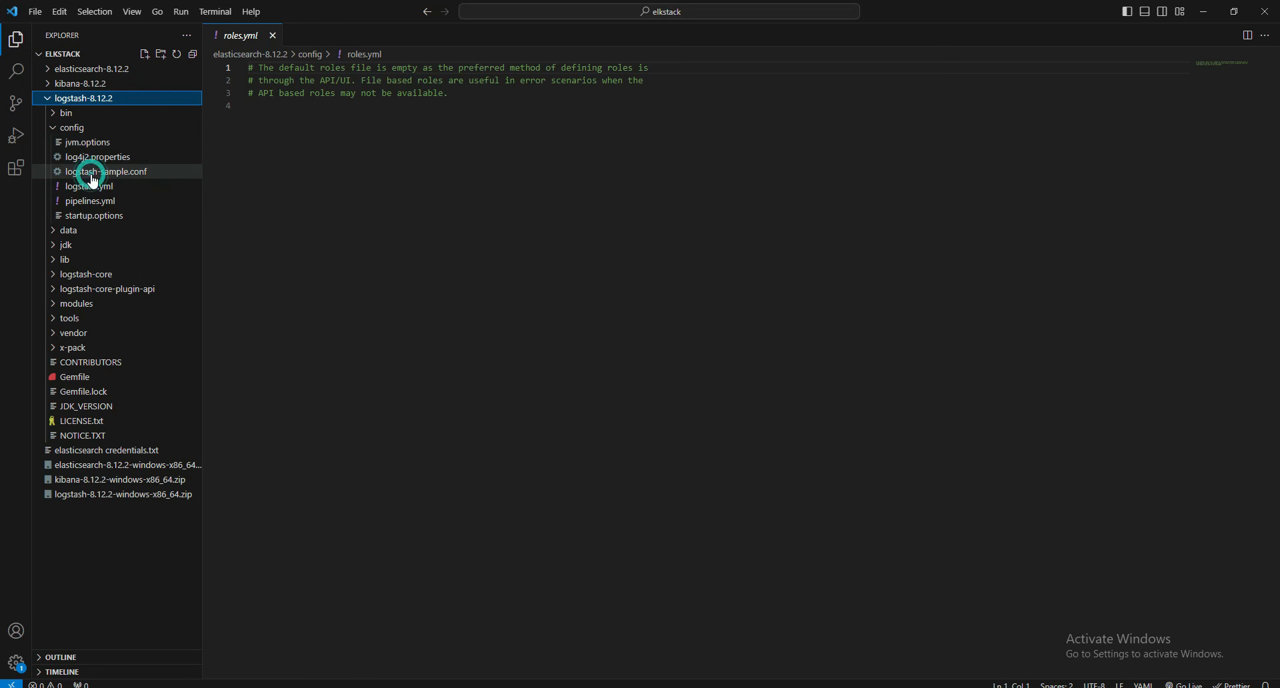
{"action": "double_click", "coordinate": [94, 171]}
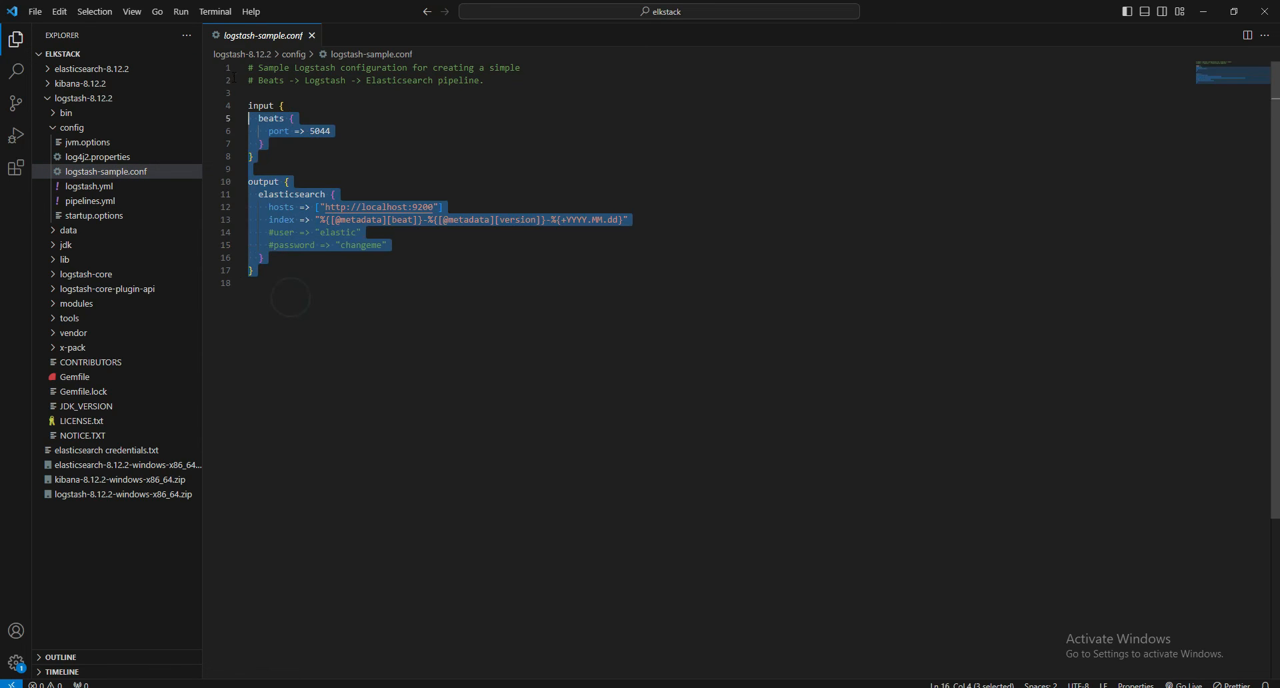
{"action": "left_click", "coordinate": [288, 285]}
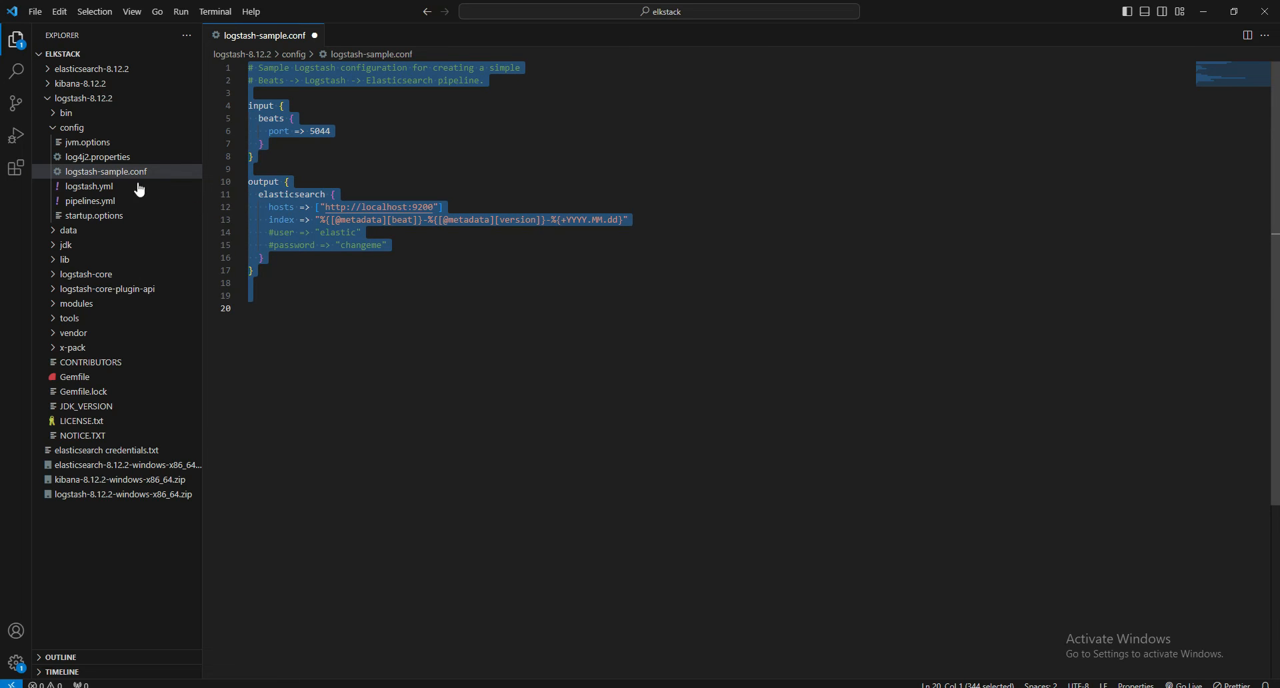
{"action": "right_click", "coordinate": [107, 171]}
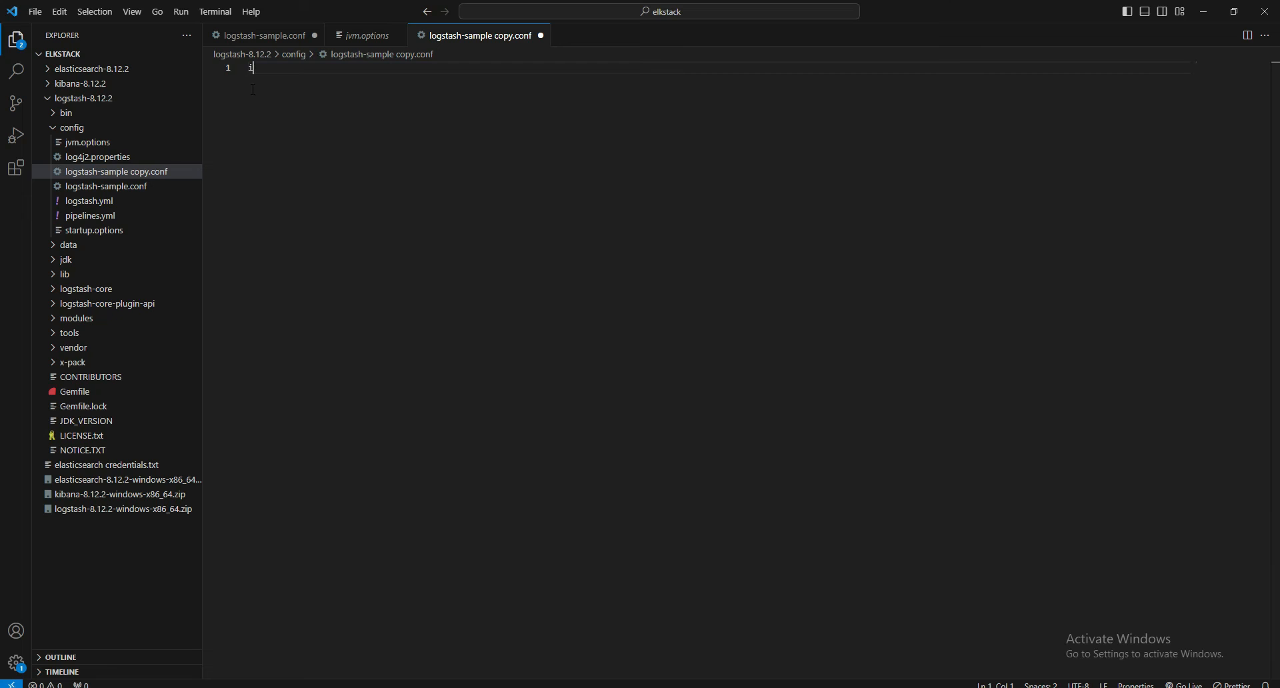
Write input {, filter { and output{ blocks in logstash-sample copy.conf
{"action": "type", "text": "nput\\"}
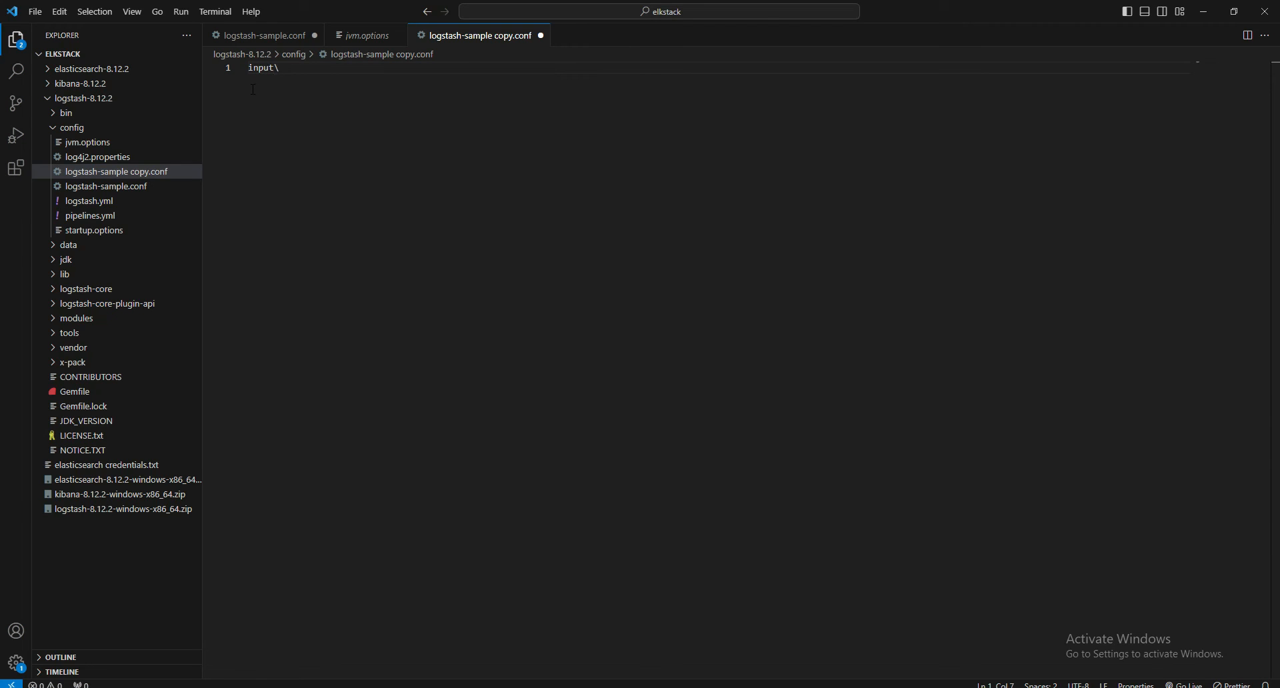
{"action": "type", "text": "{"}
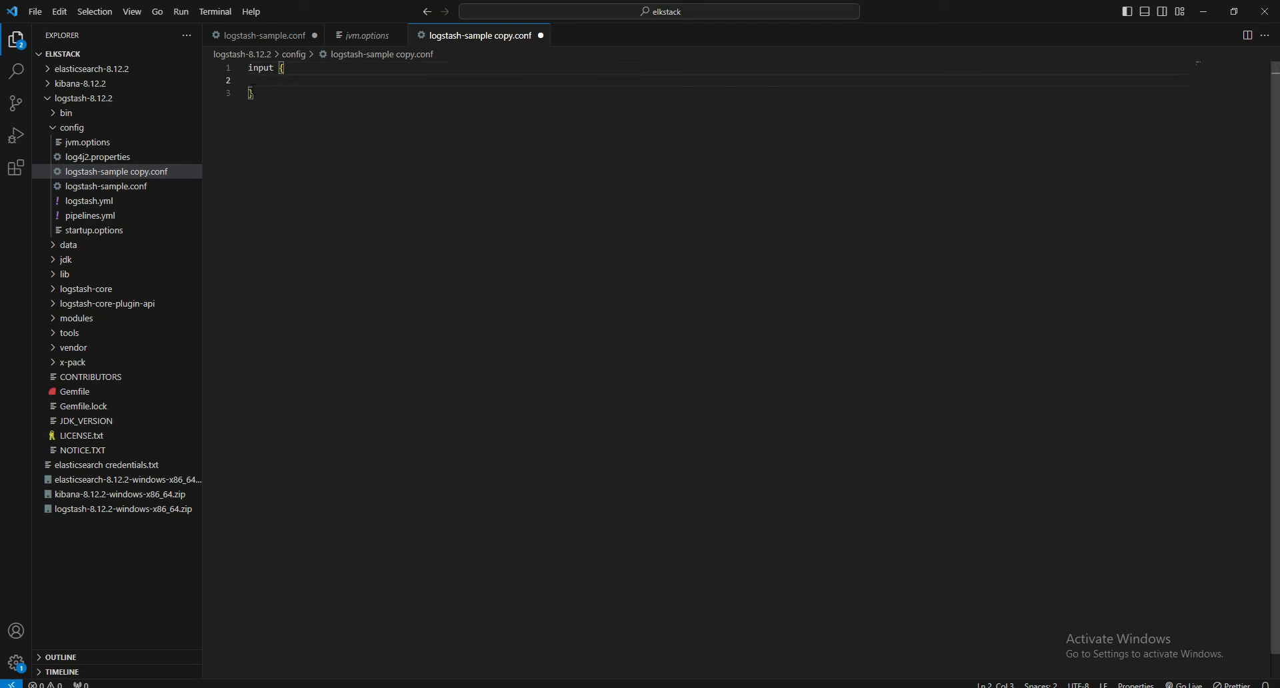
{"action": "type", "text": "f"}
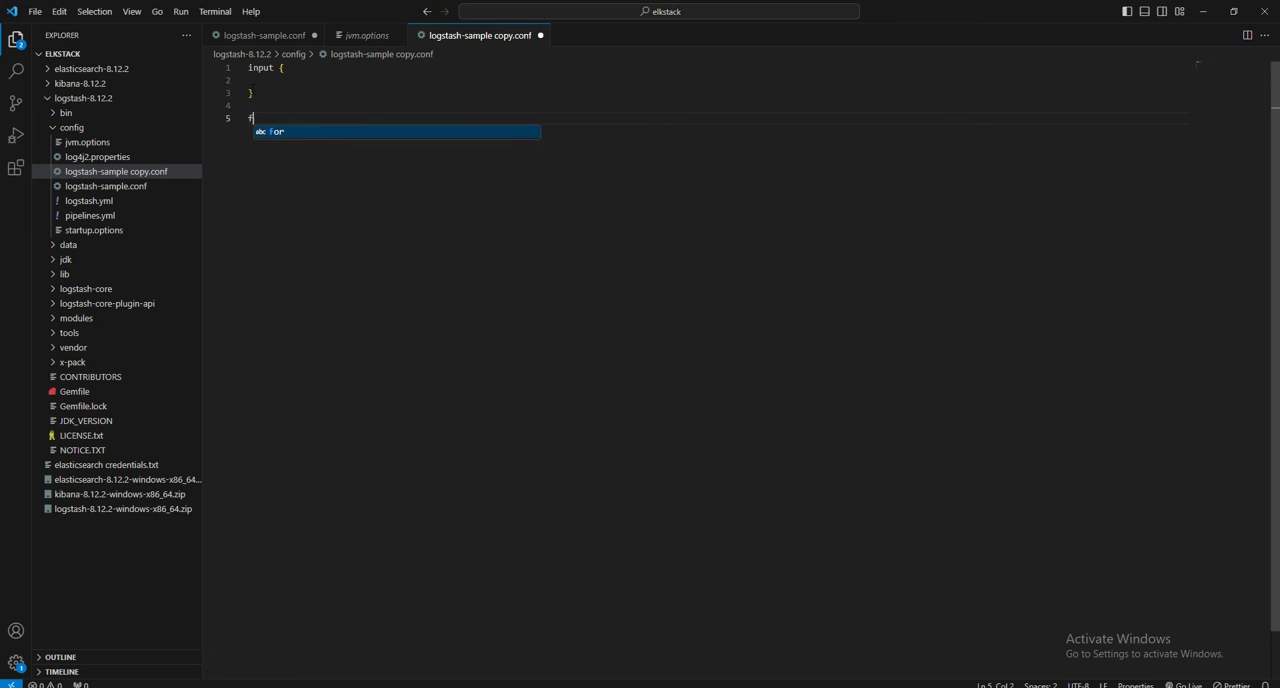
{"action": "type", "text": "filter {"}
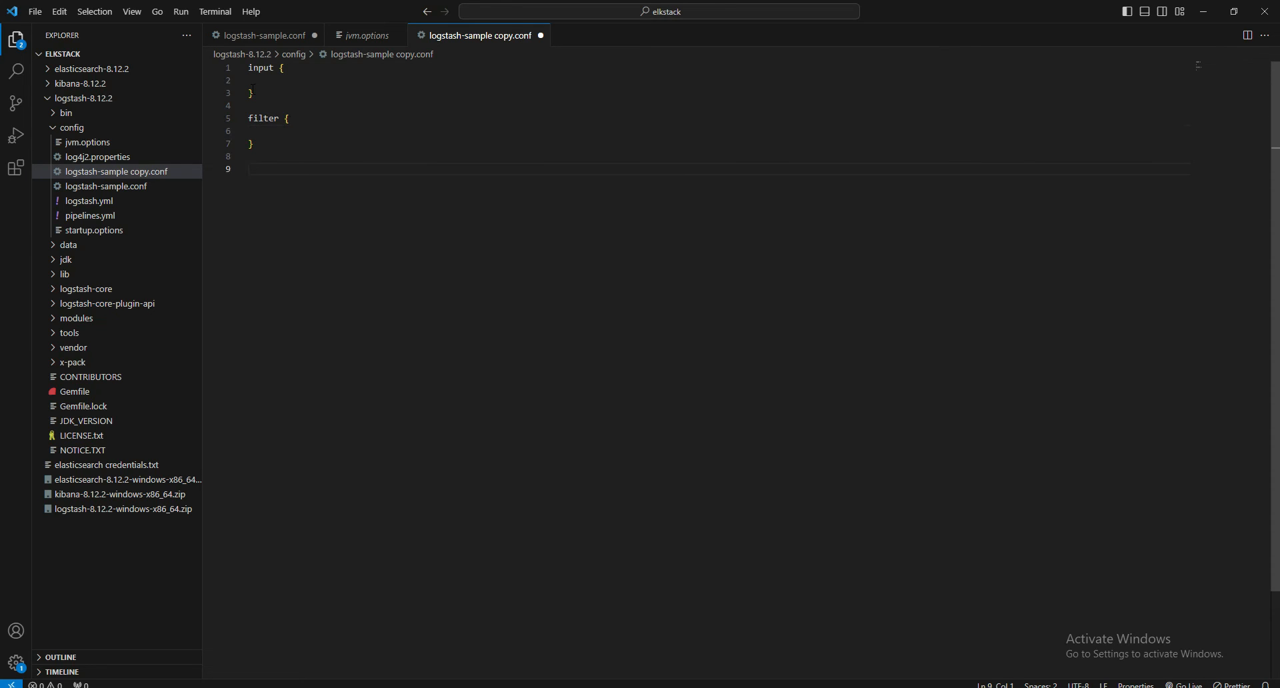
{"action": "type", "text": "output{"}
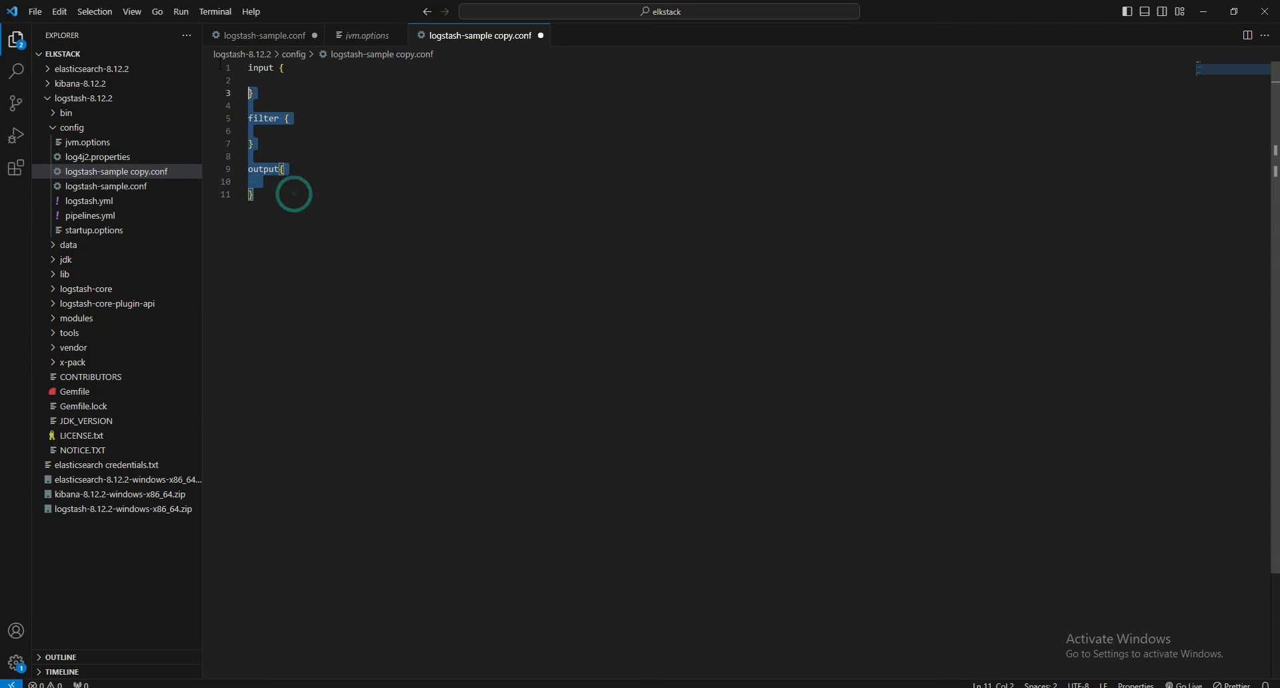
Remove the filter block and add stdin { } input and stdout {} output
{"action": "left_click", "coordinate": [254, 195]}
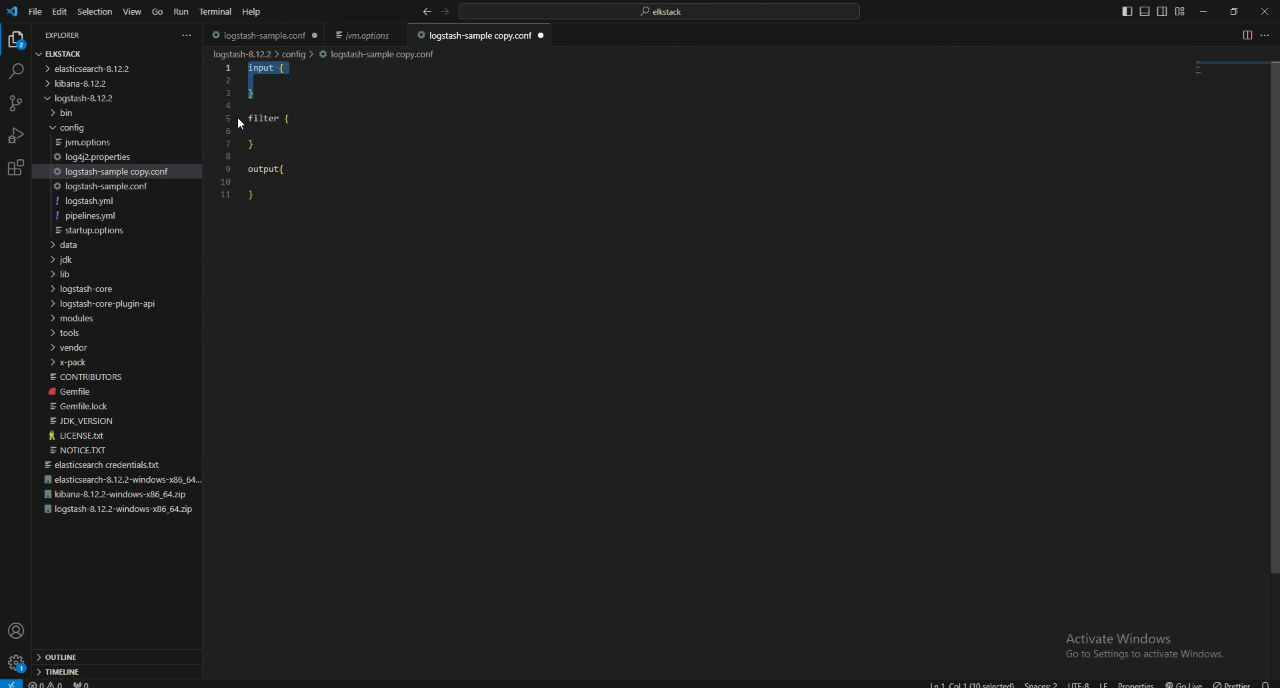
{"action": "left_click", "coordinate": [254, 131]}
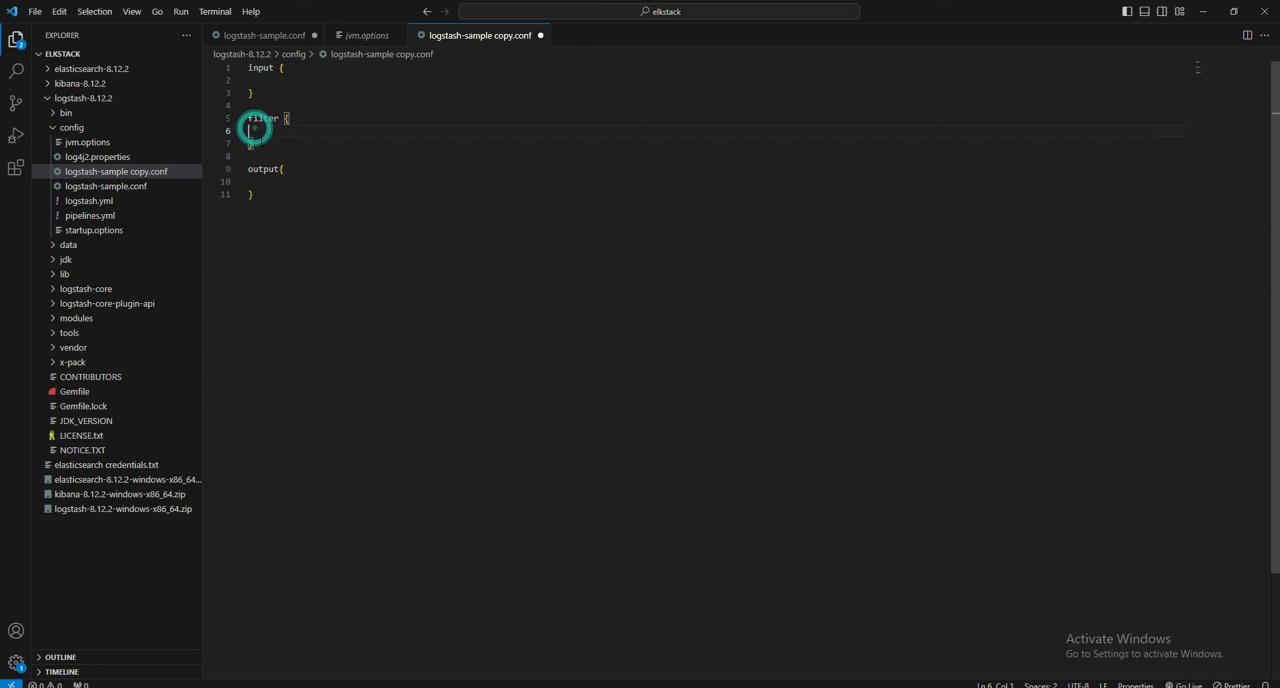
{"action": "left_click", "coordinate": [259, 131]}
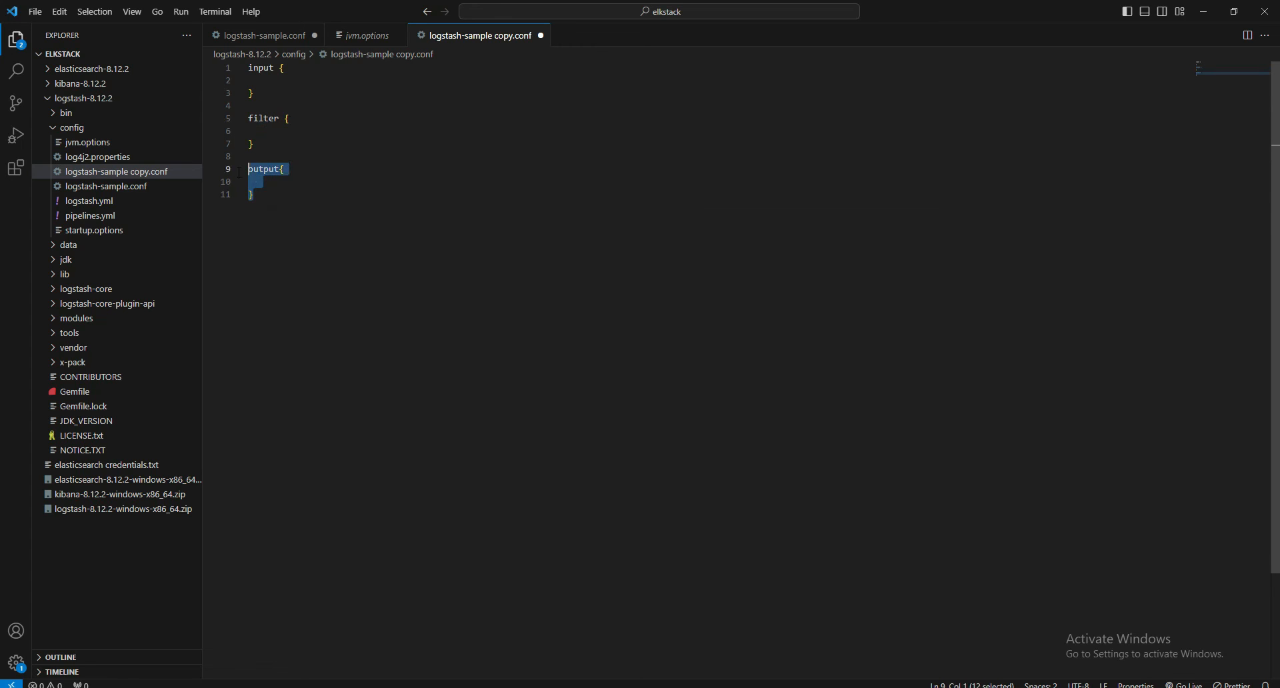
{"action": "left_click", "coordinate": [264, 199]}
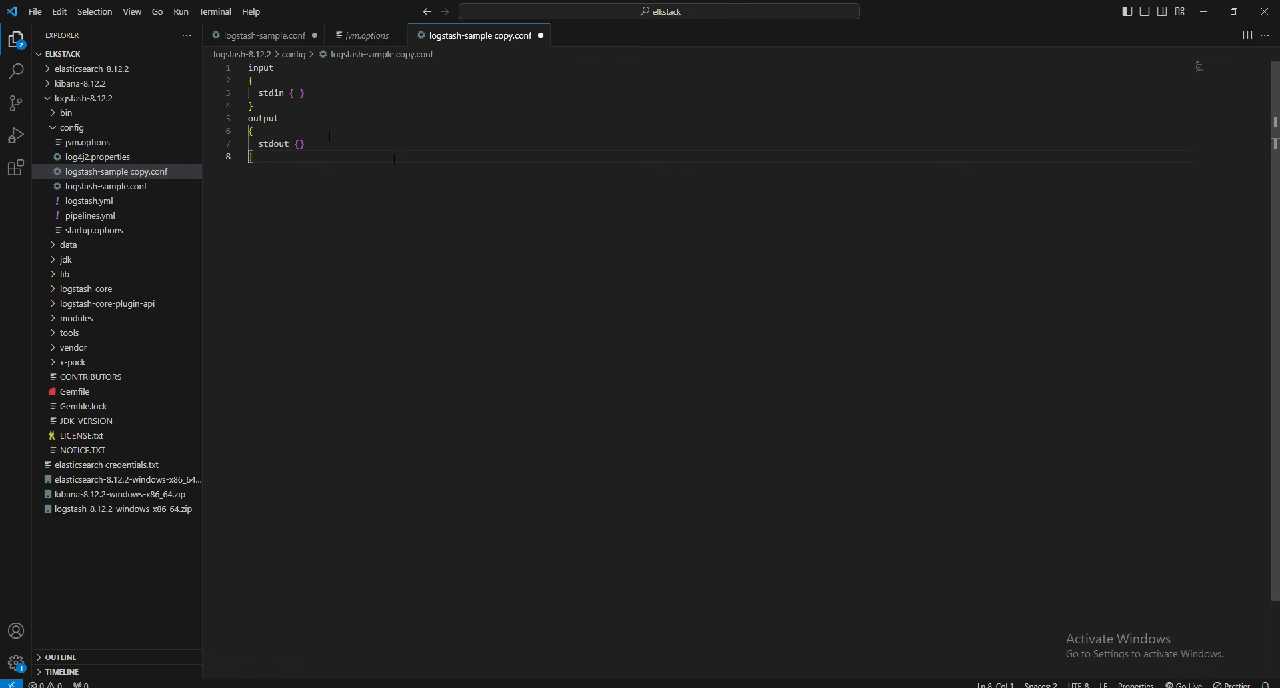
{"action": "mouse_move", "coordinate": [355, 660]}
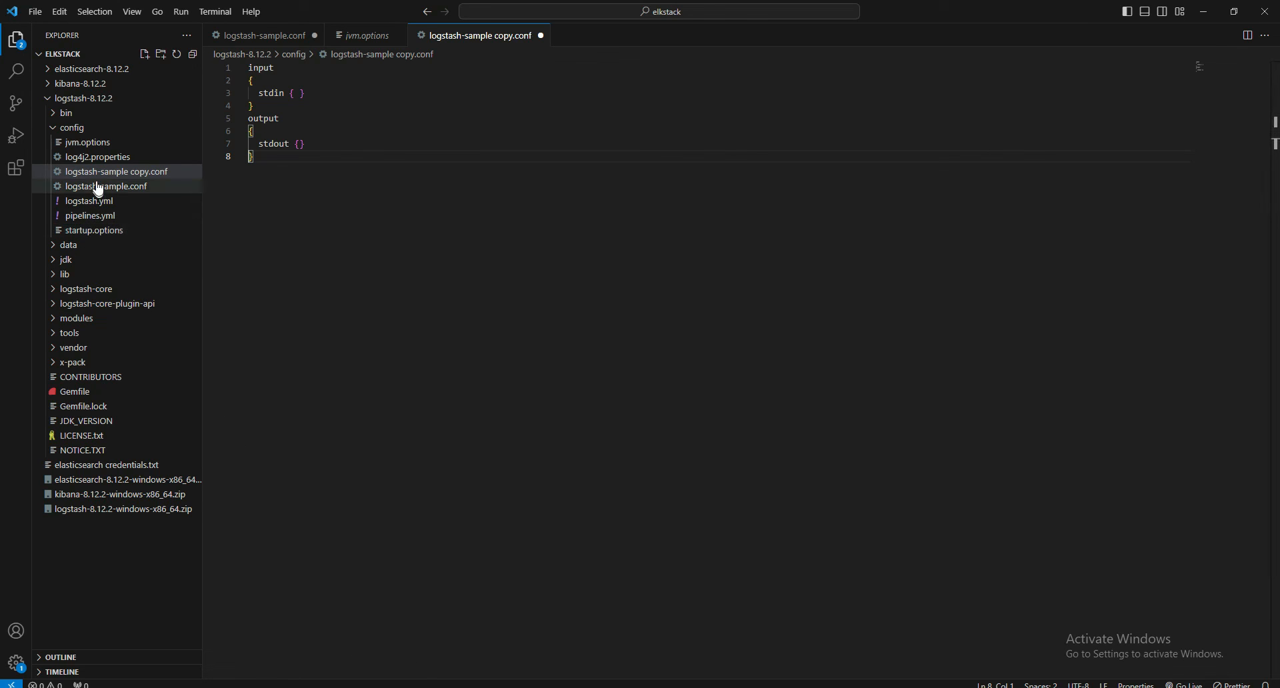
Rename logstash-sample copy.conf to testinglogstash.conf via the Explorer context menu
{"action": "right_click", "coordinate": [116, 170]}
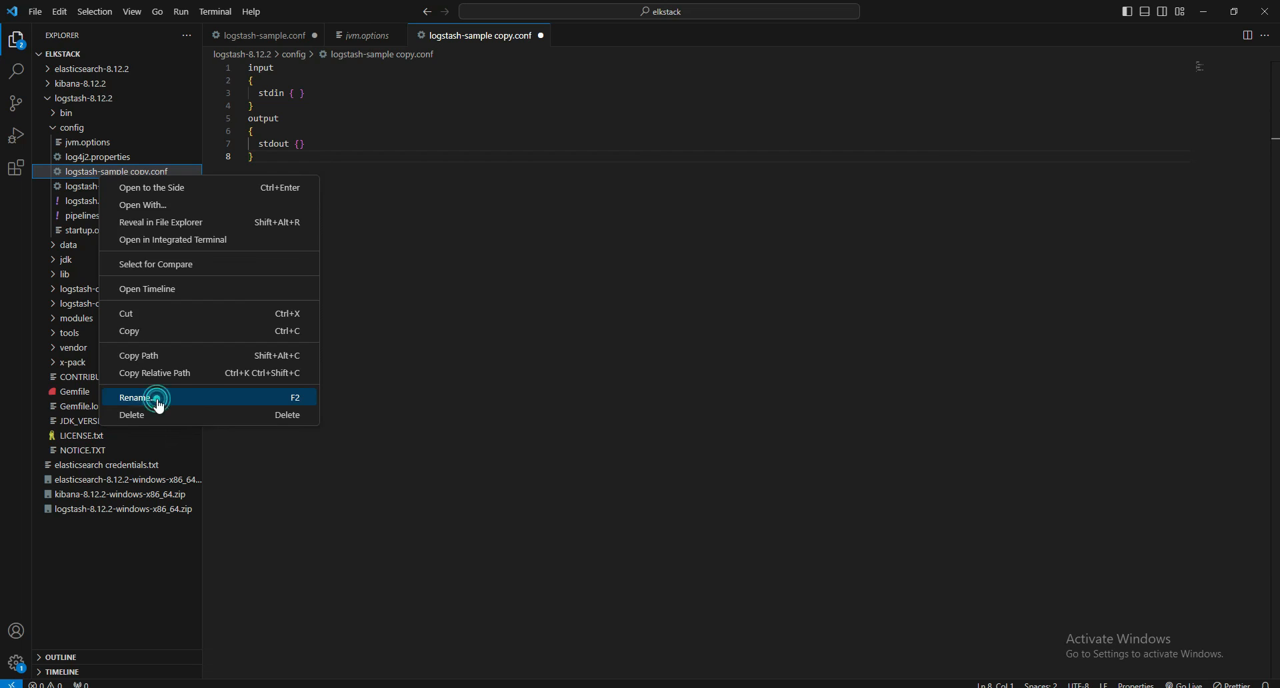
{"action": "left_click", "coordinate": [135, 397]}
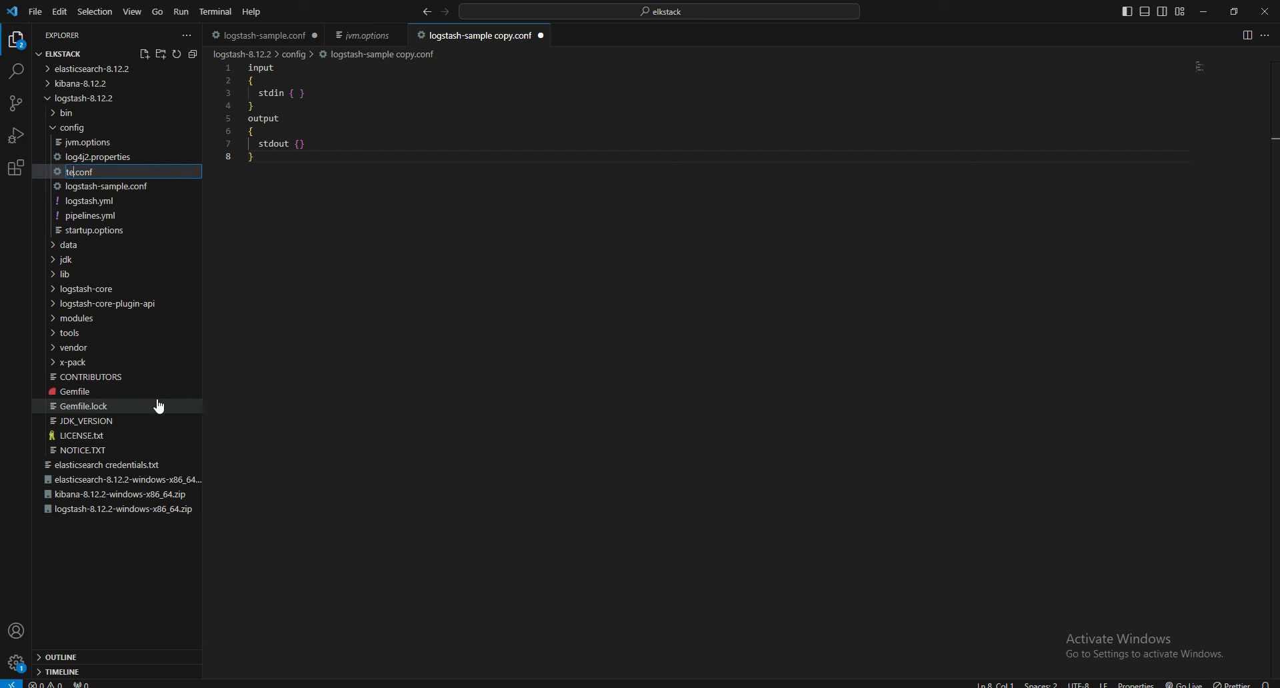
{"action": "type", "text": "testinglostash"}
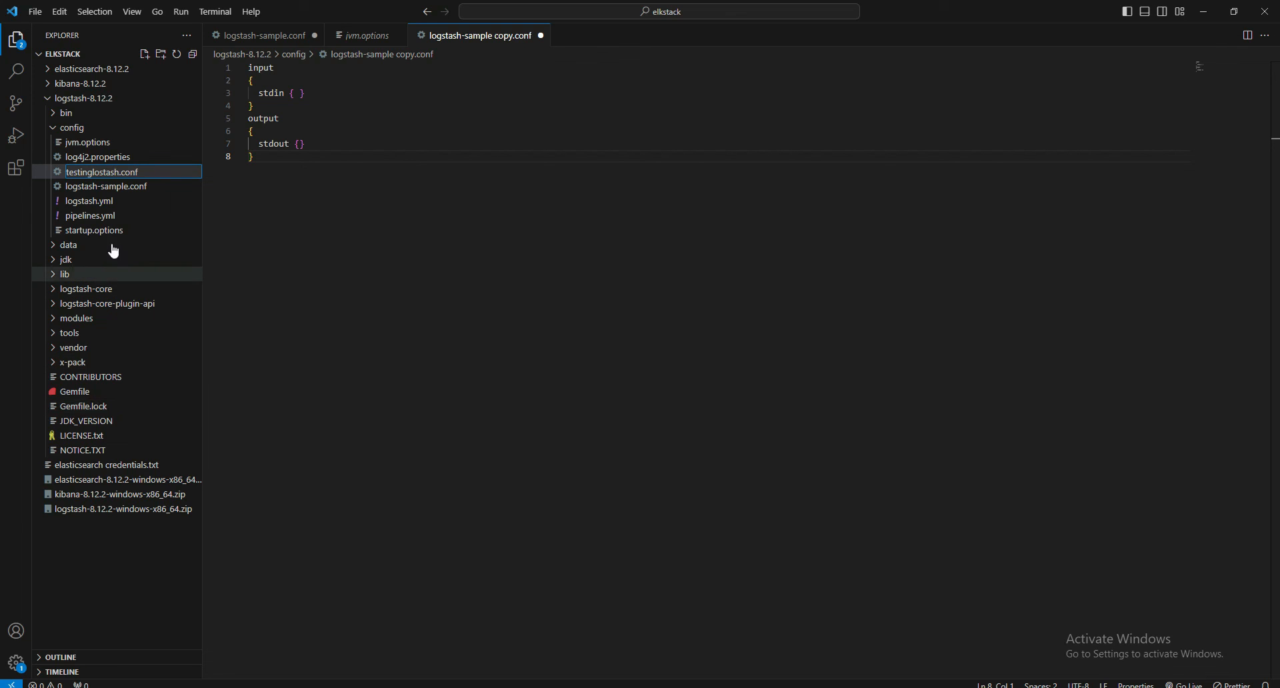
{"action": "mouse_move", "coordinate": [123, 191]}
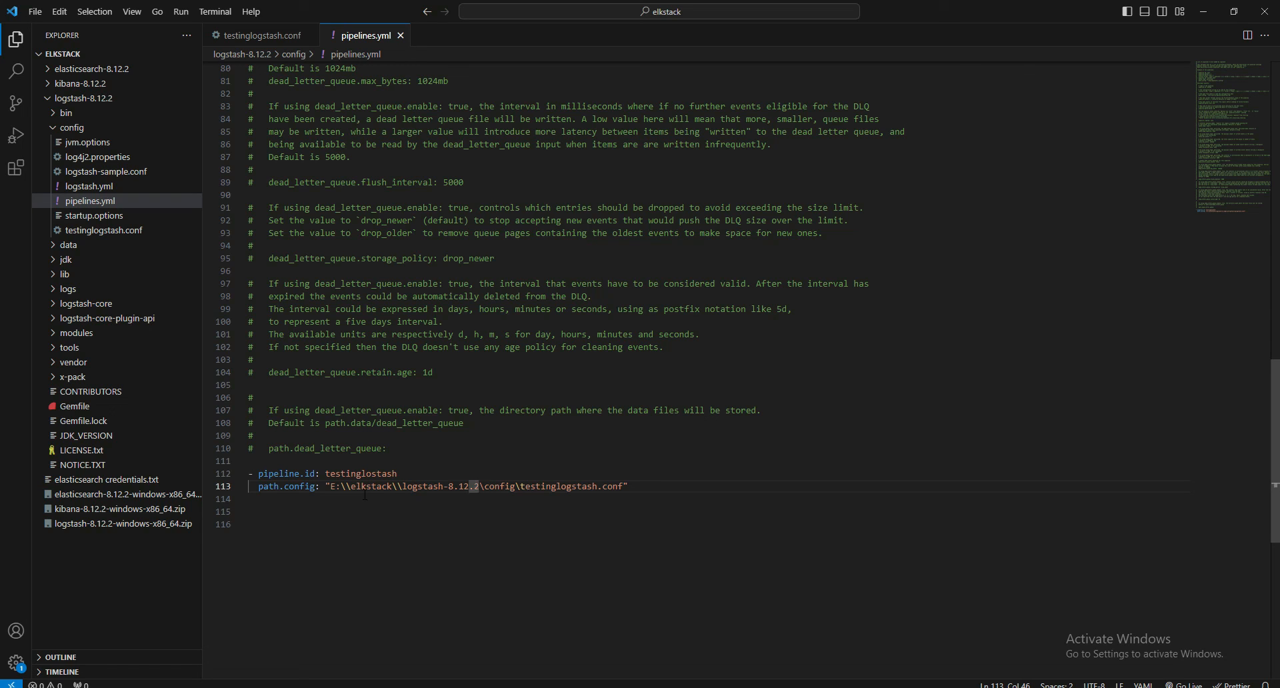
Correct the path.config value so it points to config\\testinglogstash.conf
{"action": "double_click", "coordinate": [504, 485]}
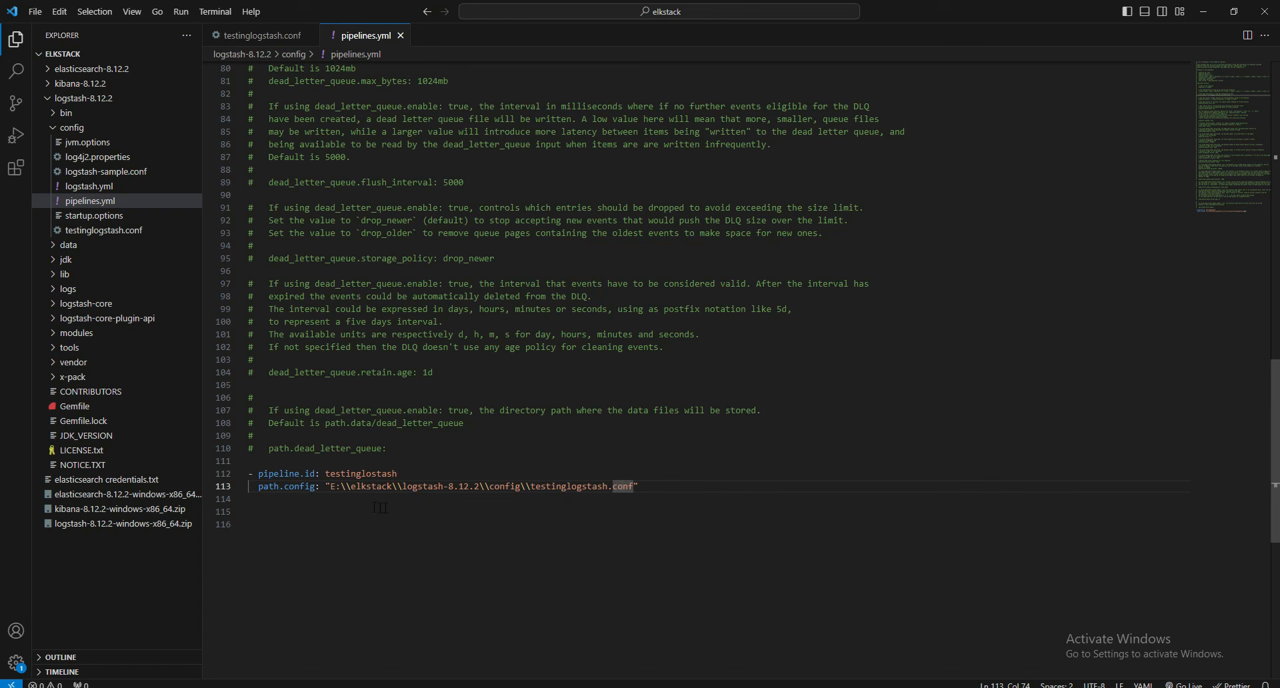
{"action": "mouse_move", "coordinate": [43, 11]}
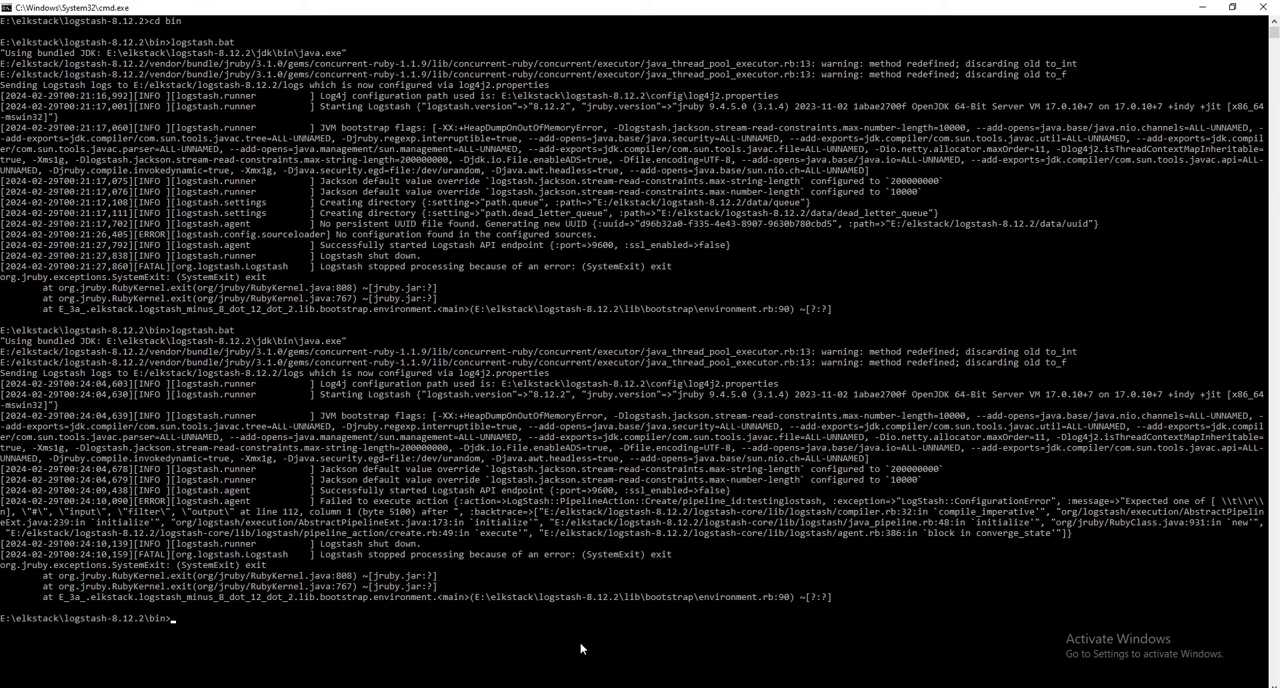
Run cls then logstash.bat so the testinglogstash pipeline starts and waits on stdin
{"action": "type", "text": "cls"}
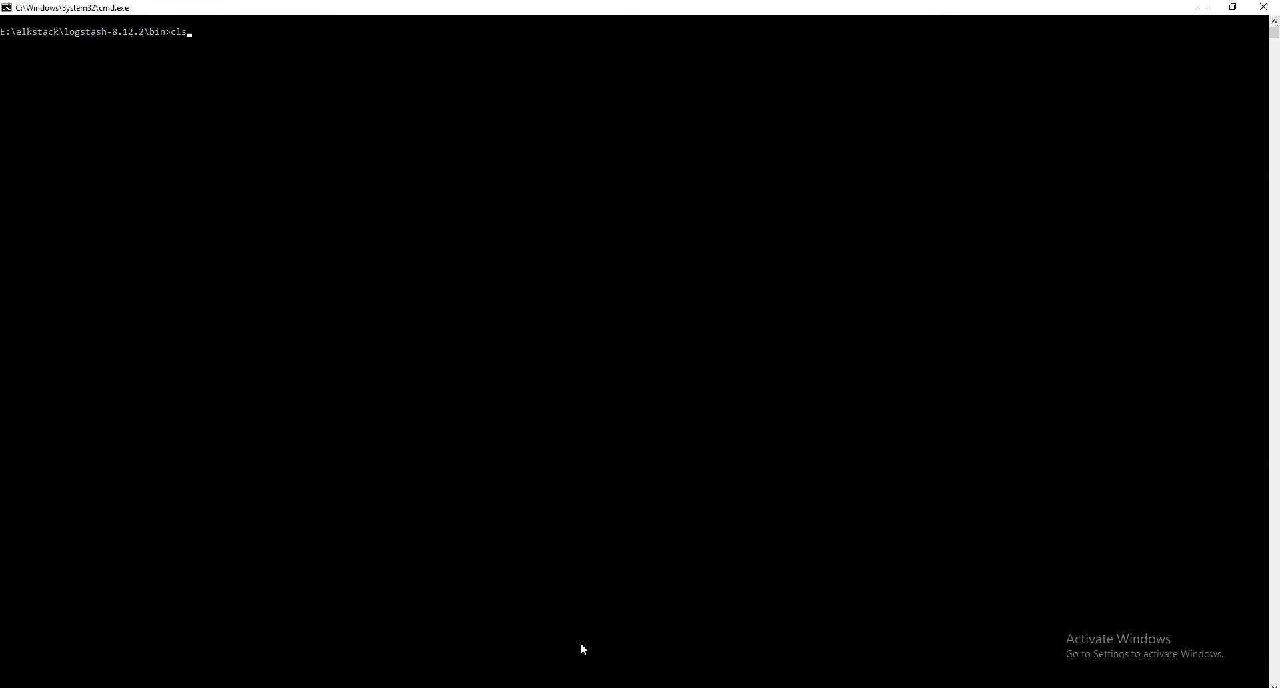
{"action": "type", "text": "logstash.bat"}
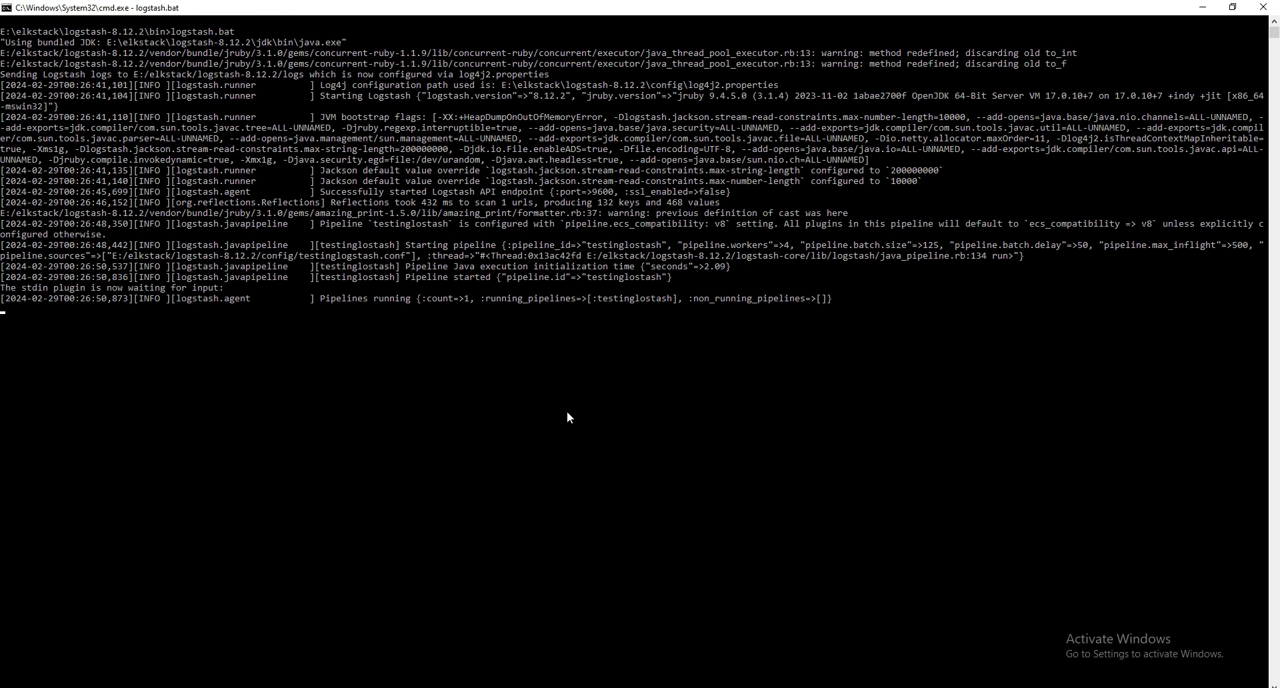
{"action": "mouse_move", "coordinate": [560, 410]}
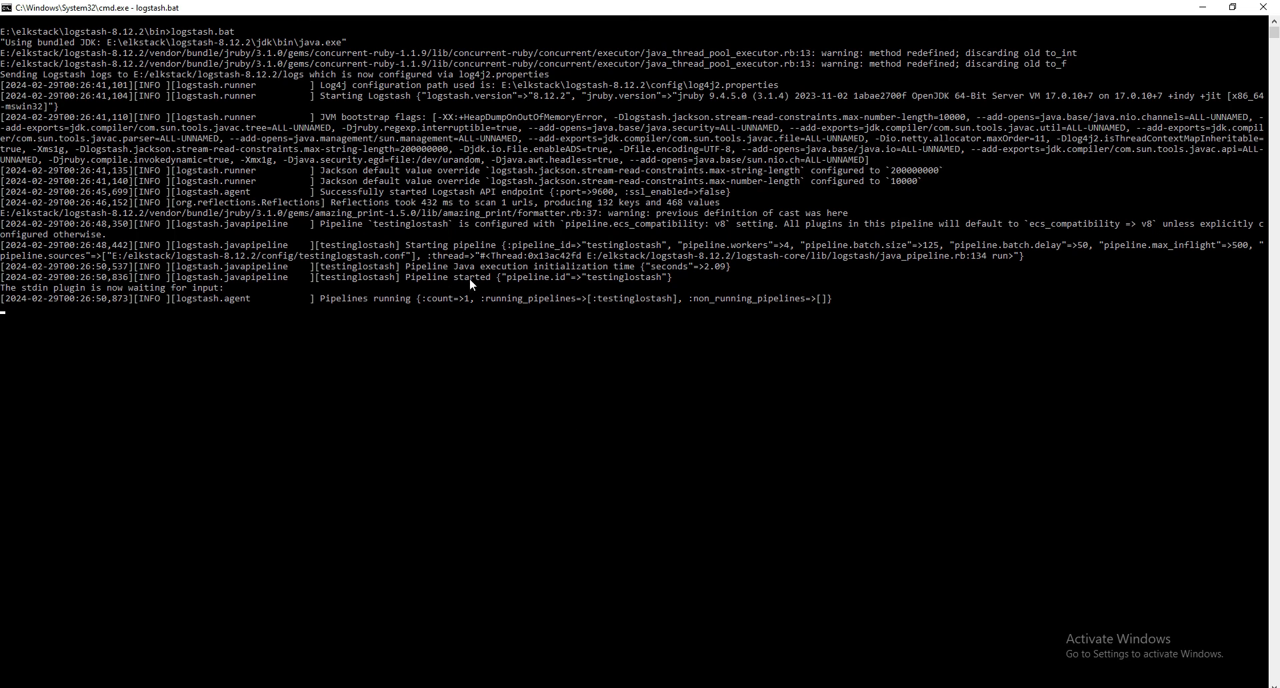
{"action": "mouse_move", "coordinate": [602, 286]}
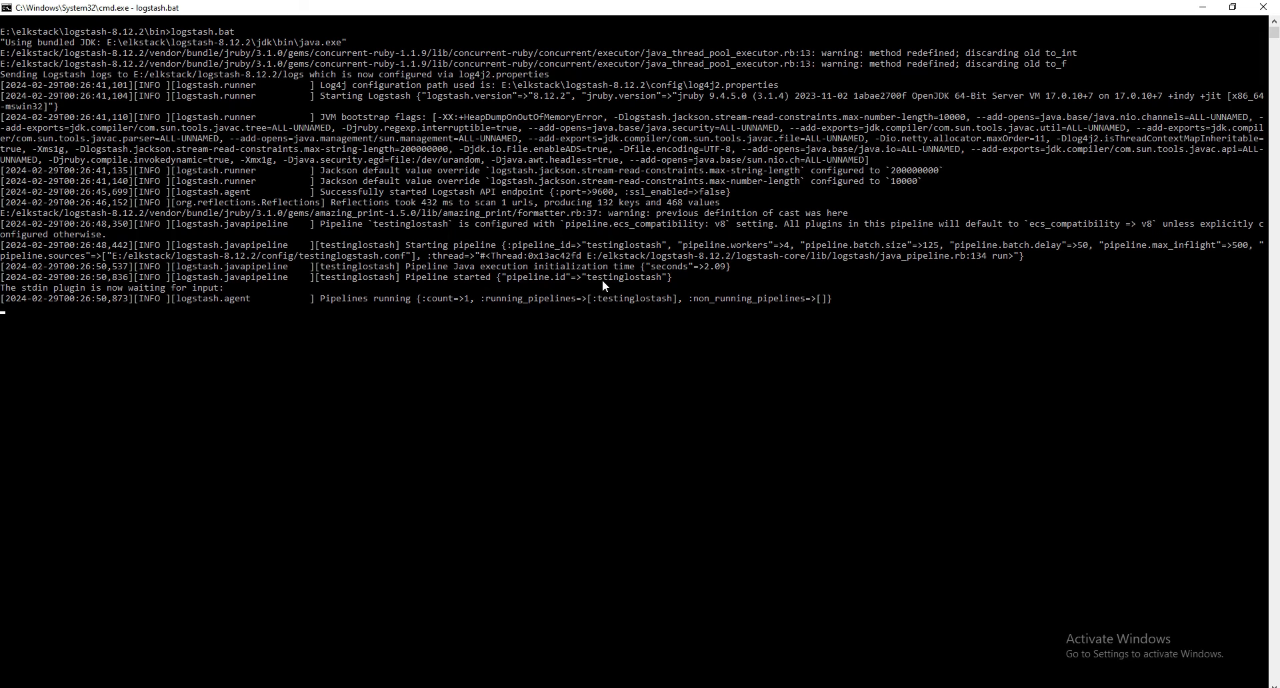
{"action": "mouse_move", "coordinate": [456, 309]}
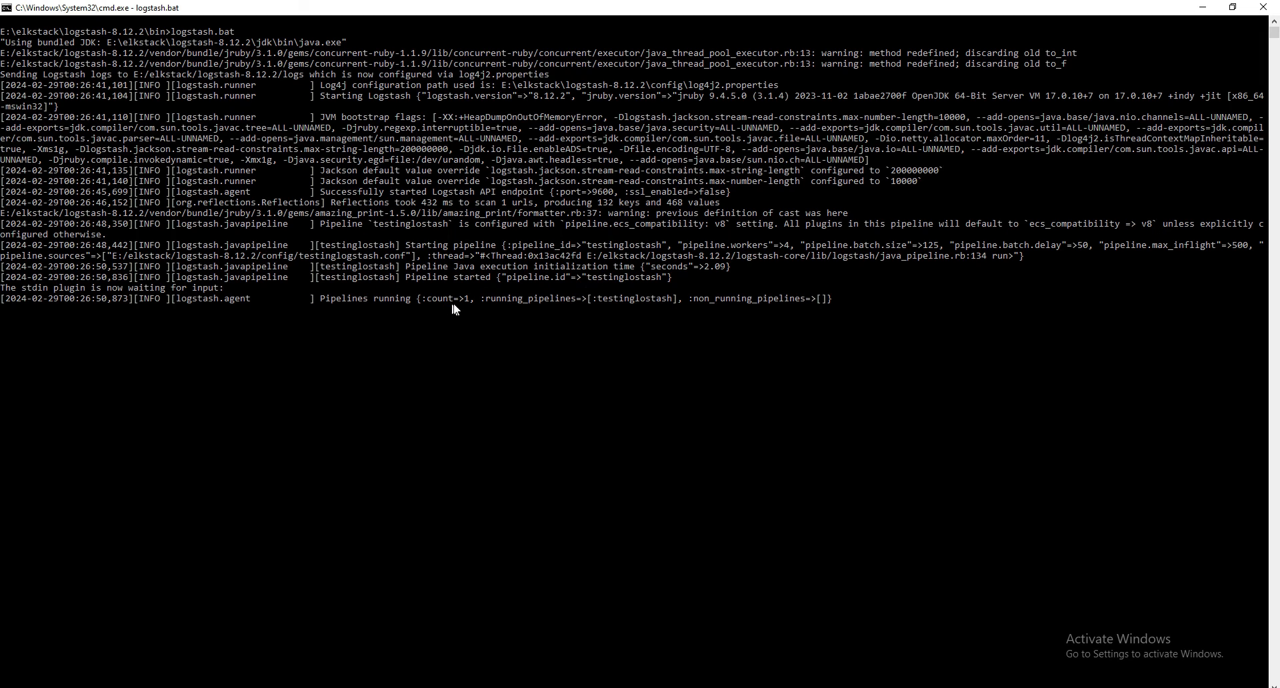
{"action": "mouse_move", "coordinate": [264, 407]}
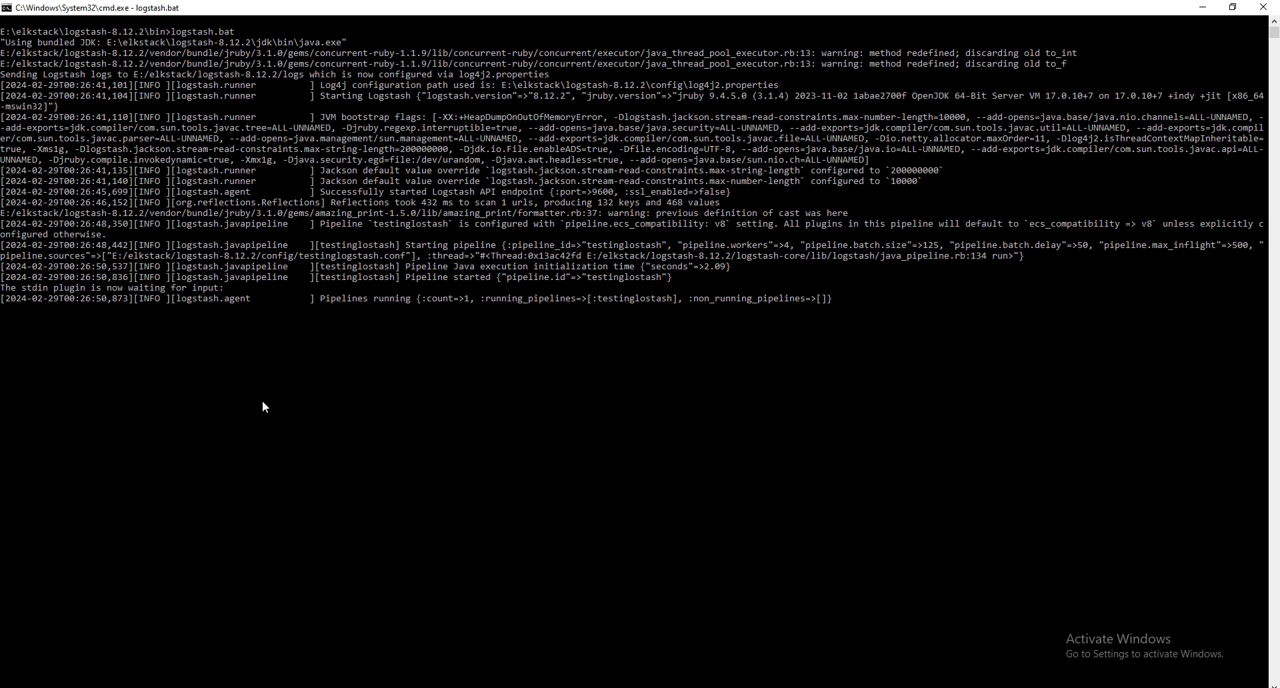
{"action": "mouse_move", "coordinate": [315, 565]}
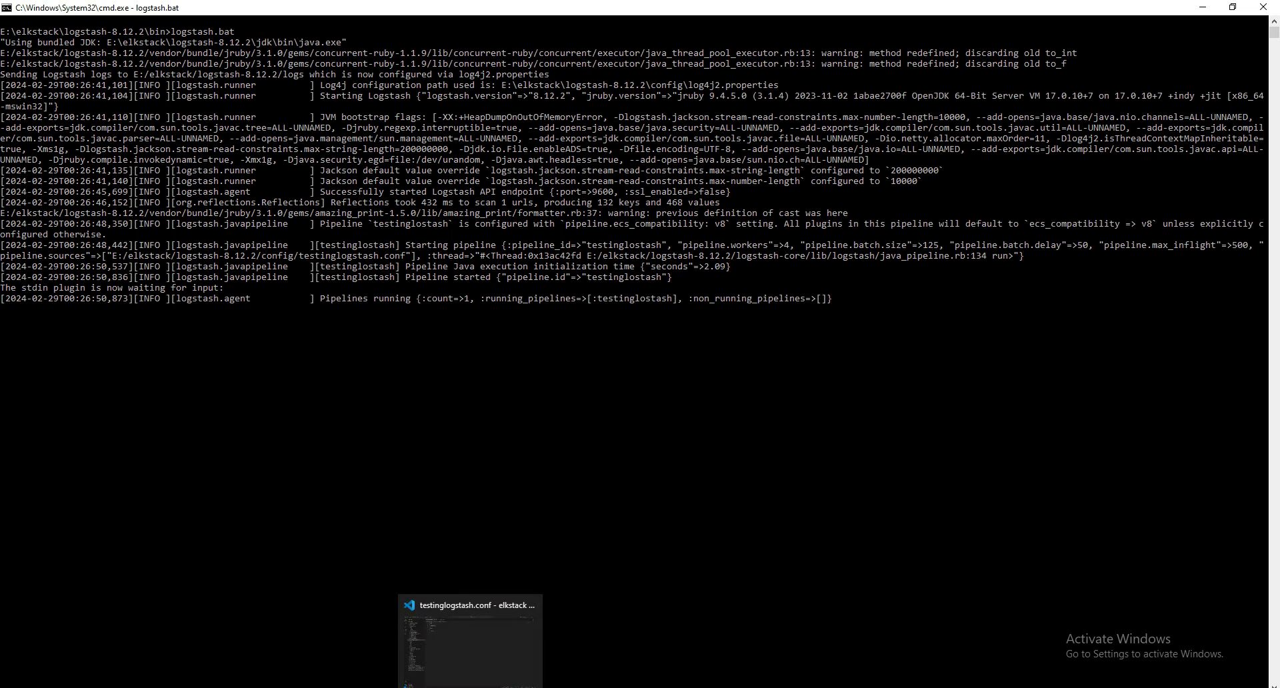
{"action": "left_click", "coordinate": [469, 604]}
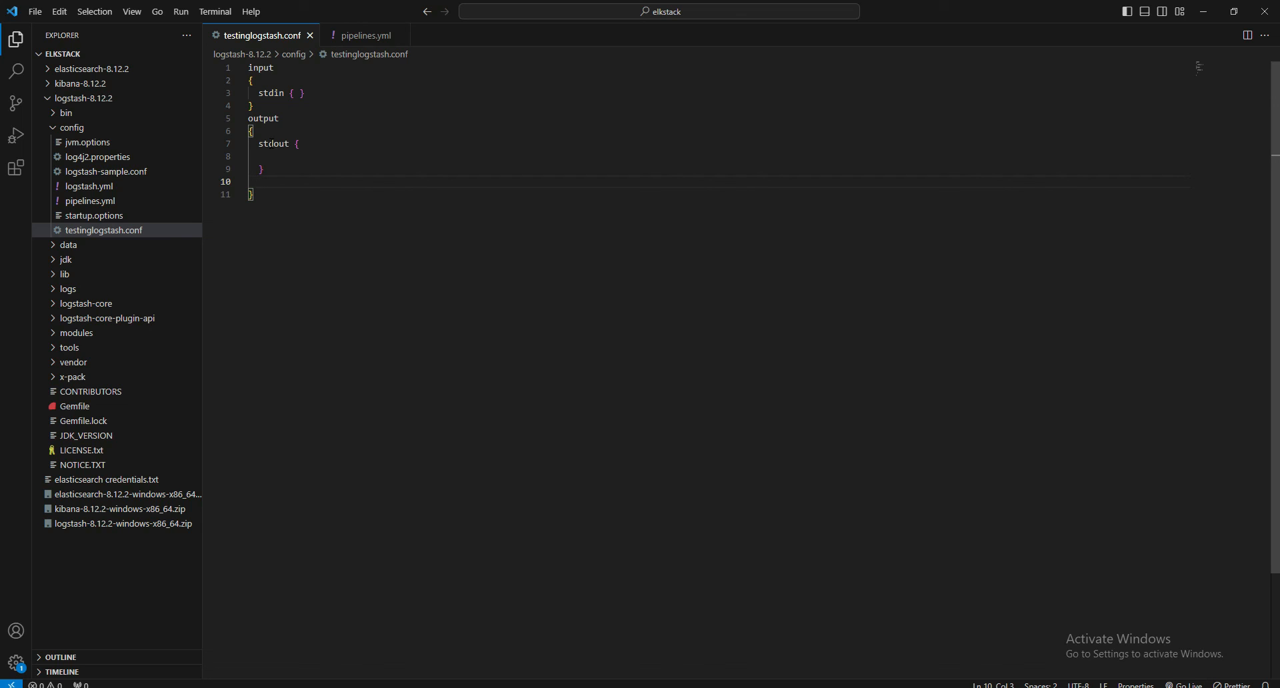
{"action": "mouse_move", "coordinate": [441, 613]}
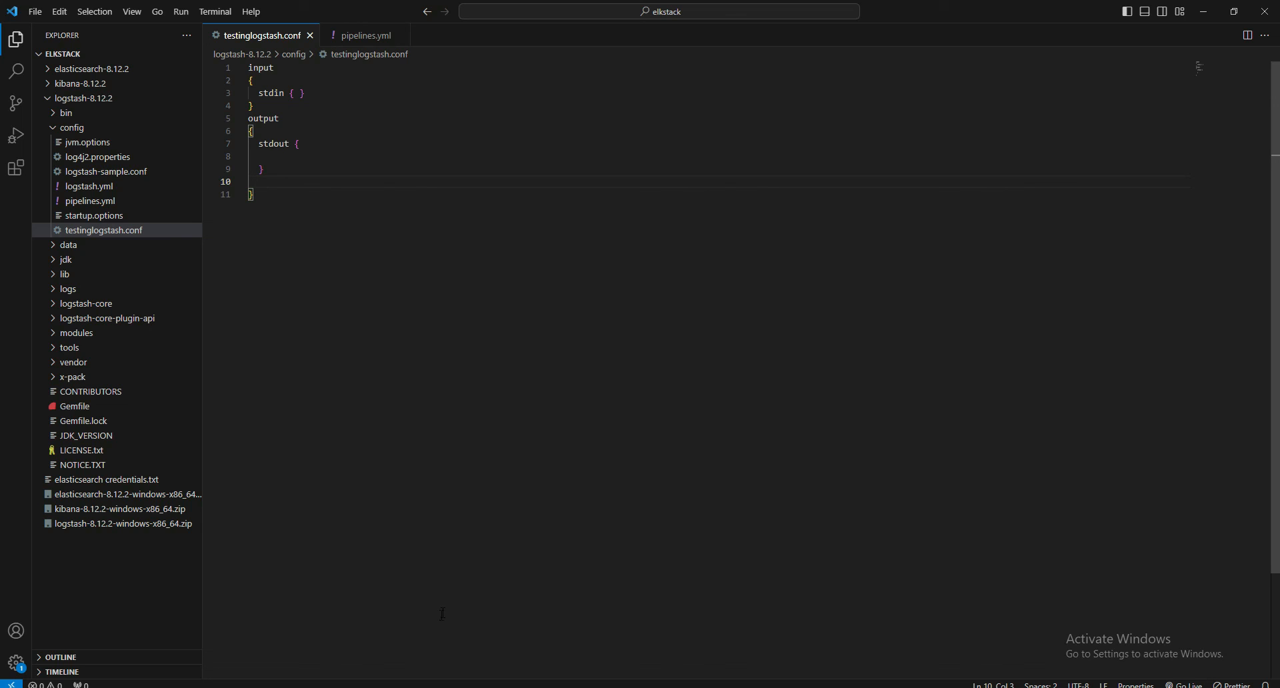